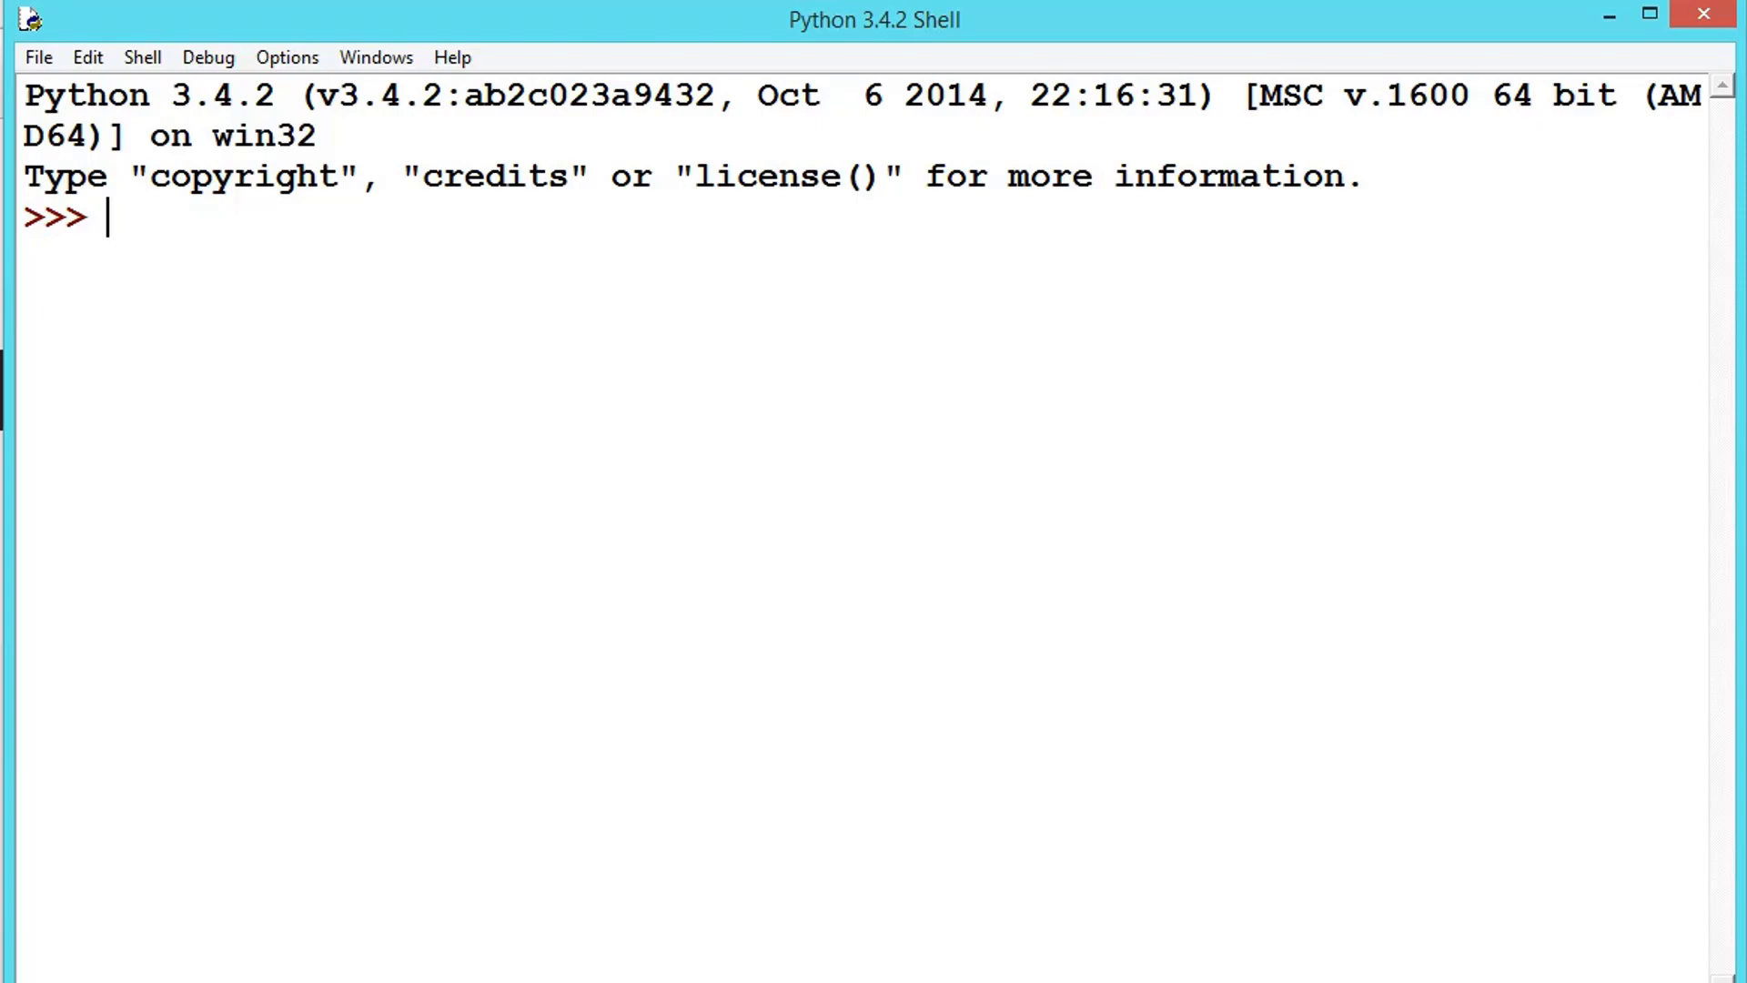
- Run 'from tkinter import *' to import everything from tkinter
type("fr")
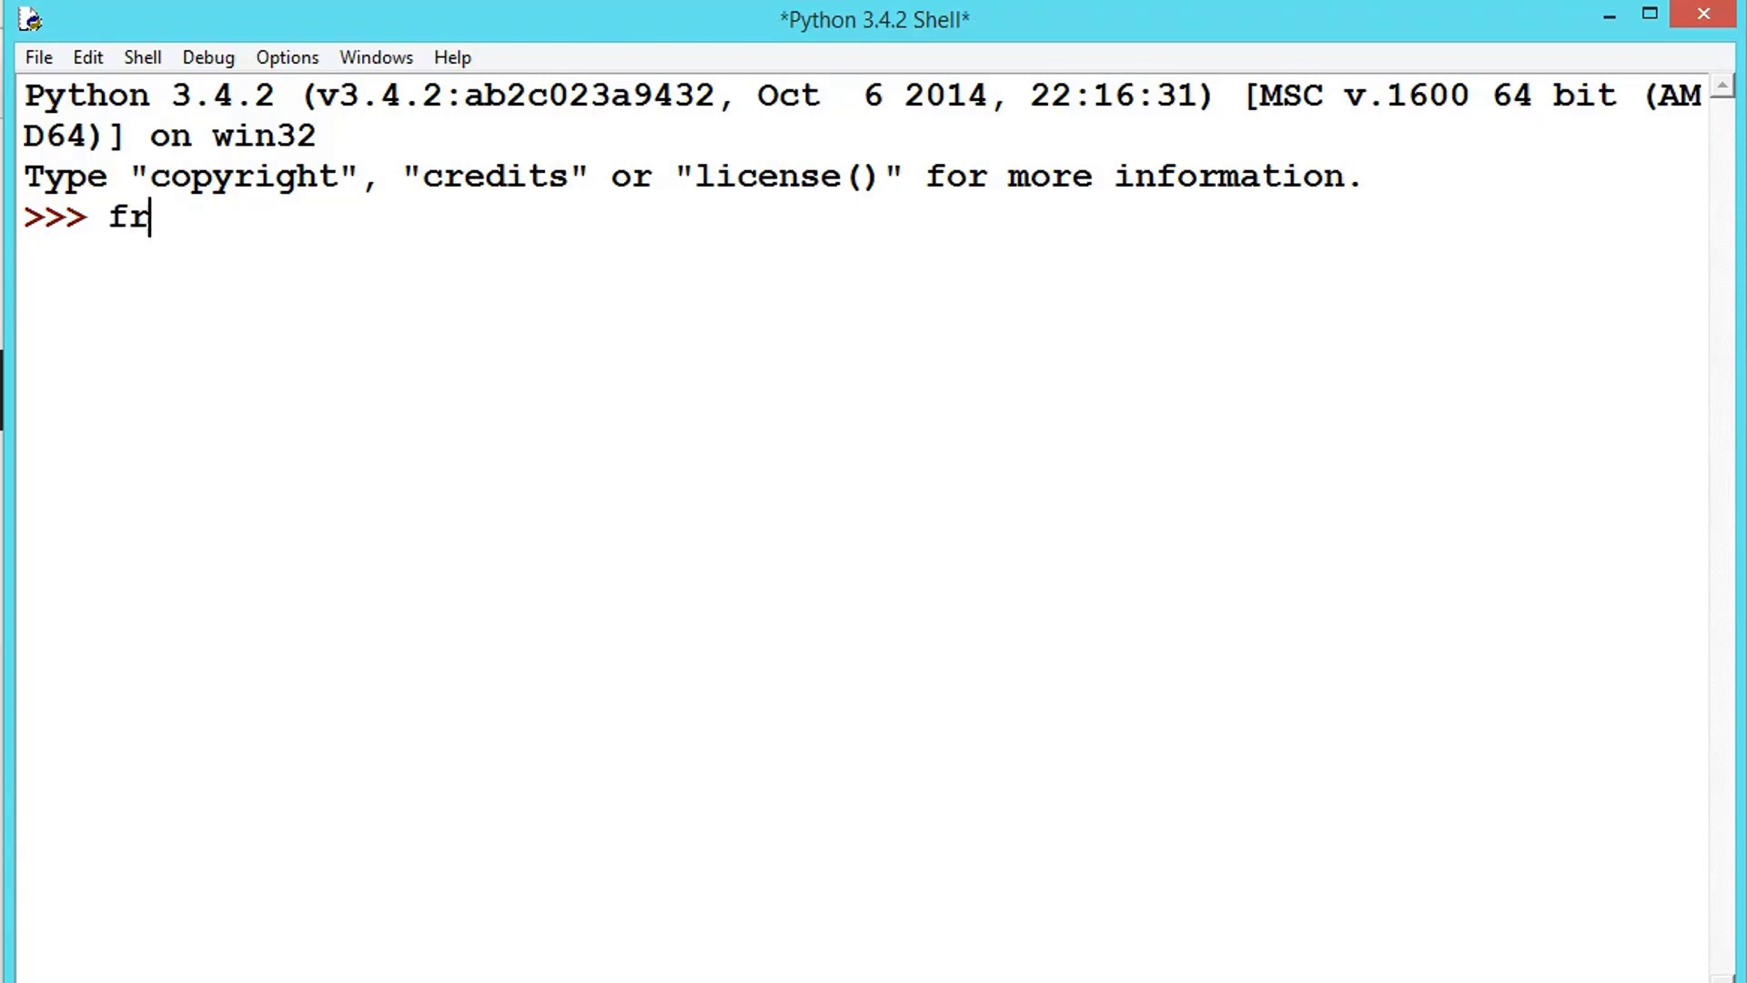
type("om tkint")
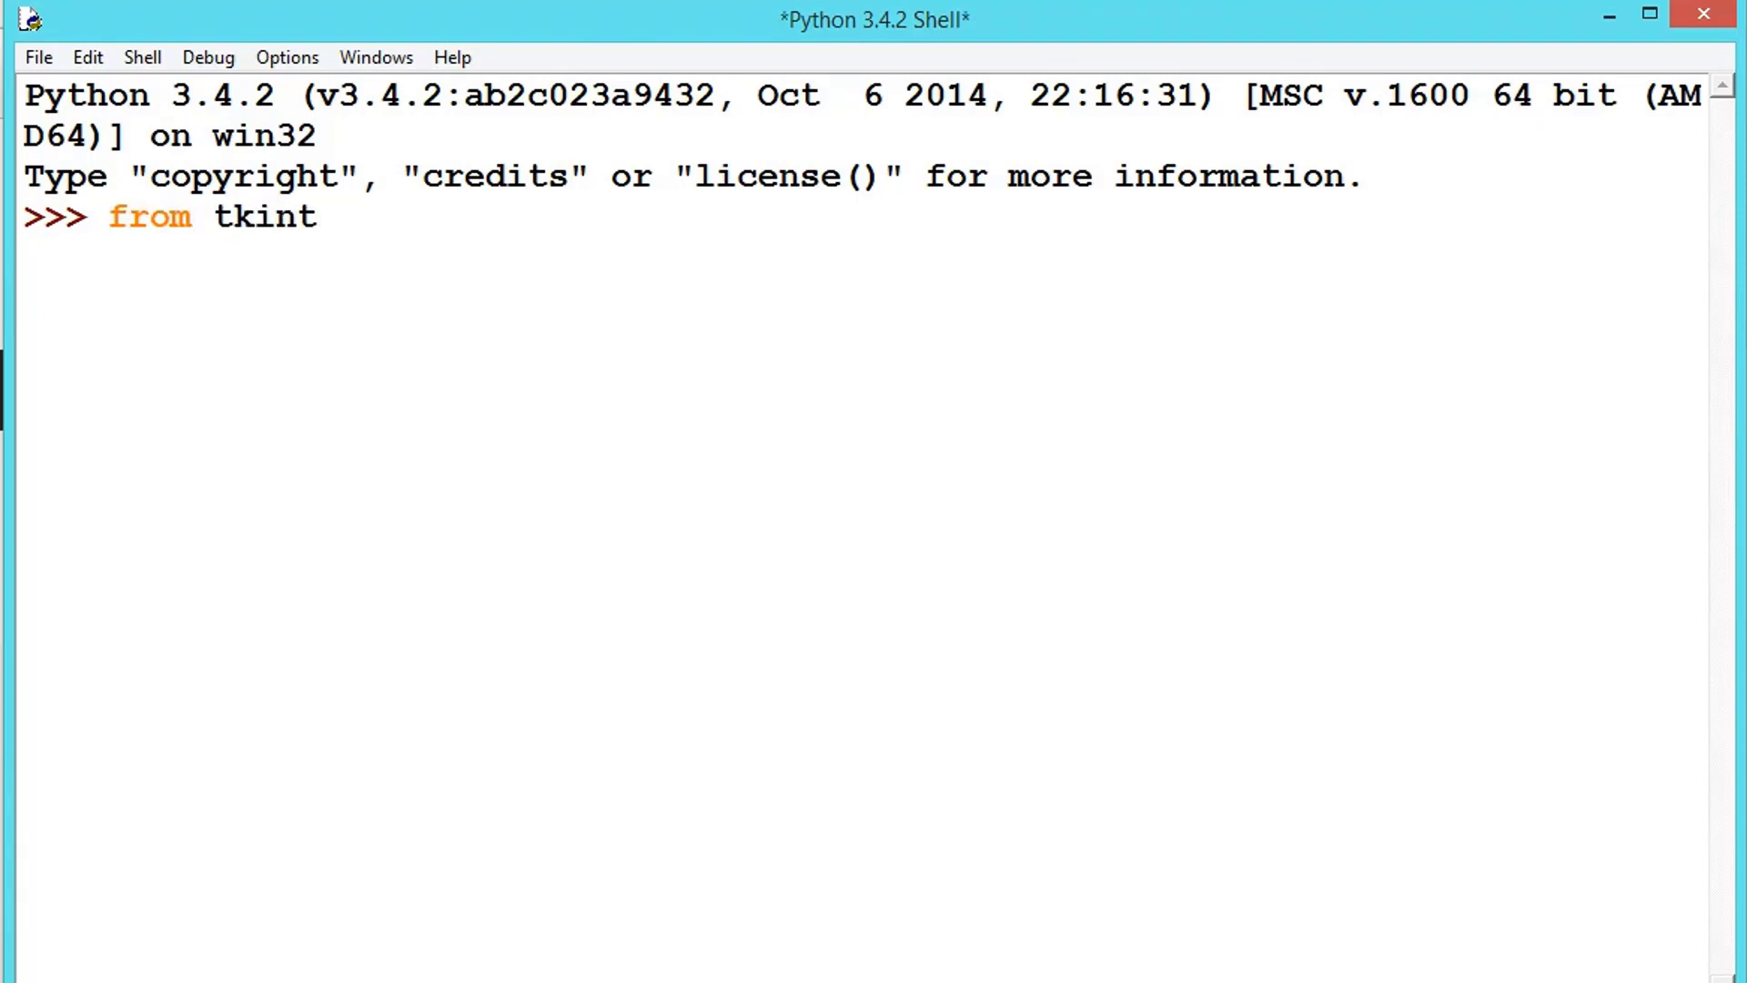
type("er")
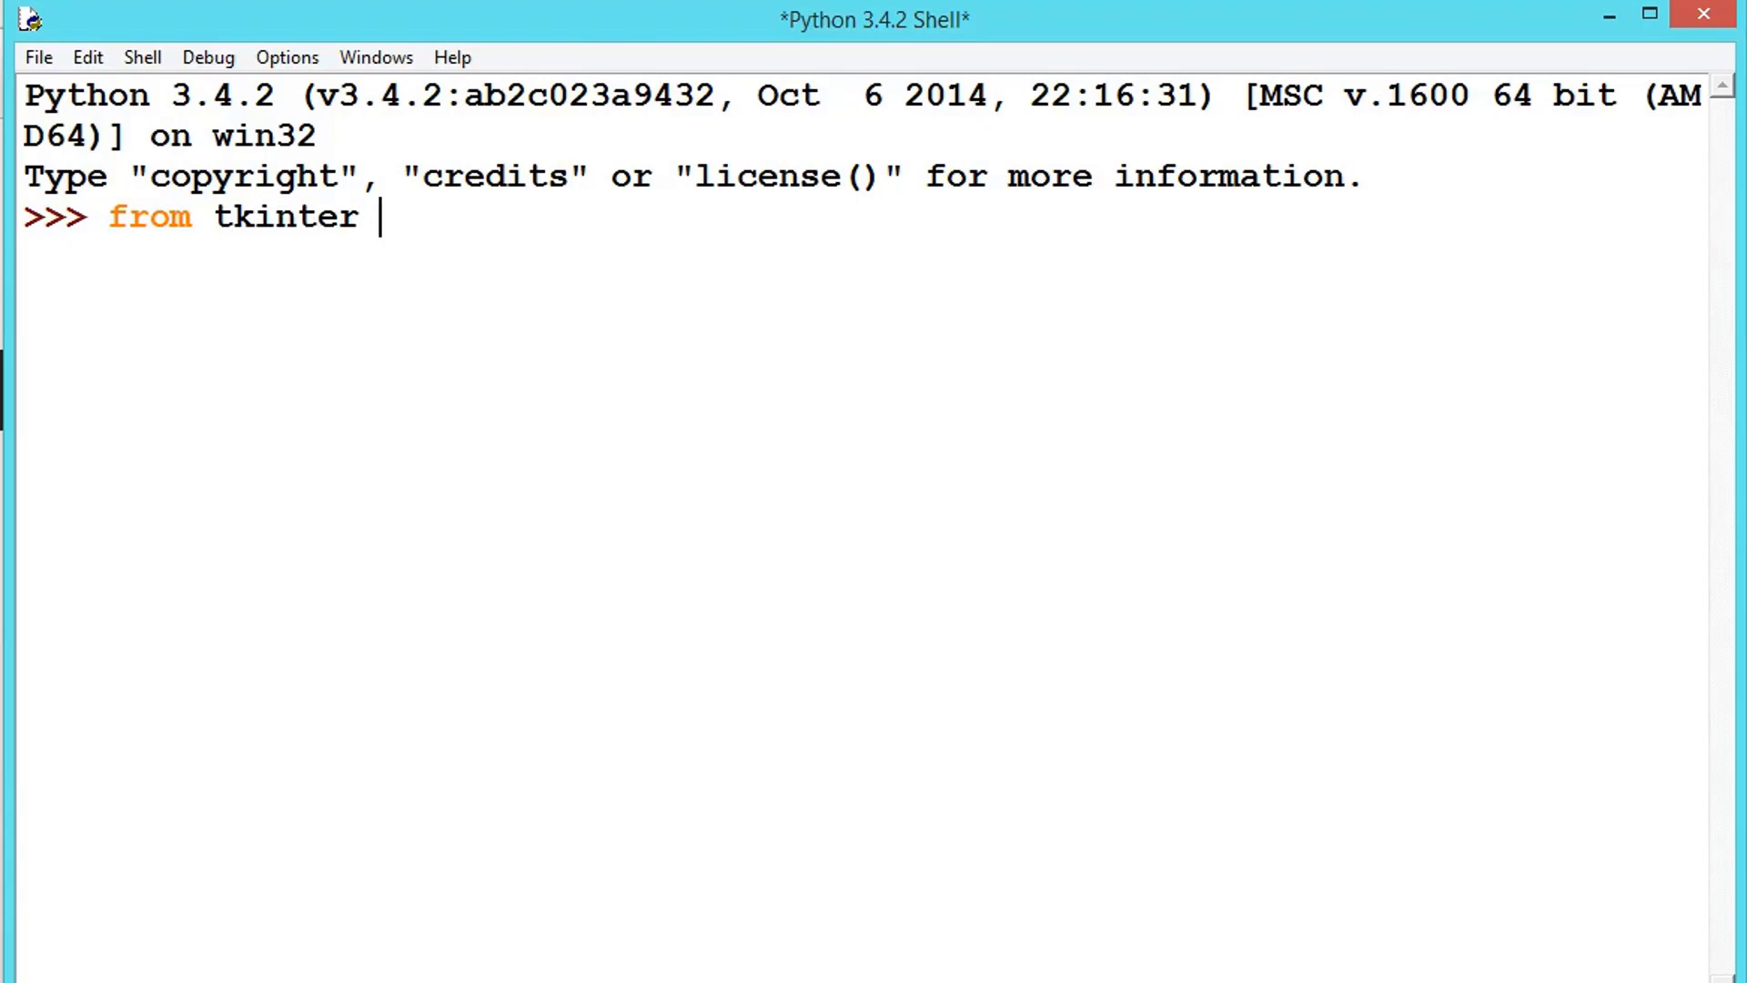
type("import")
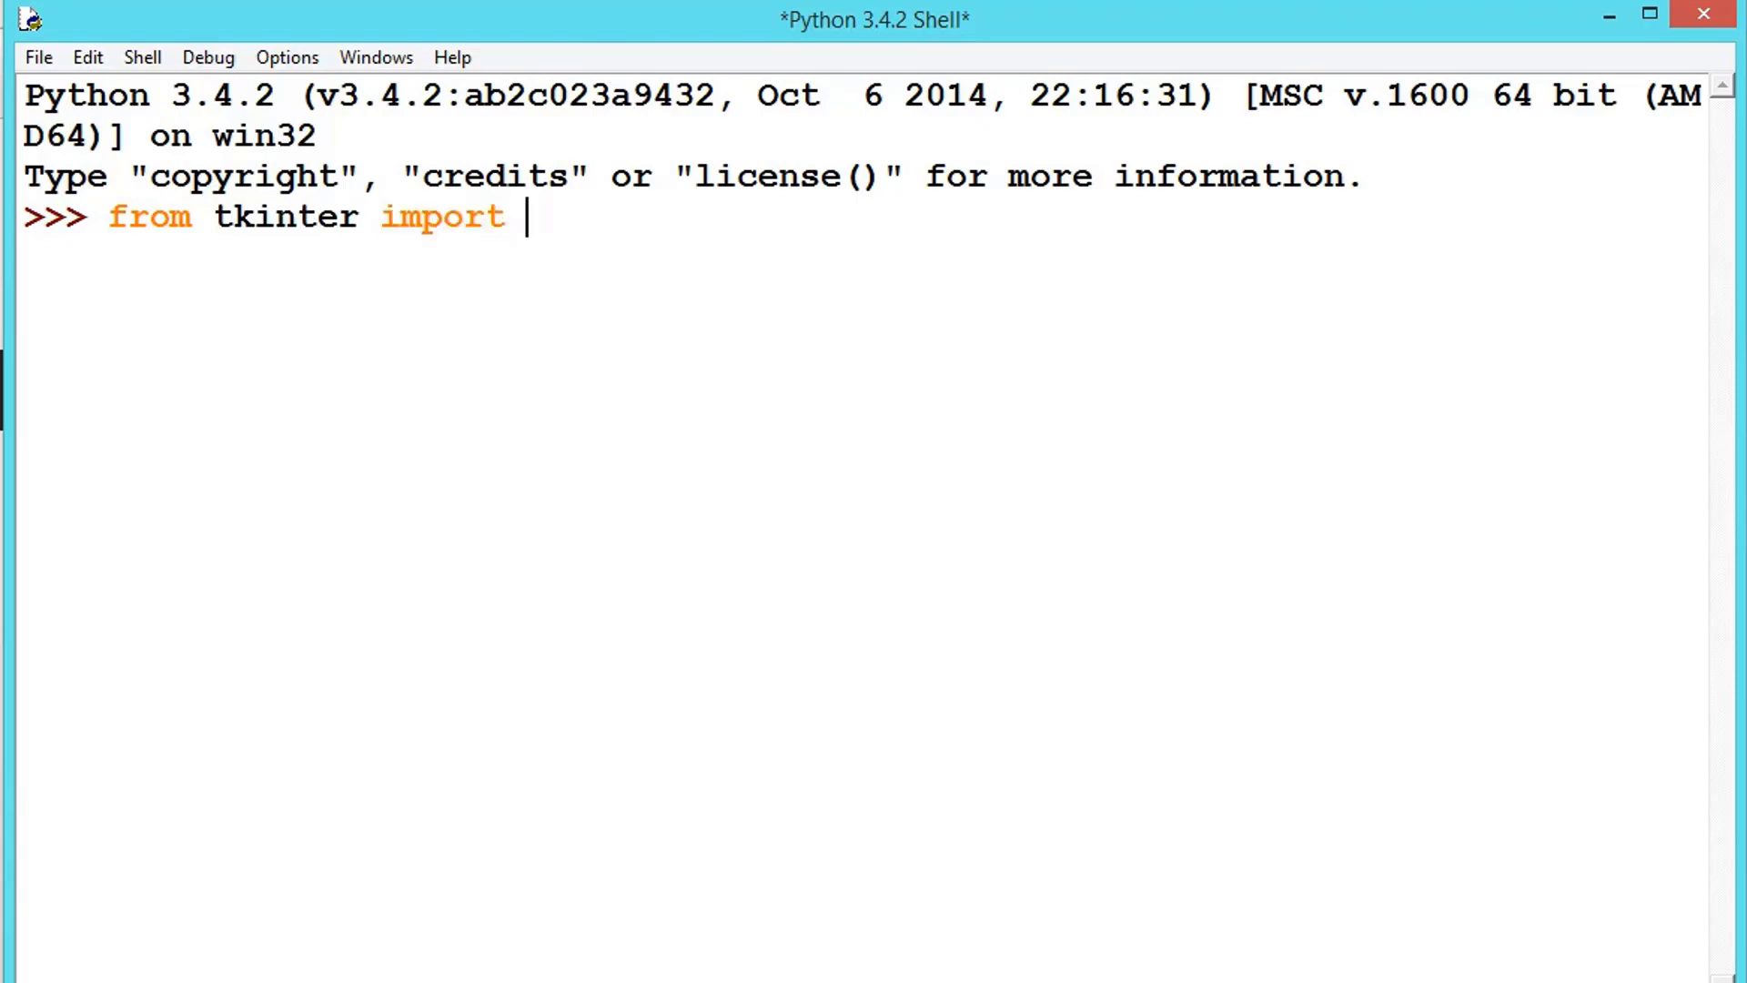
type("*")
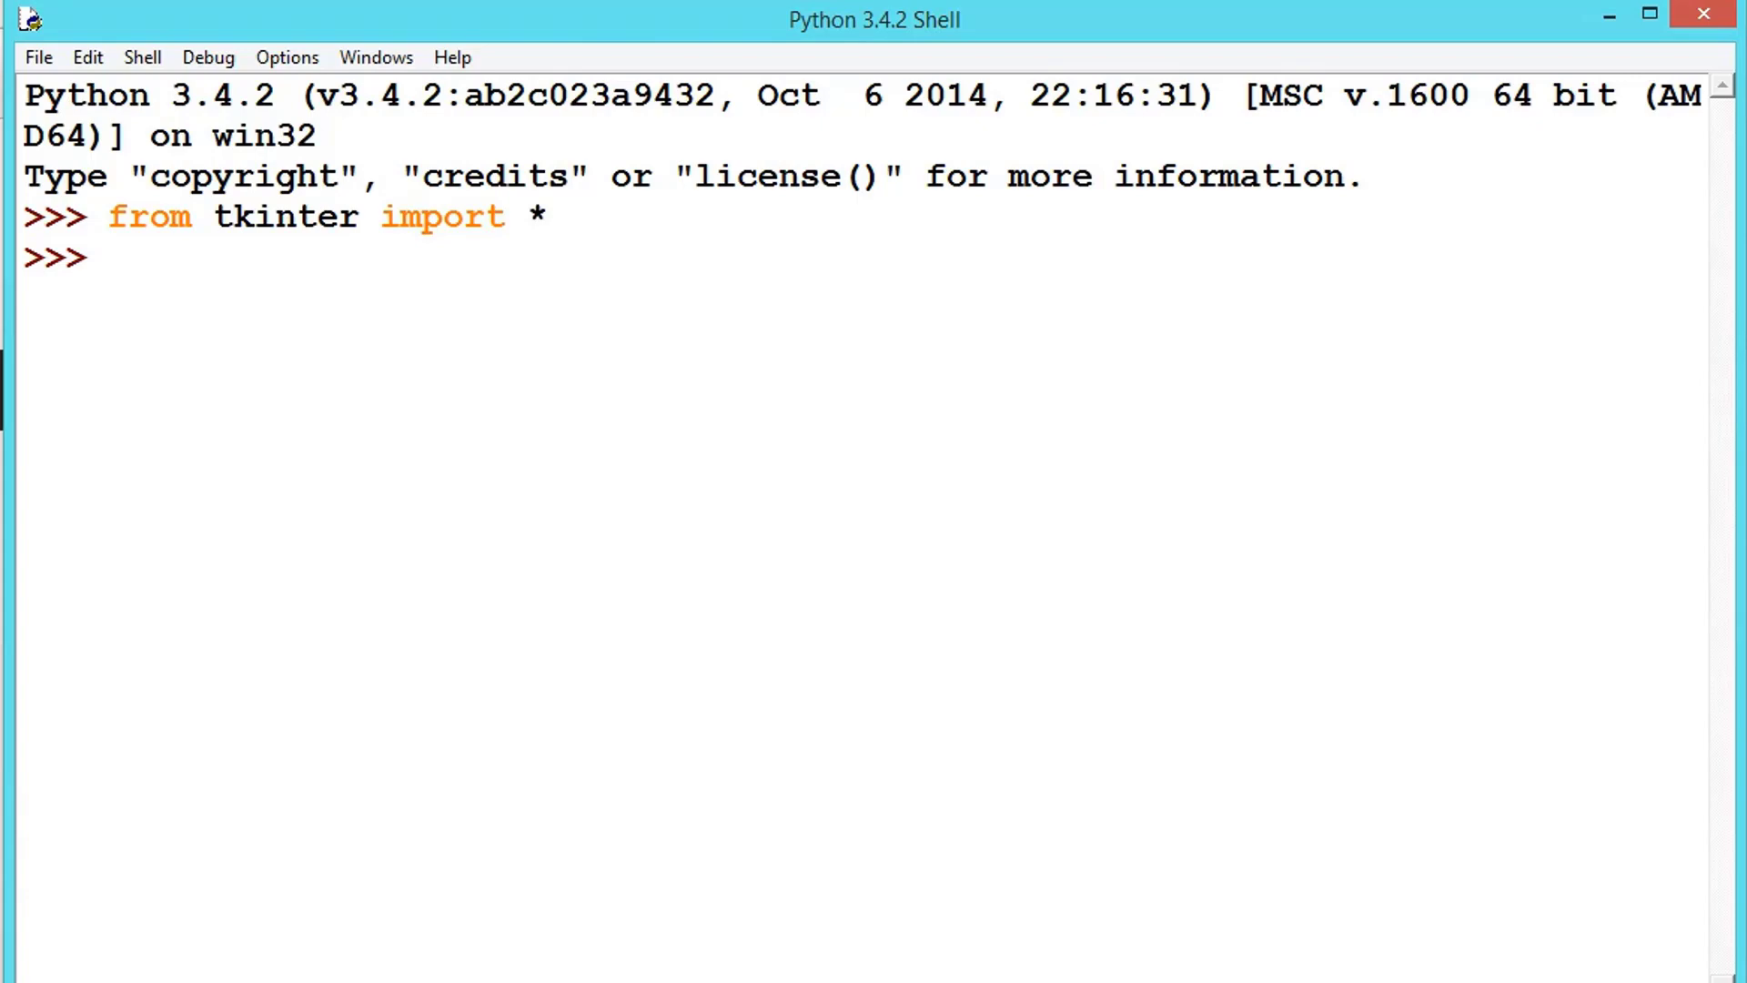
- Create the Tk root window with 'a = Tk()', highlighting tkinter and Tk while explaining
type("a")
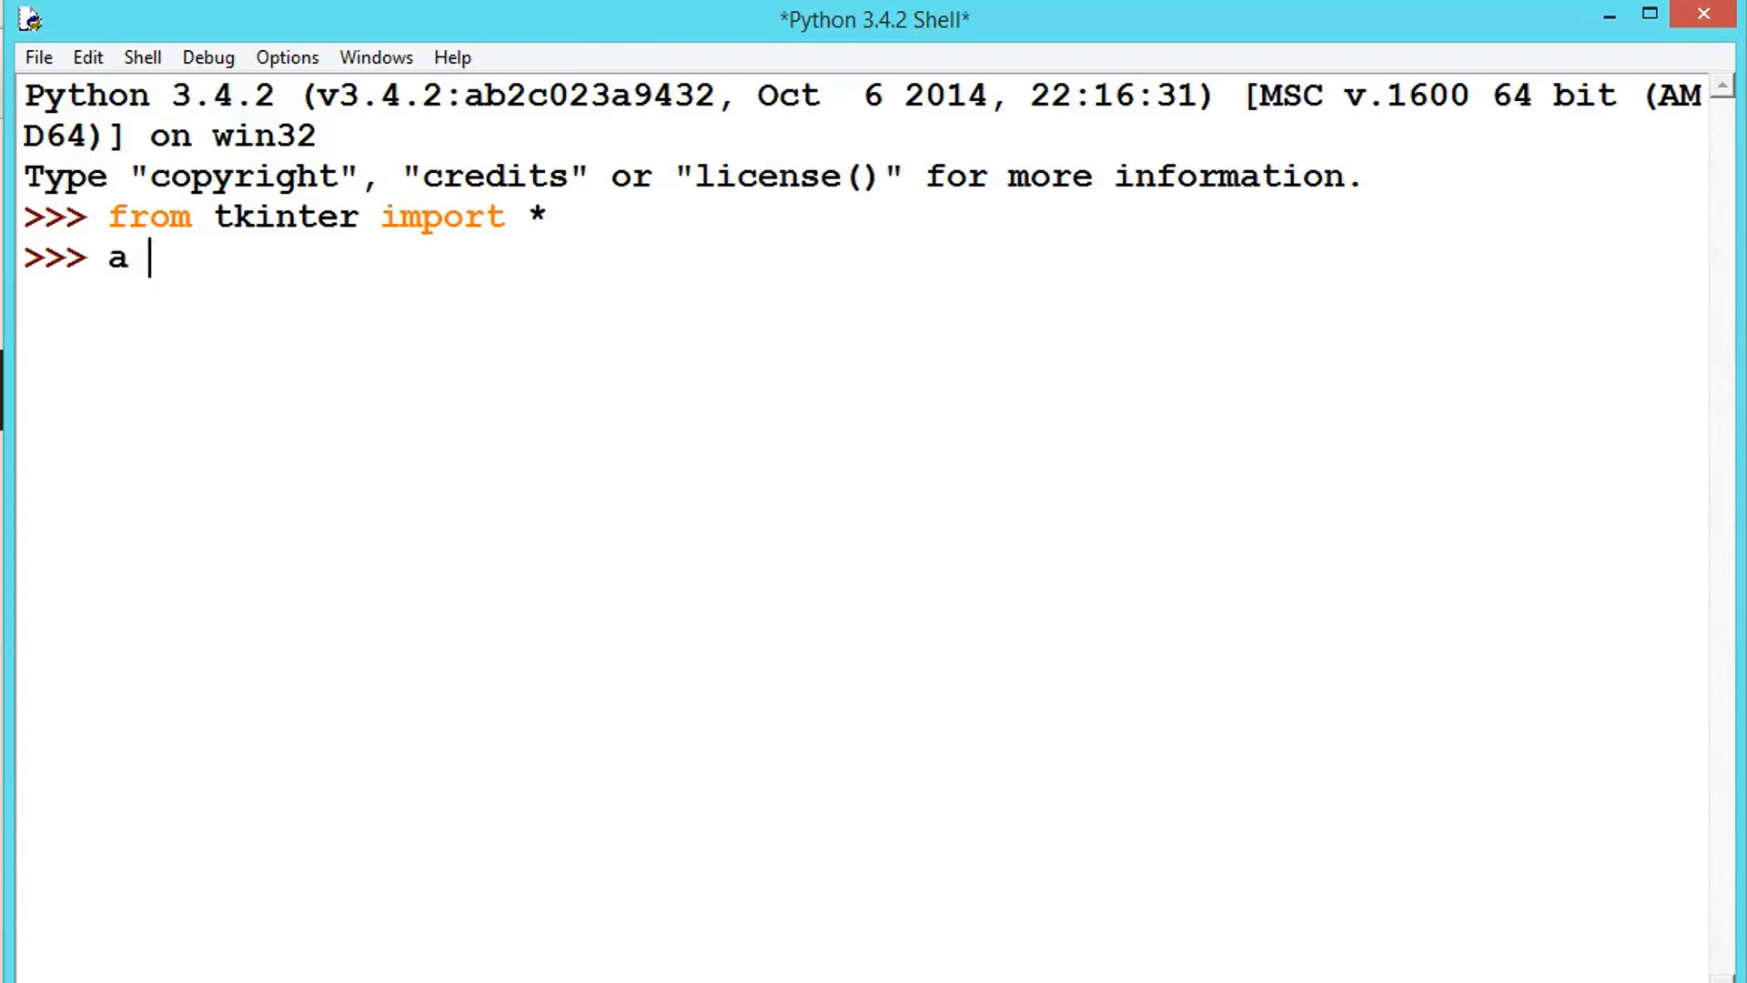
type("= Tk(")
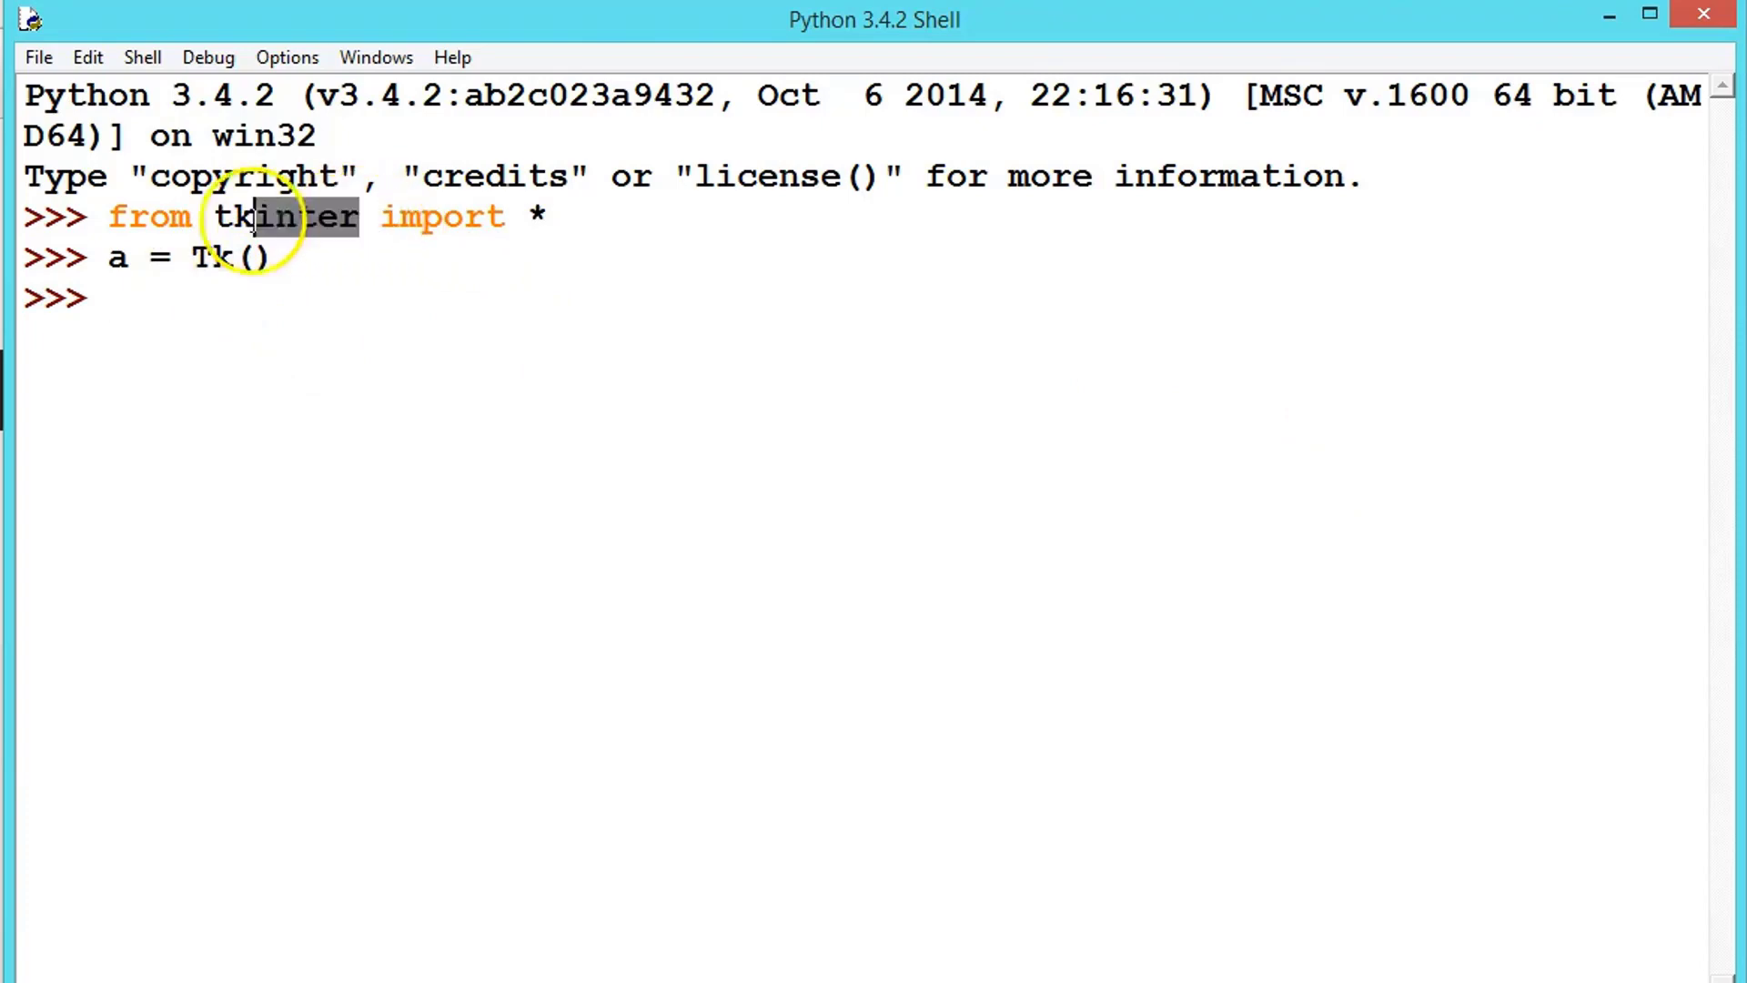
double_click(284, 217)
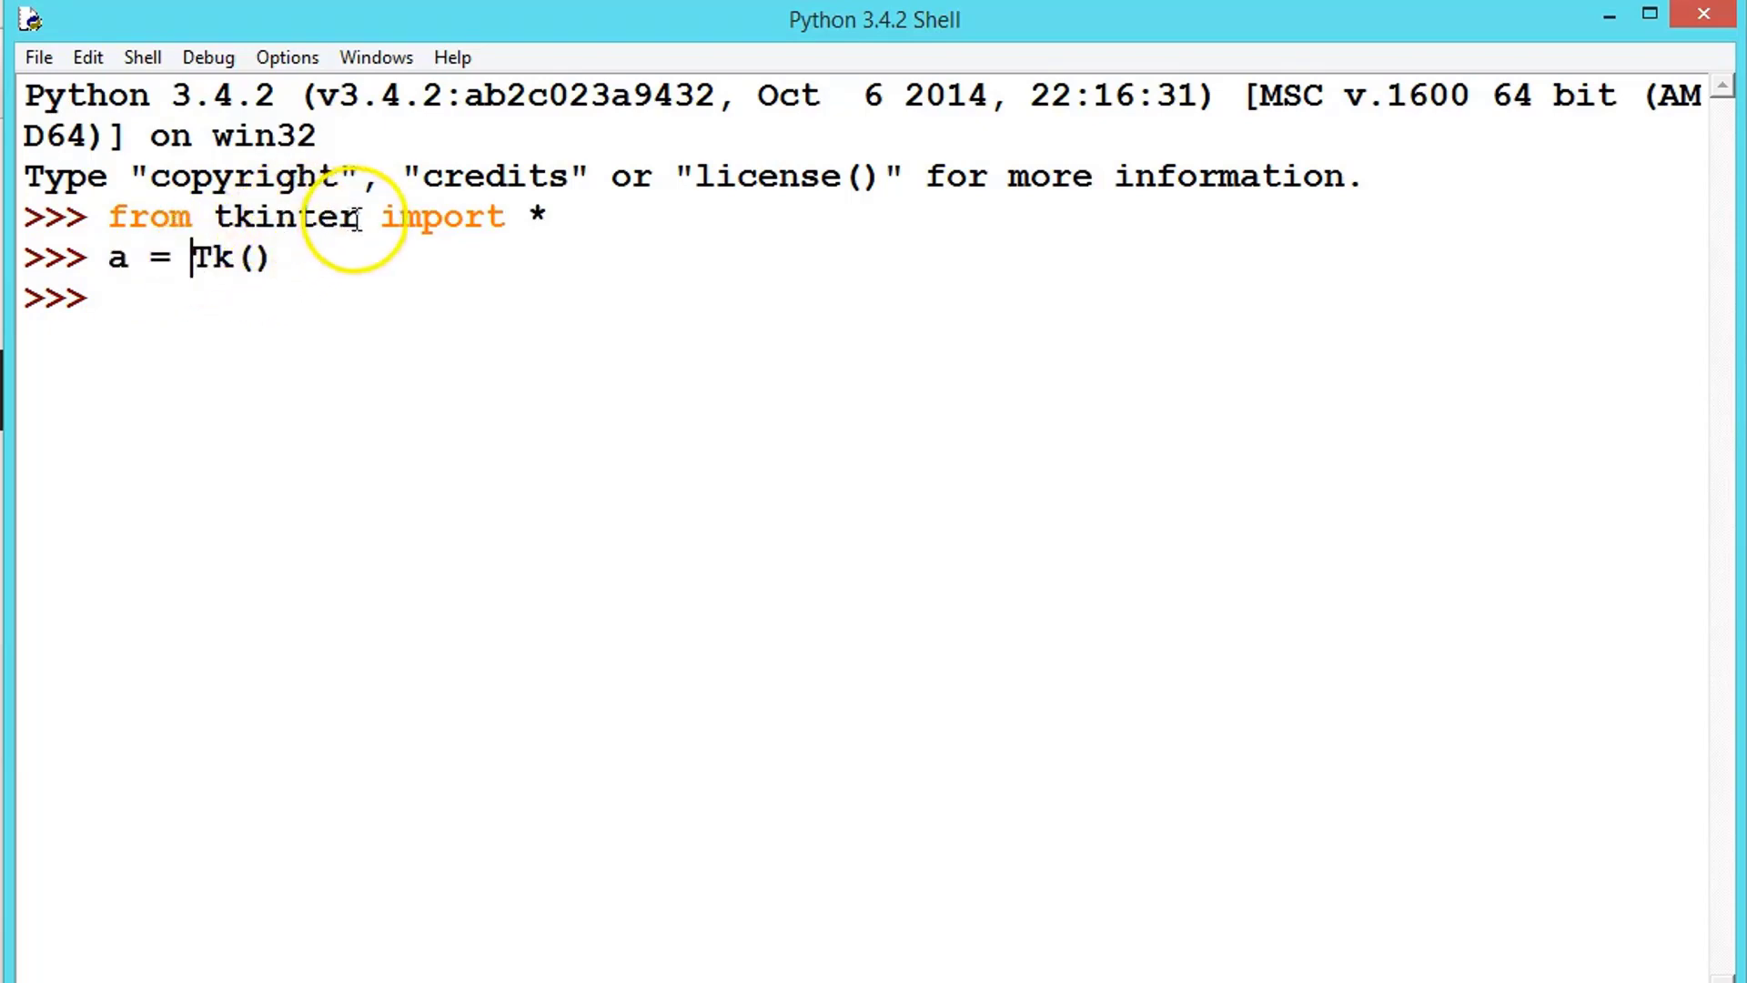
double_click(283, 215)
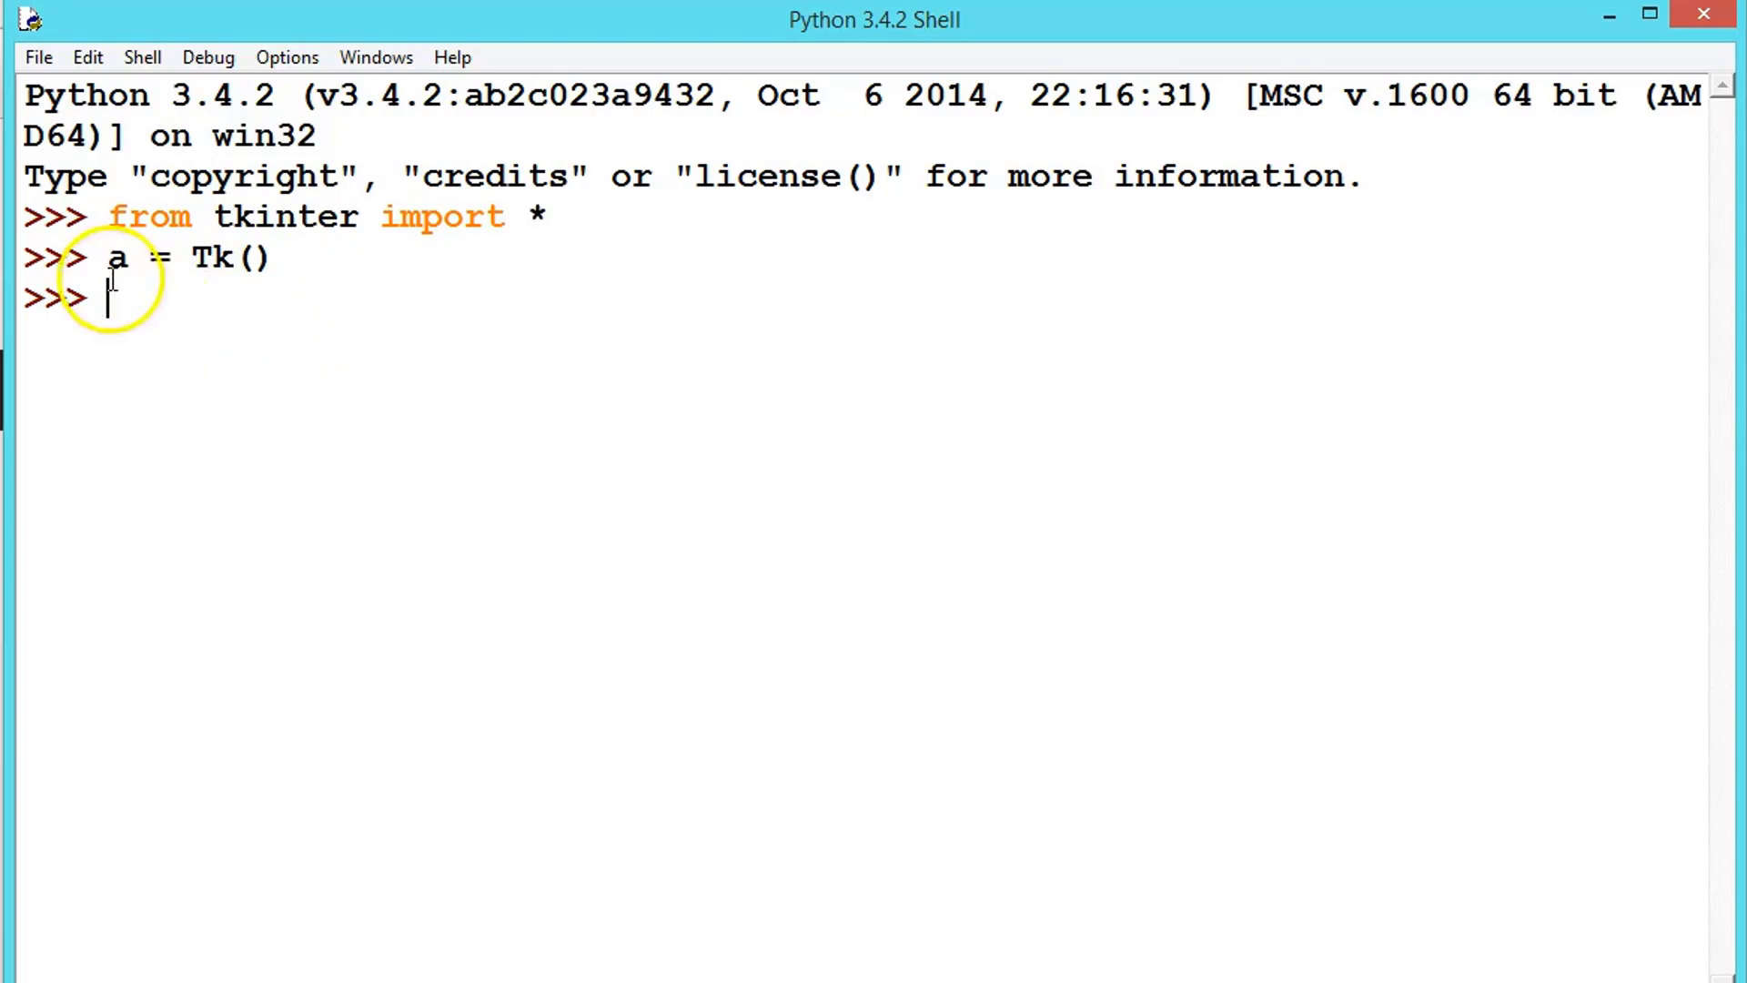
- Run a.title("my first window") so the Tk window shows that title
type("a.")
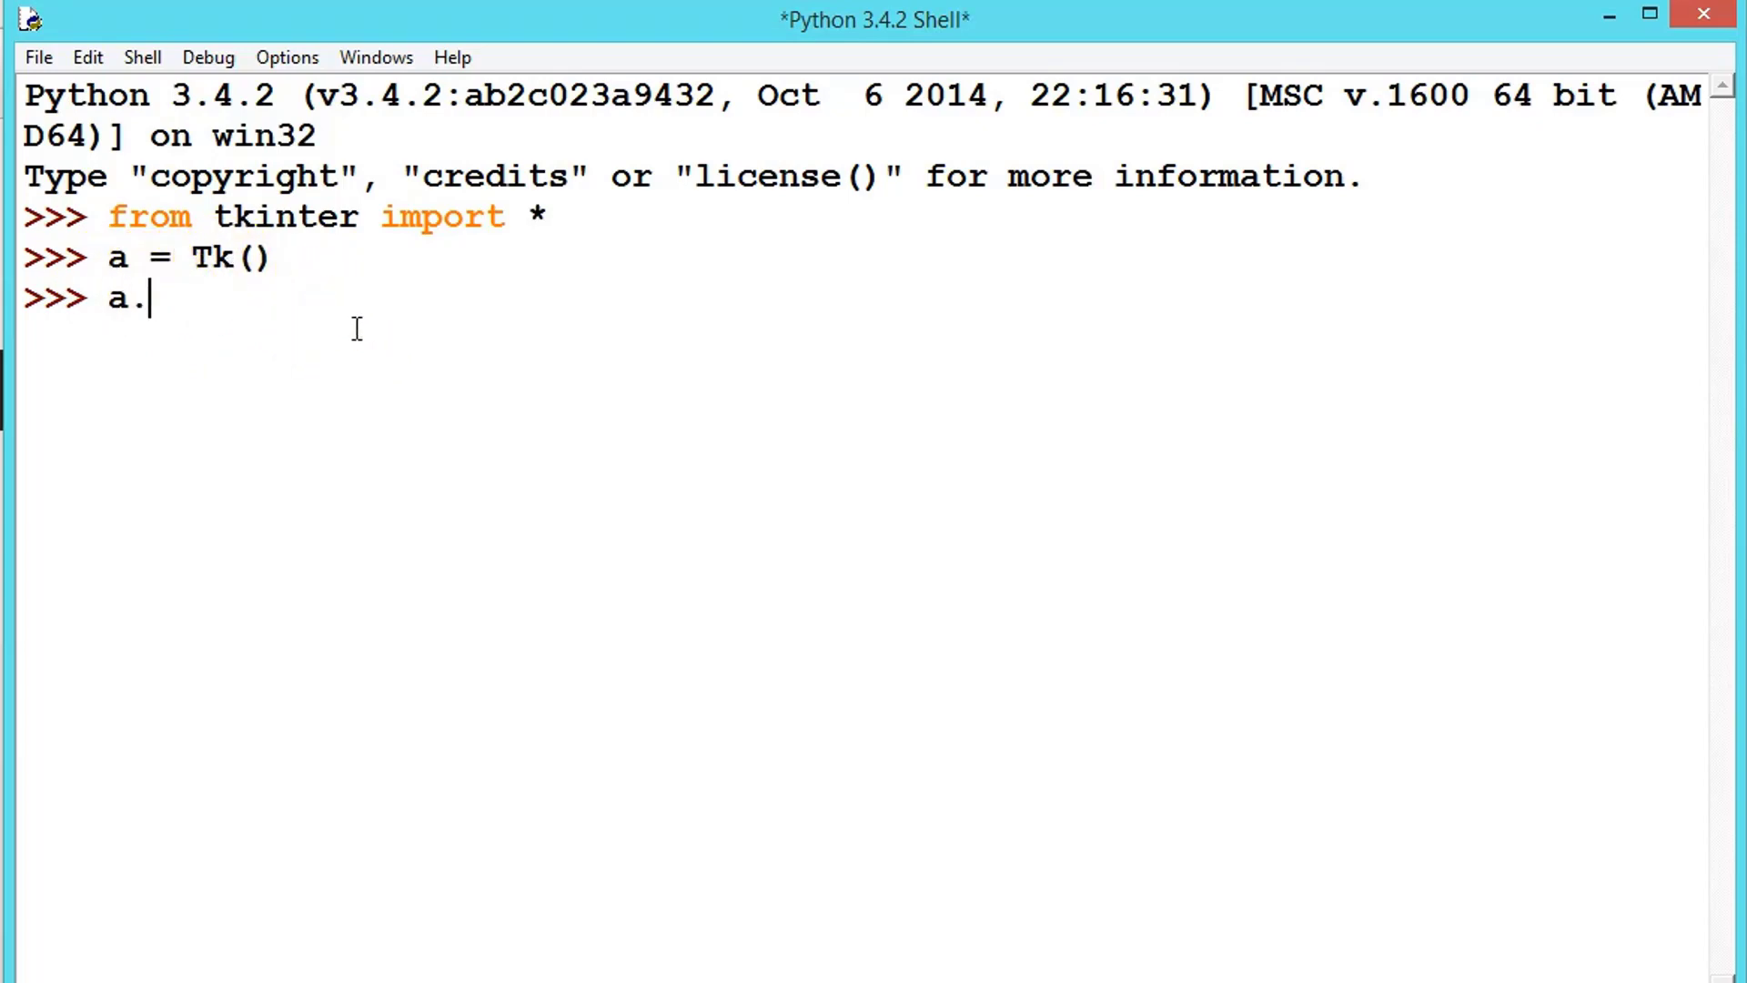
type(".")
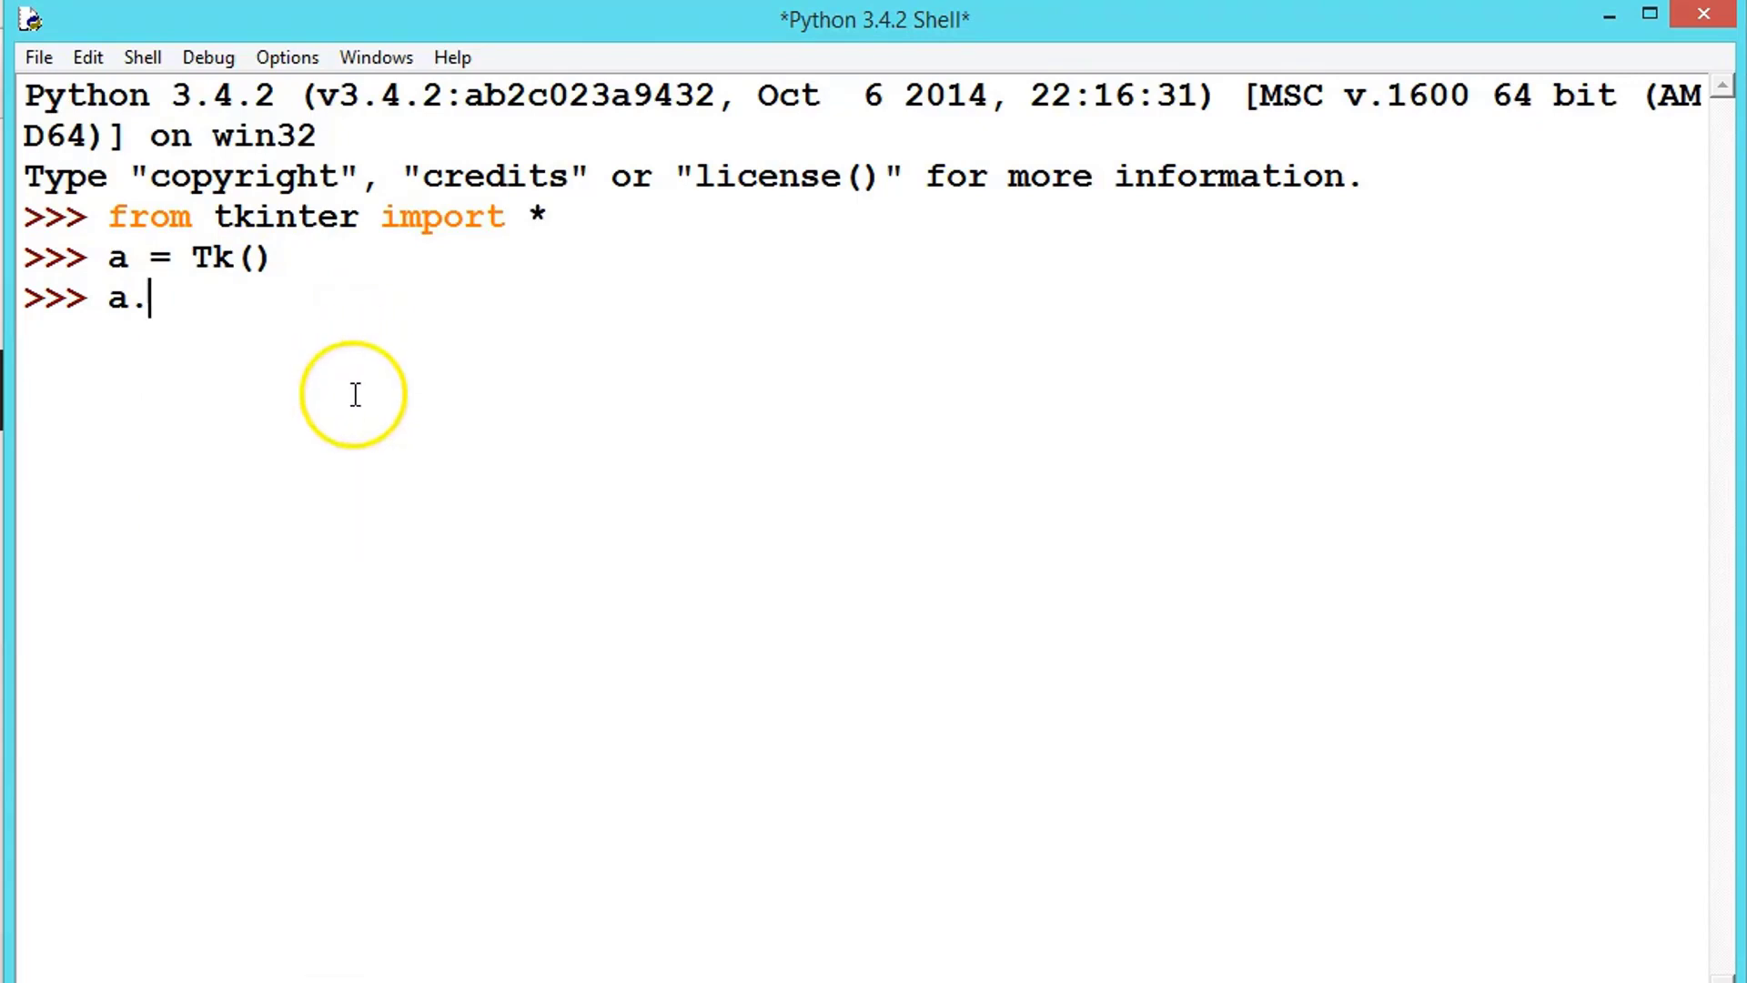
type("titl")
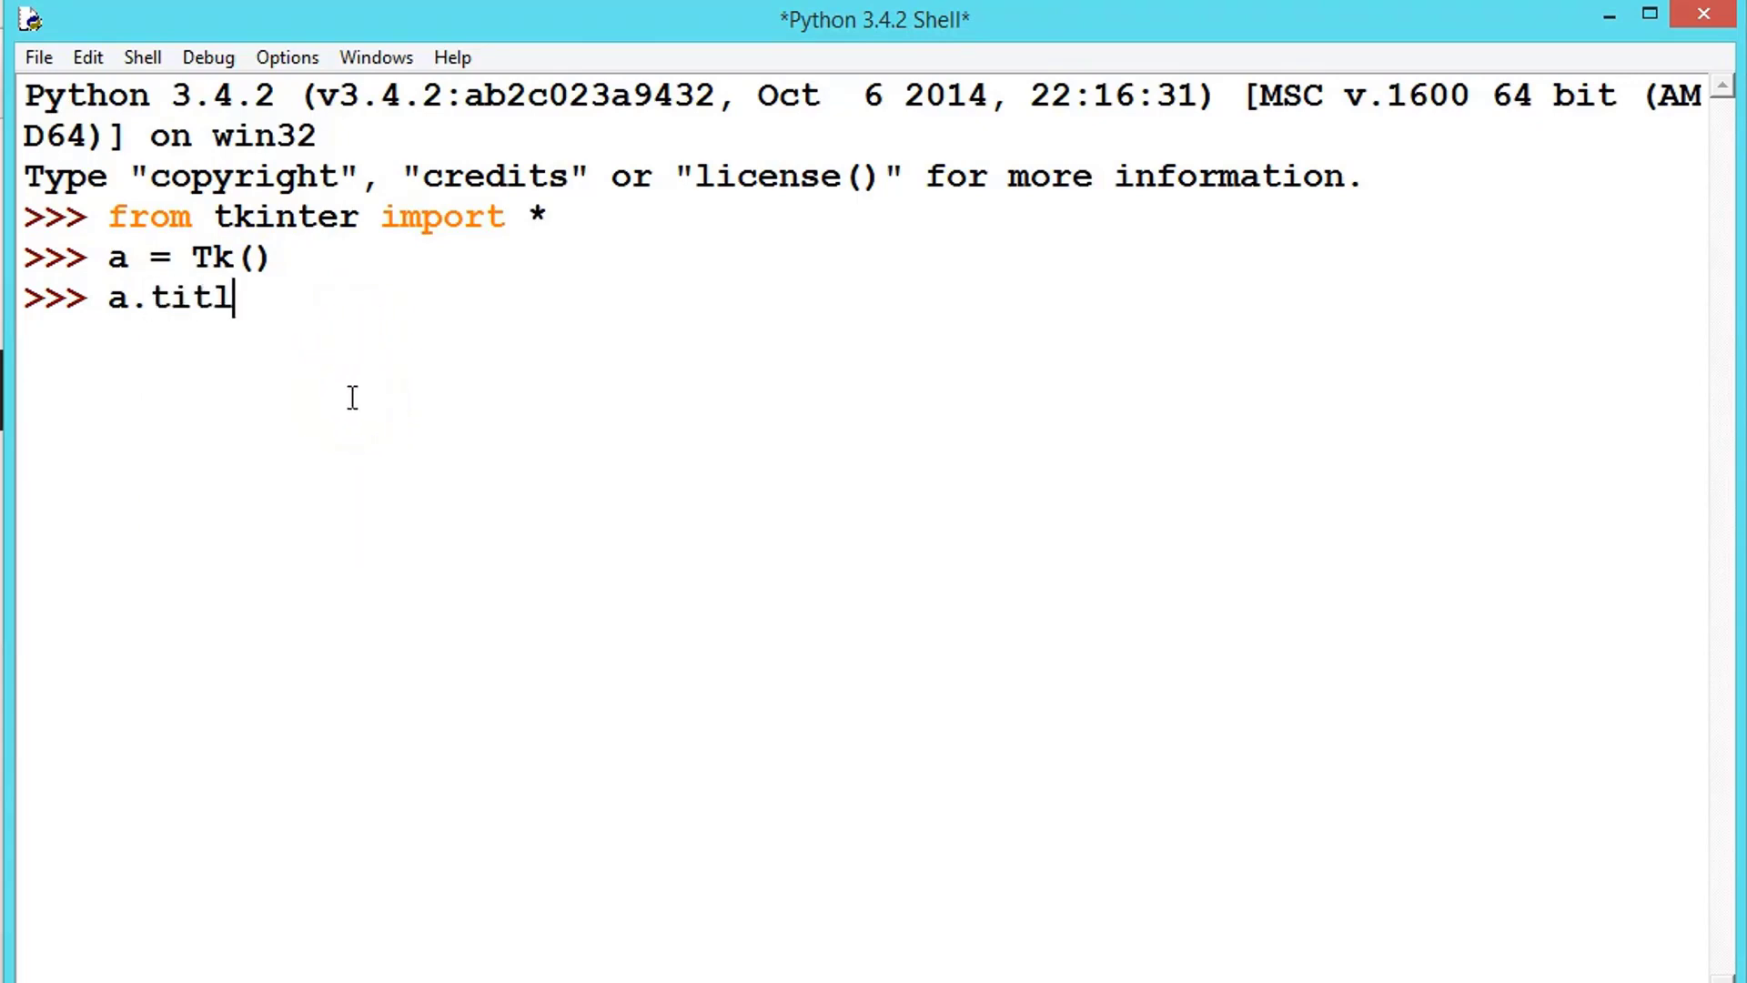
type("e")
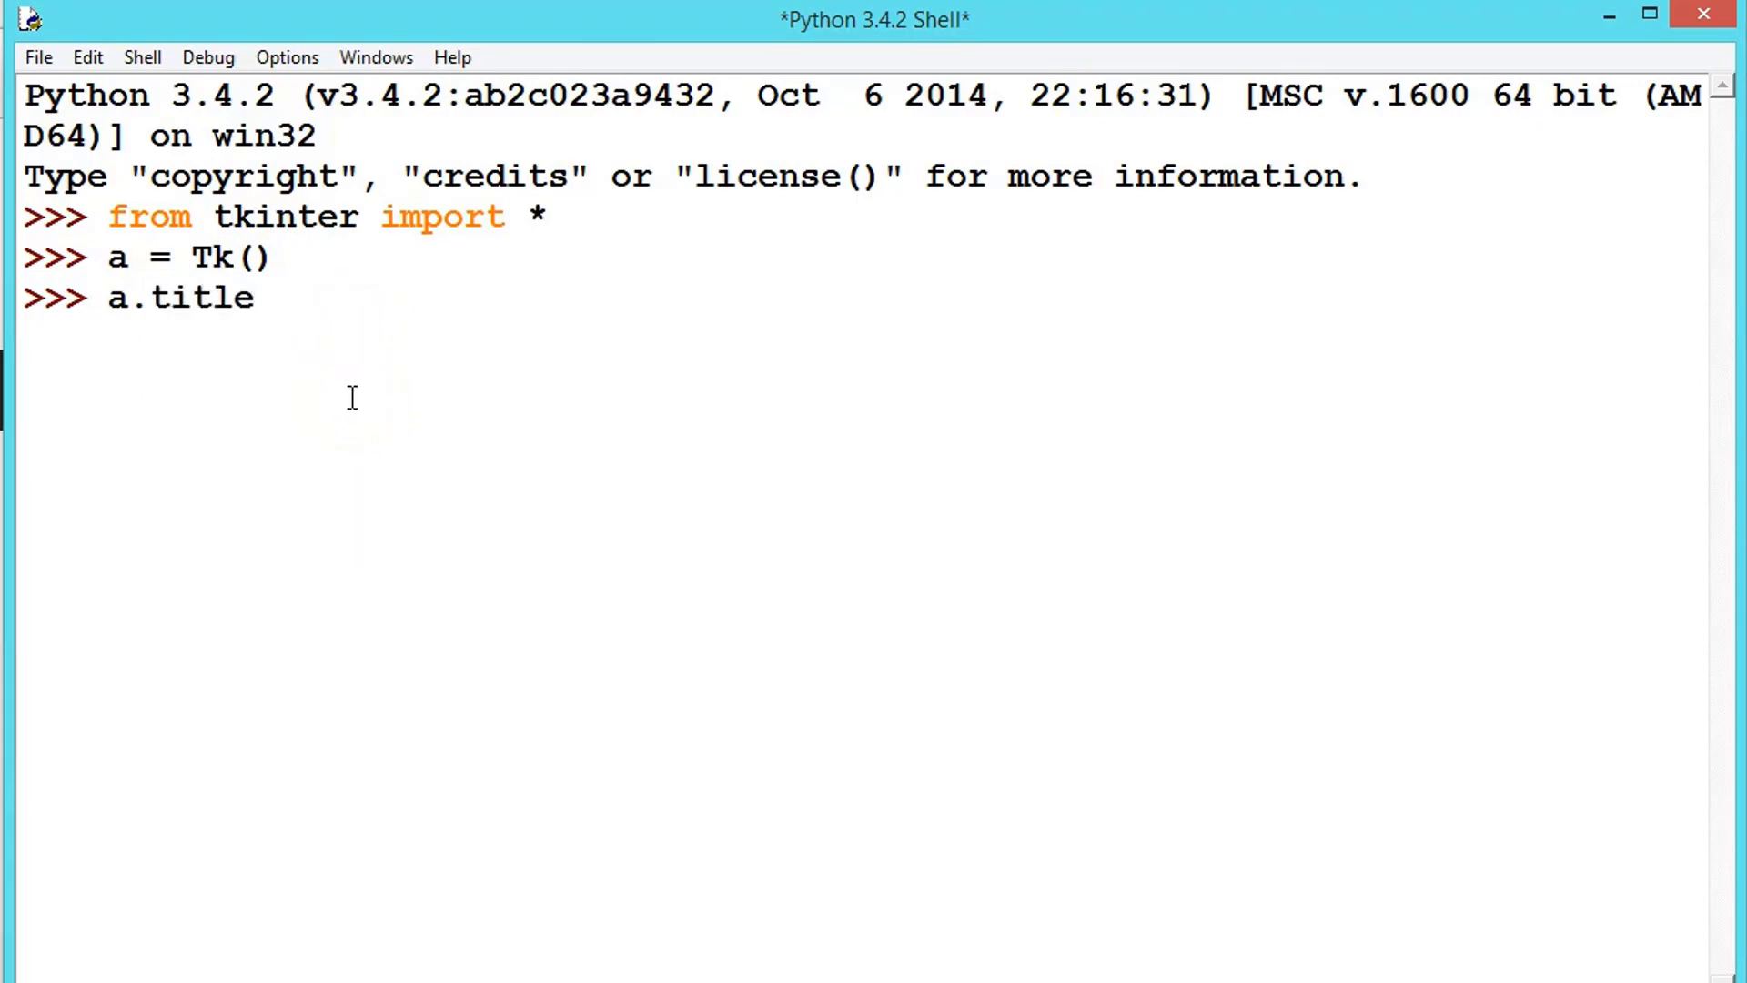
type("()")
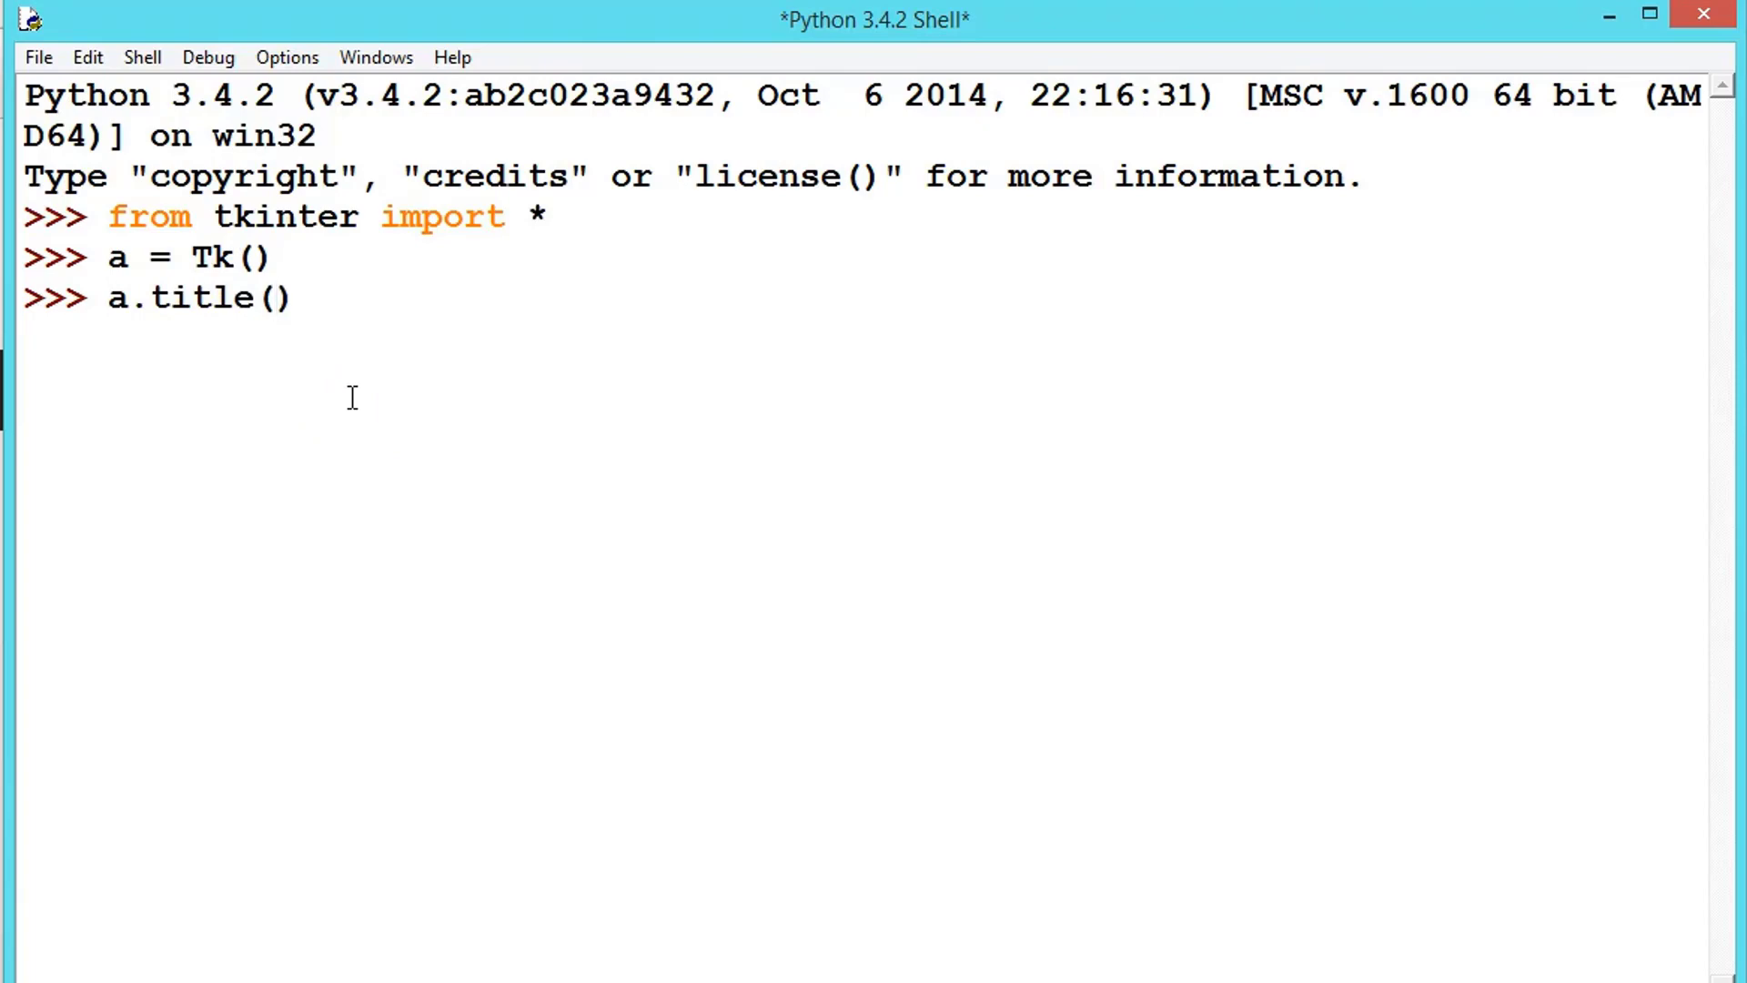
type("\"\"")
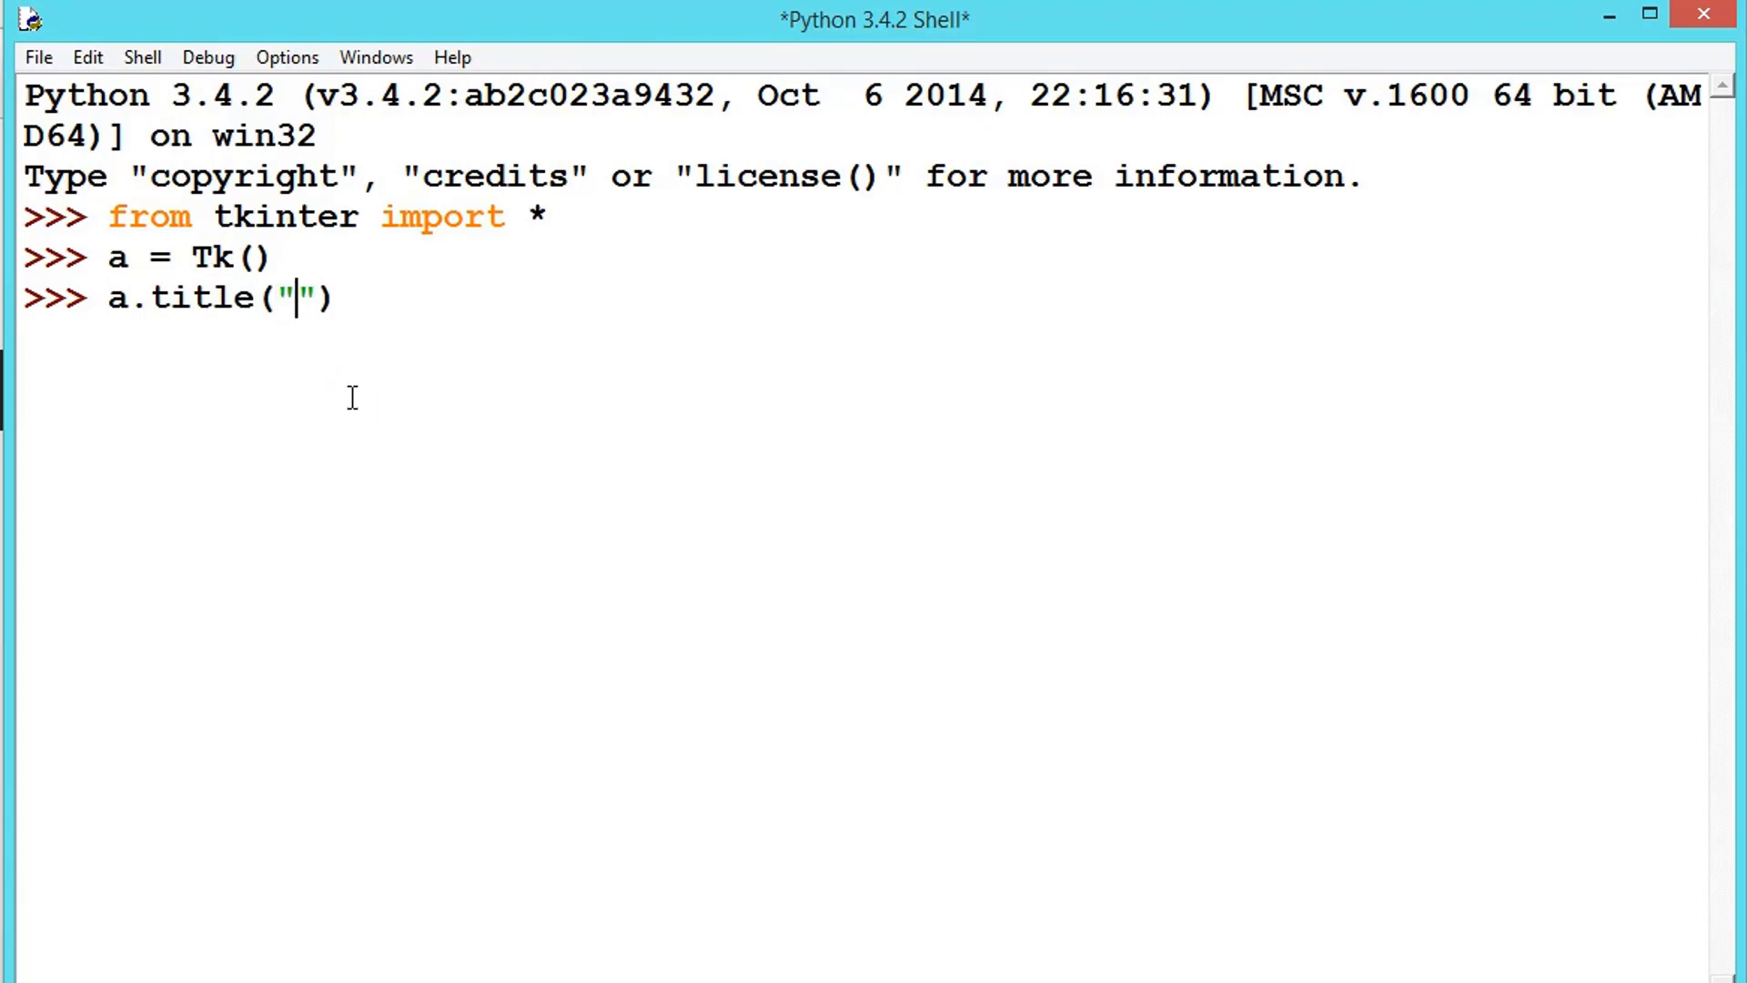
type("my first")
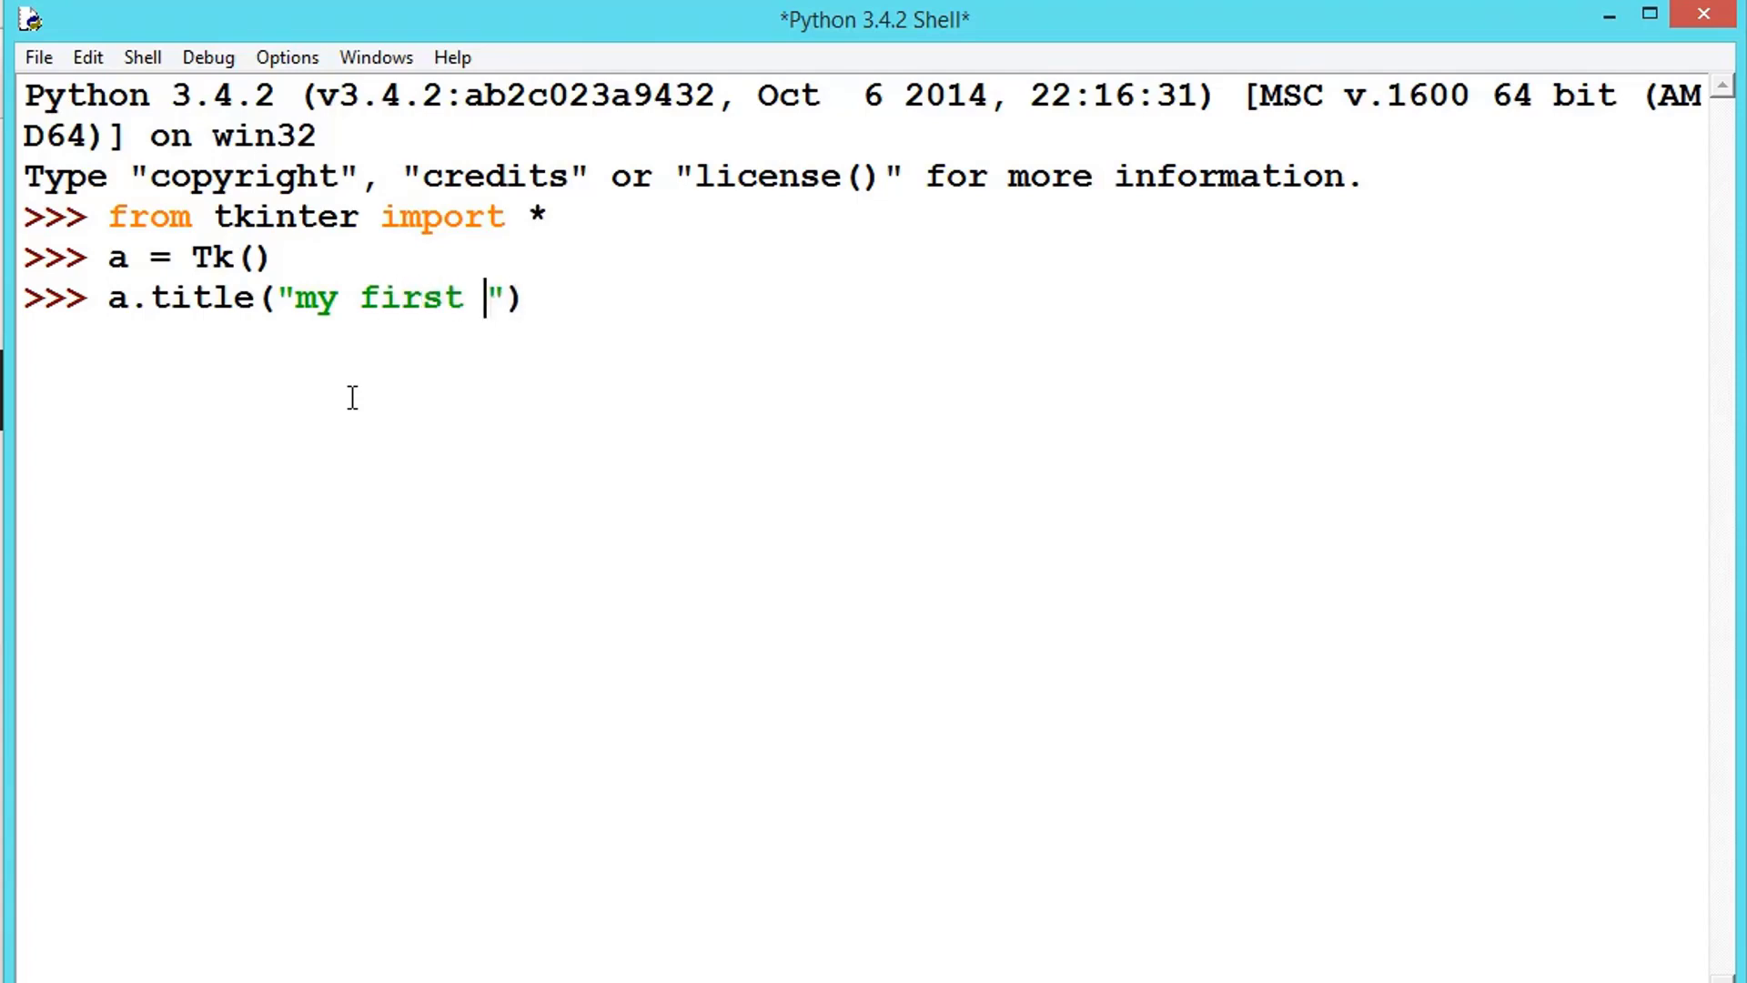
type("window")
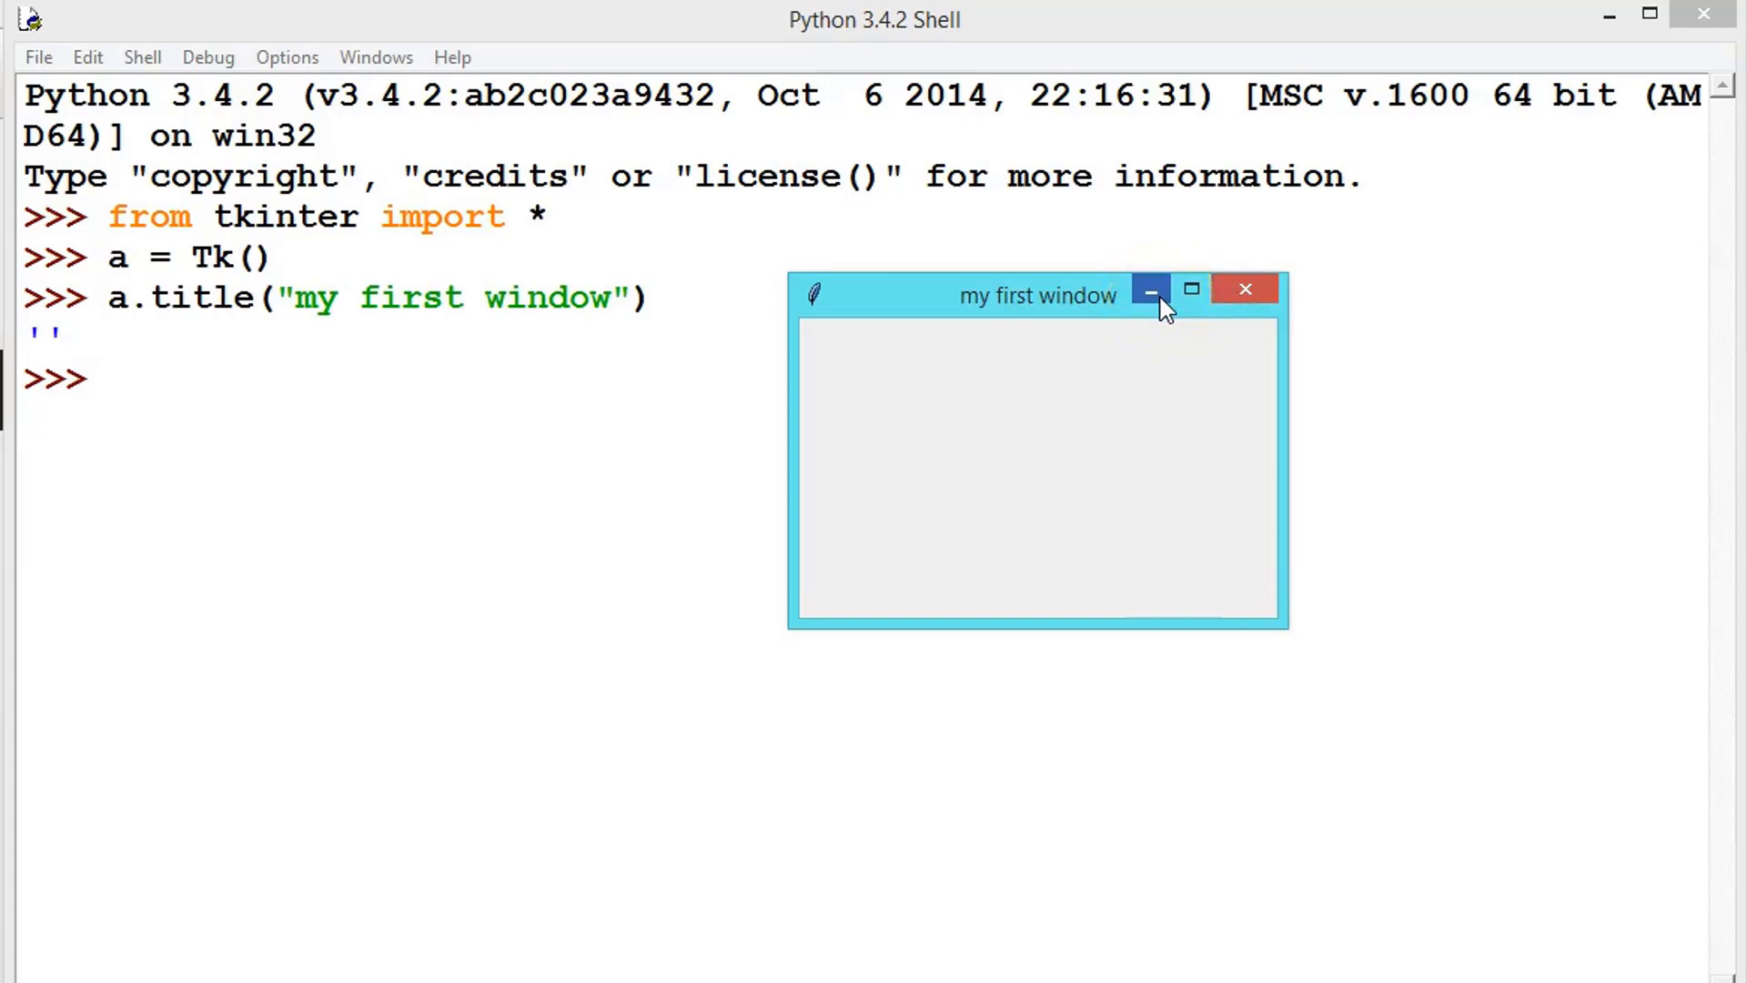
mouse_move(1041, 584)
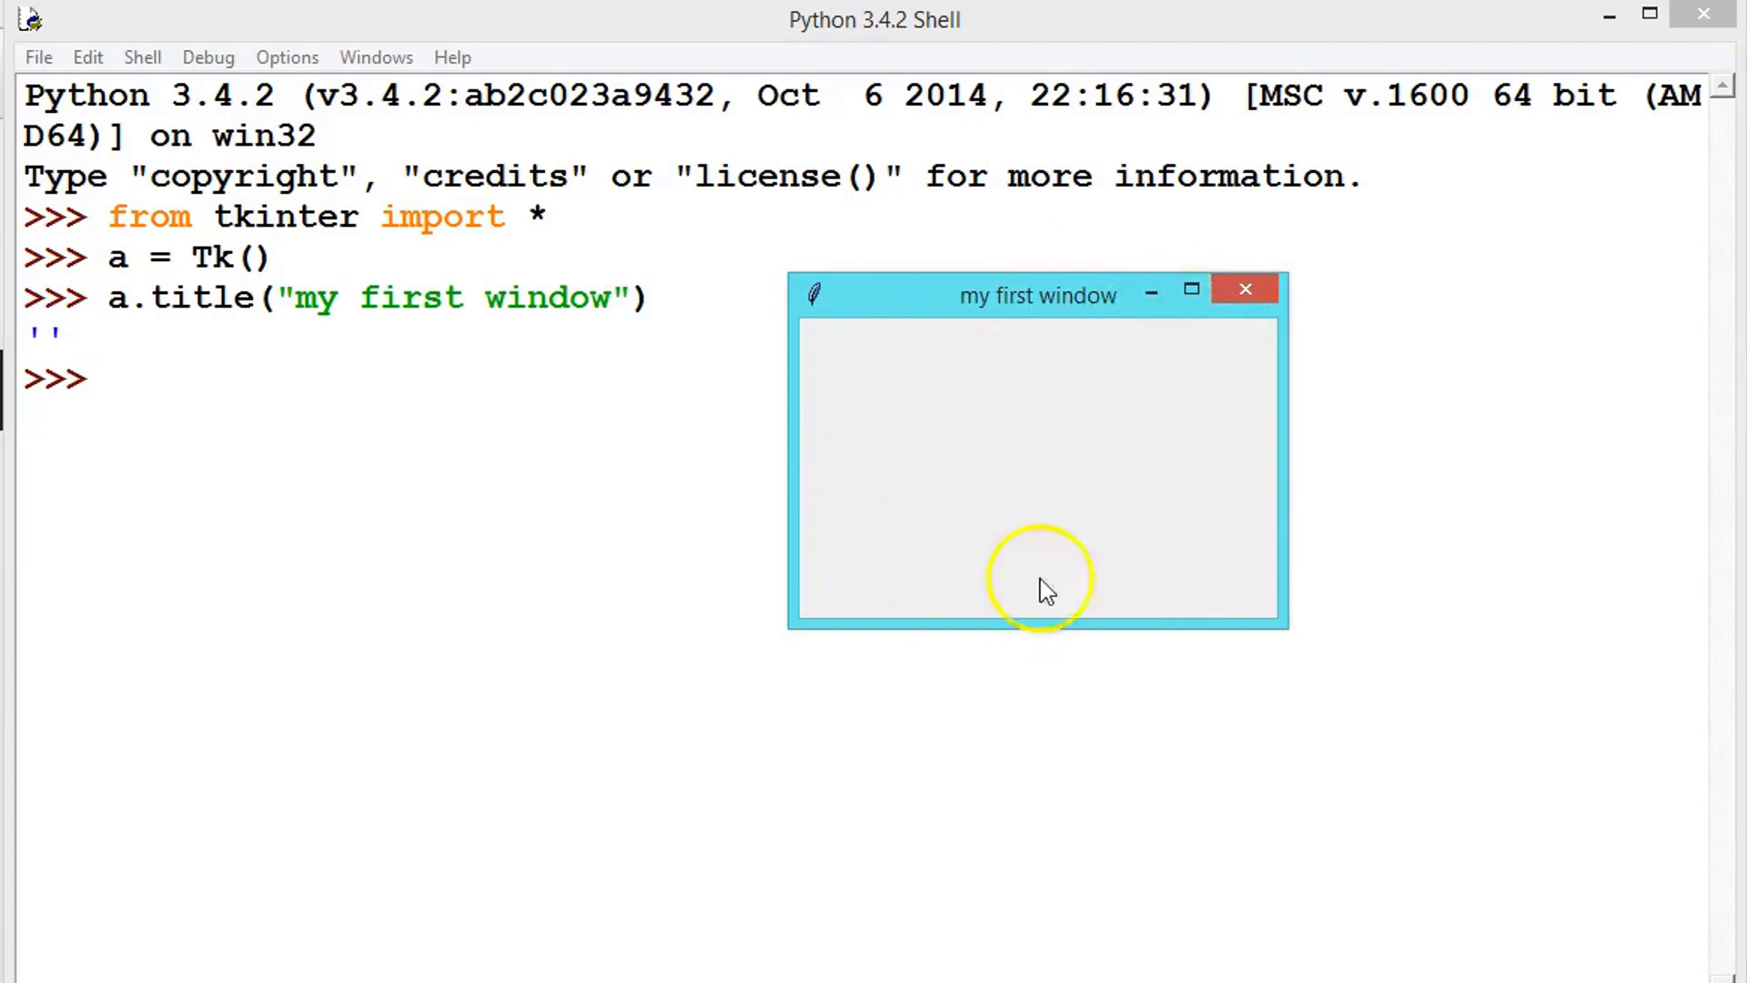
mouse_move(1048, 473)
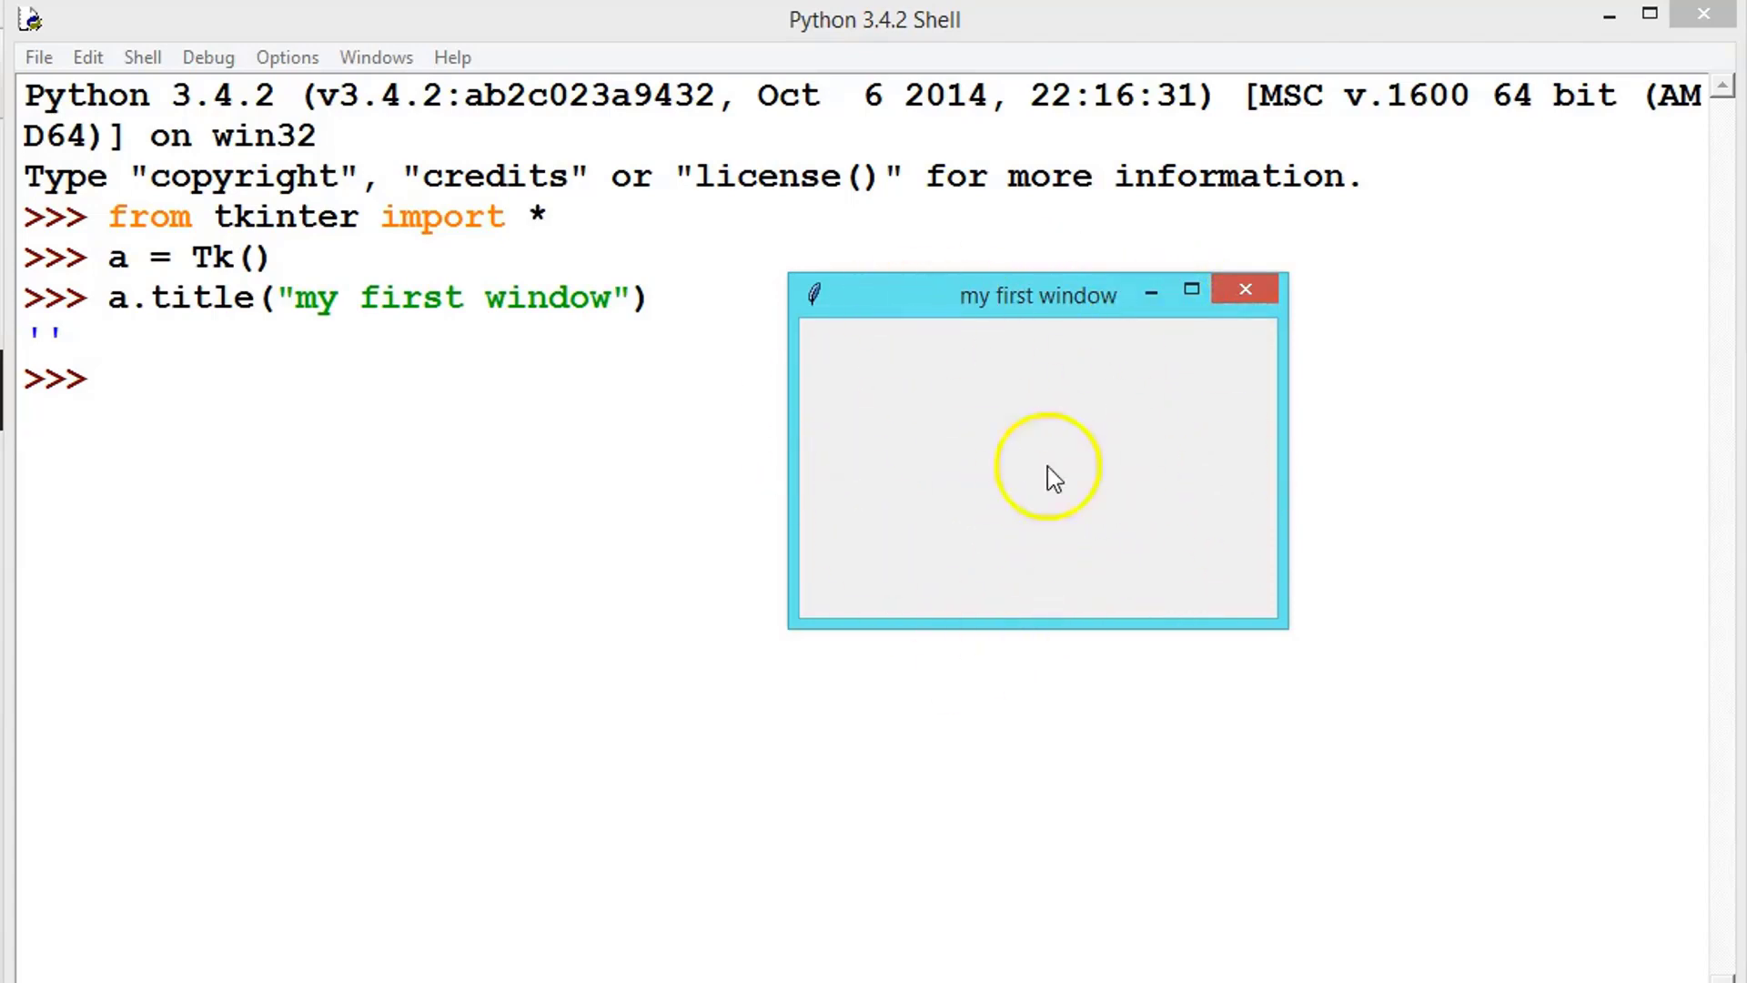
mouse_move(250, 340)
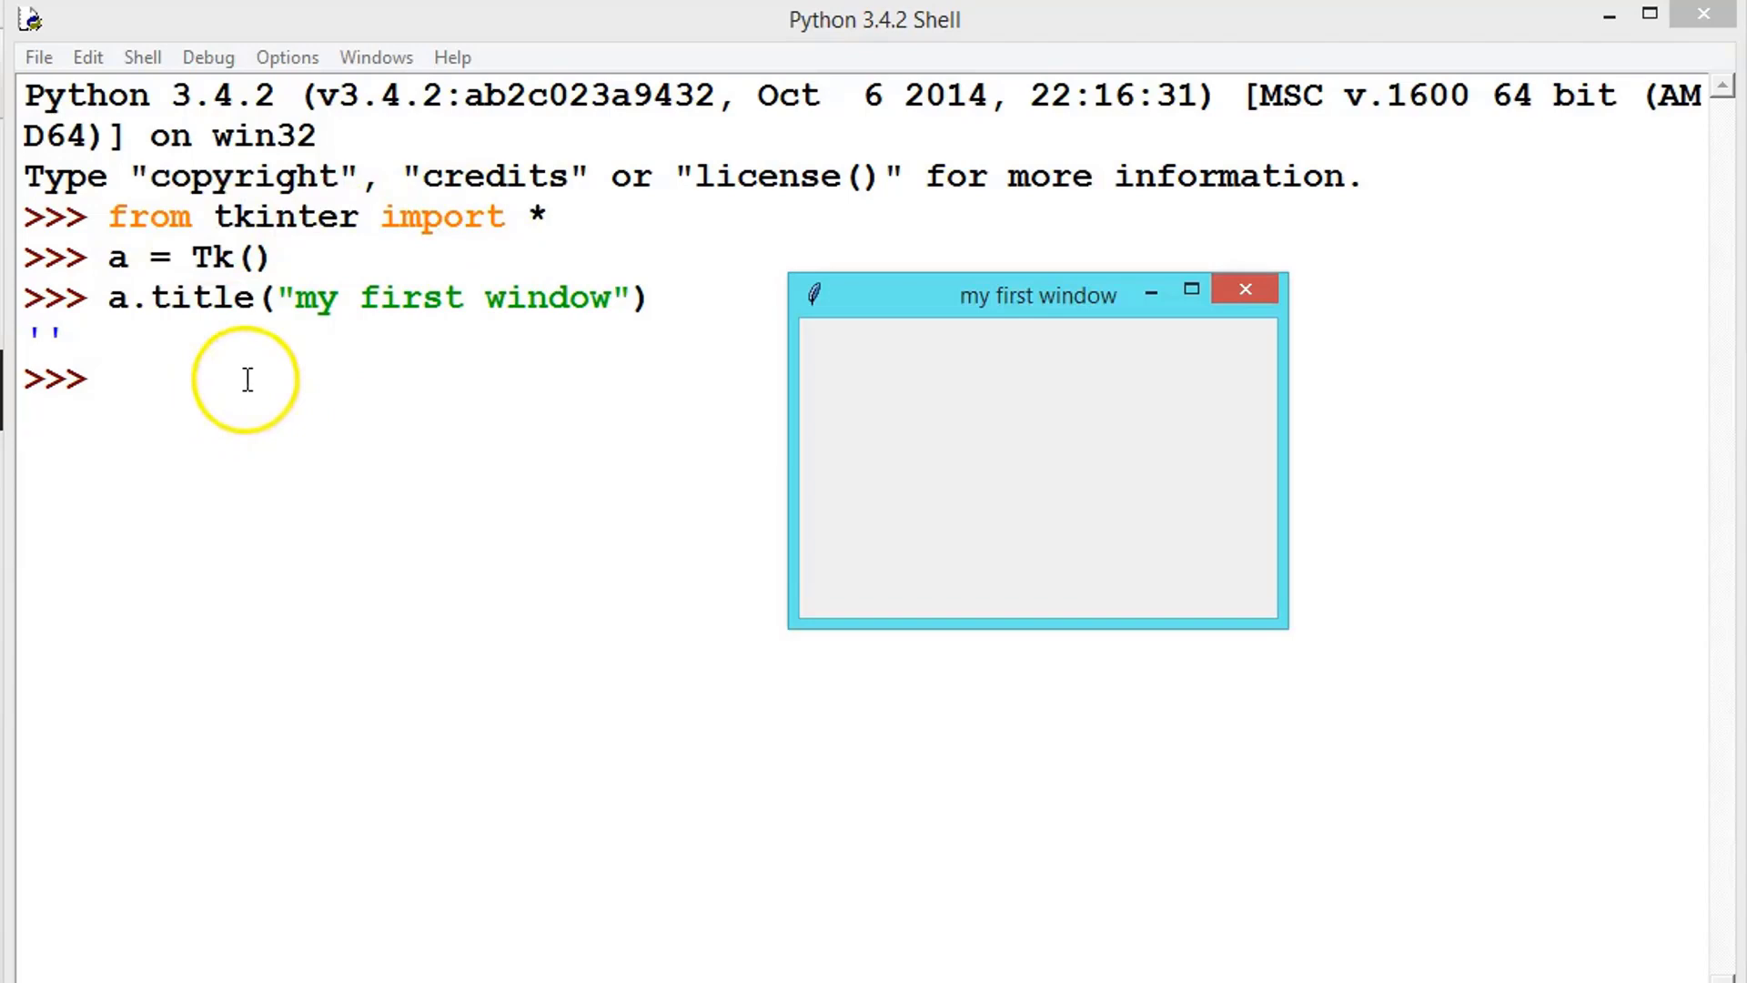
- Bring the shell back in front and clear the highlight on tkinter
double_click(284, 217)
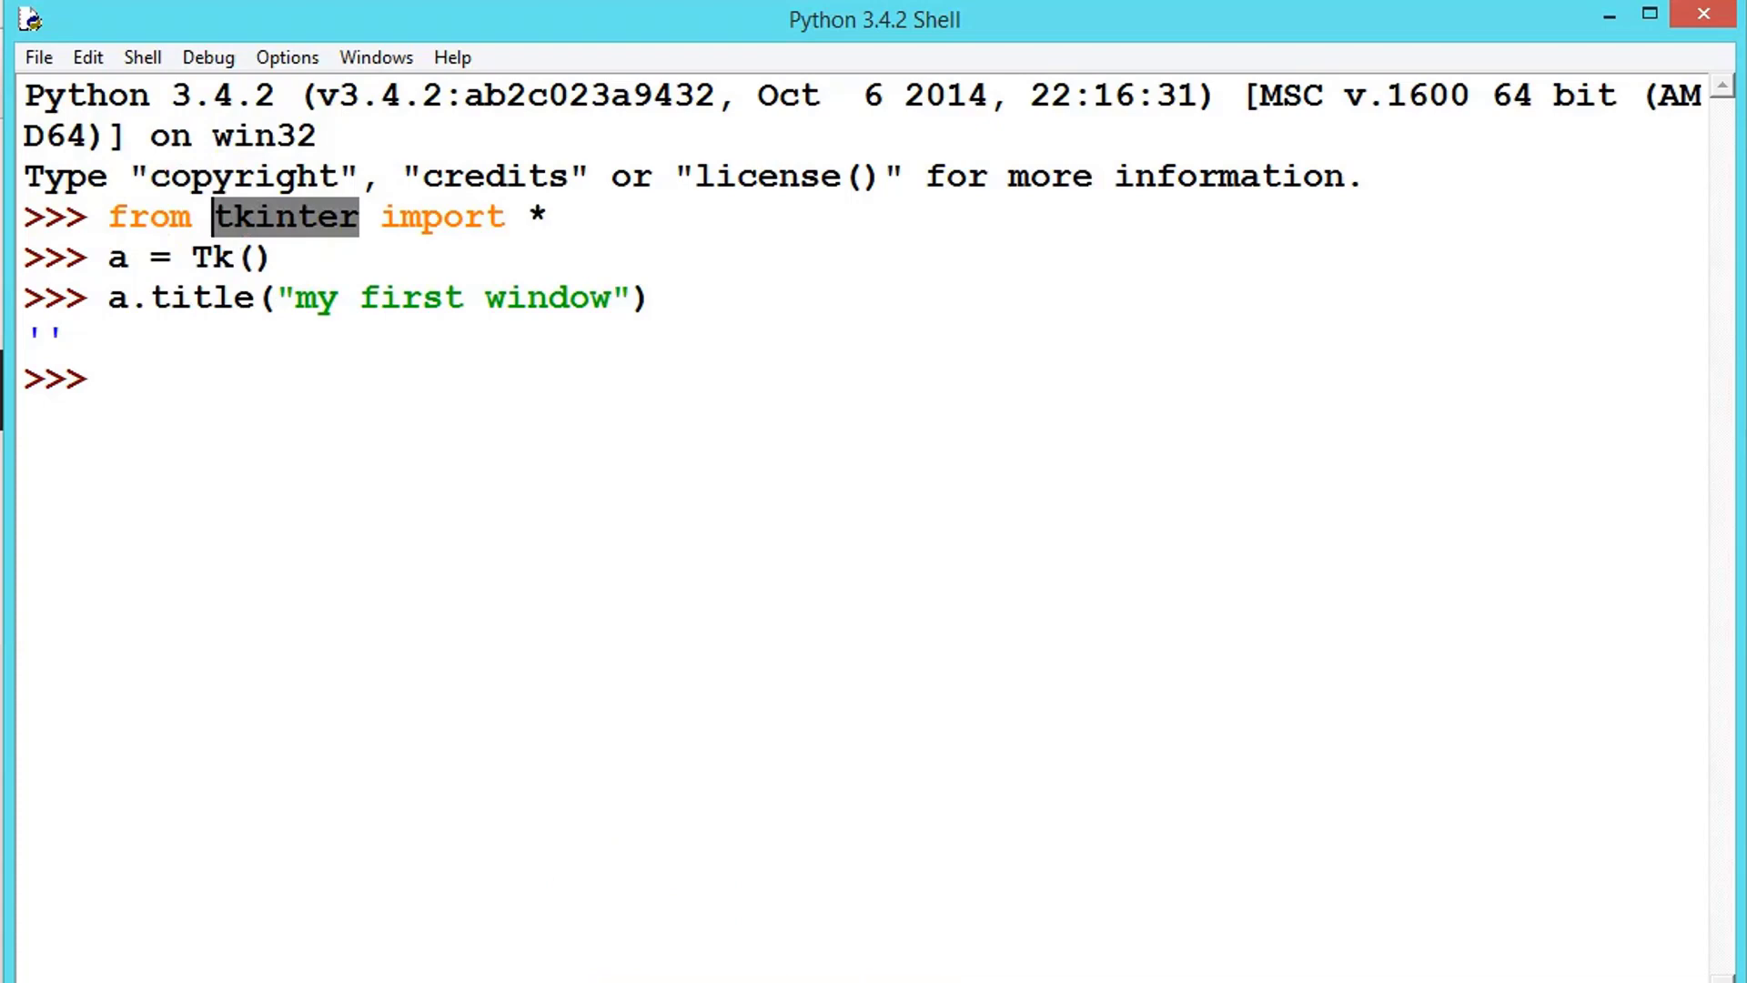
left_click(535, 214)
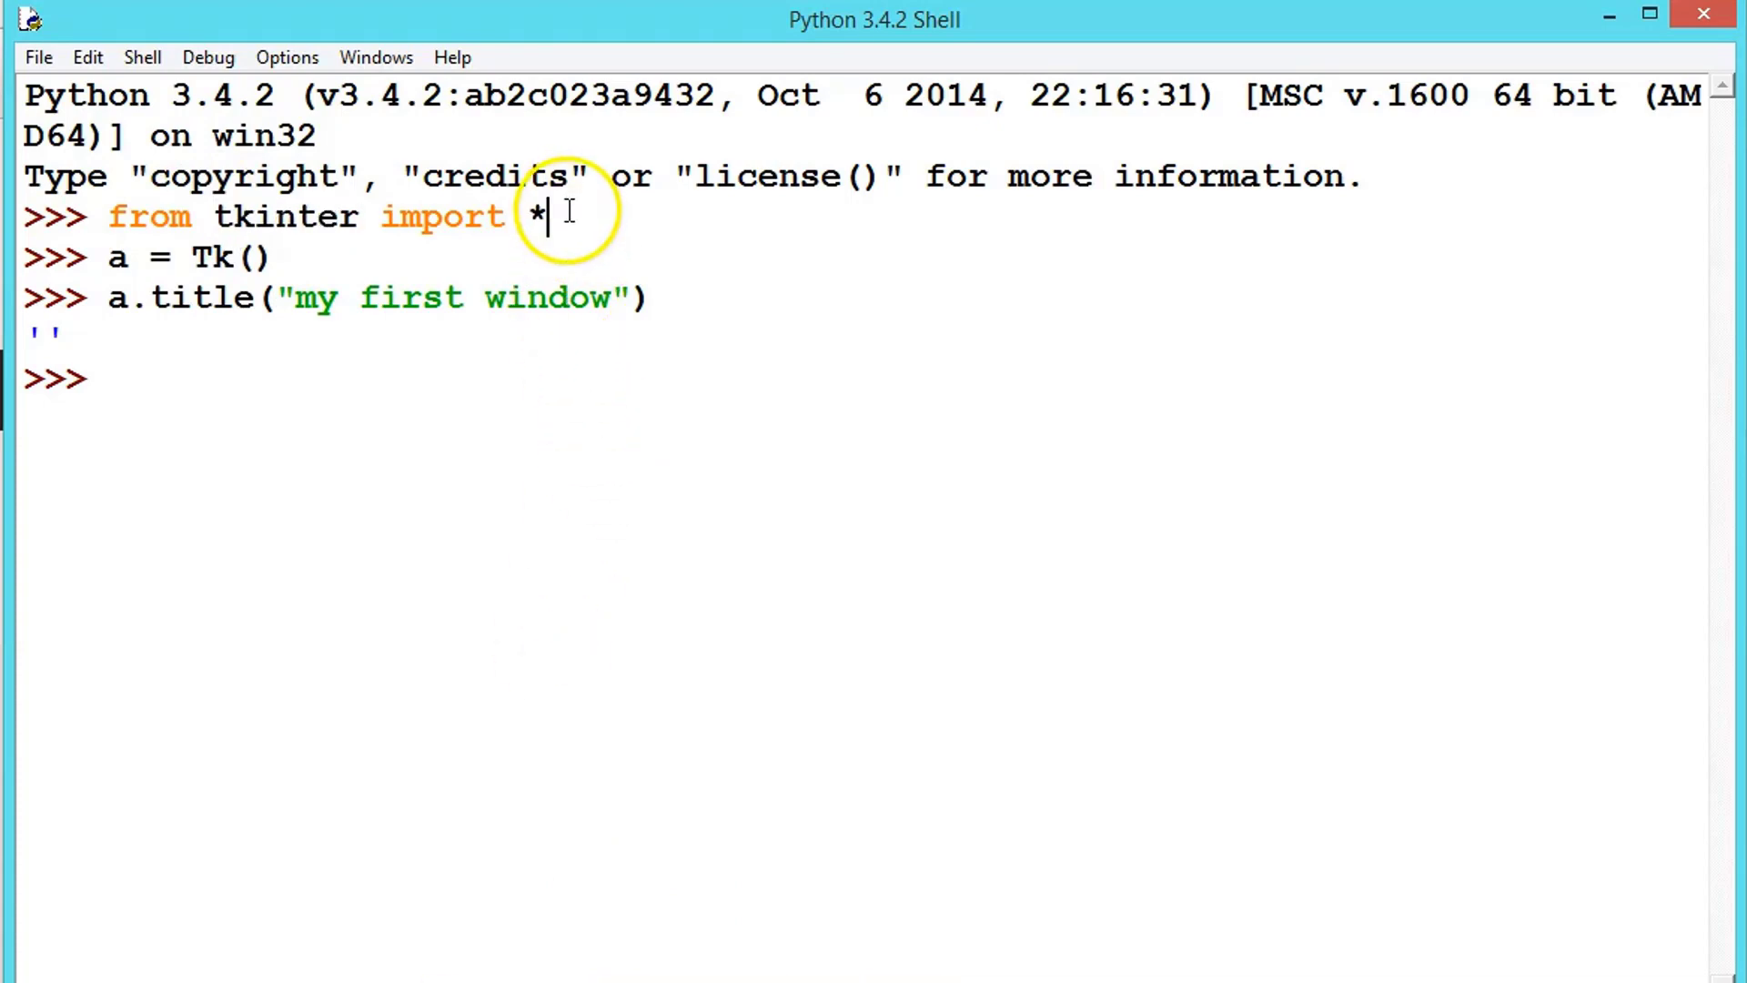
double_click(284, 214)
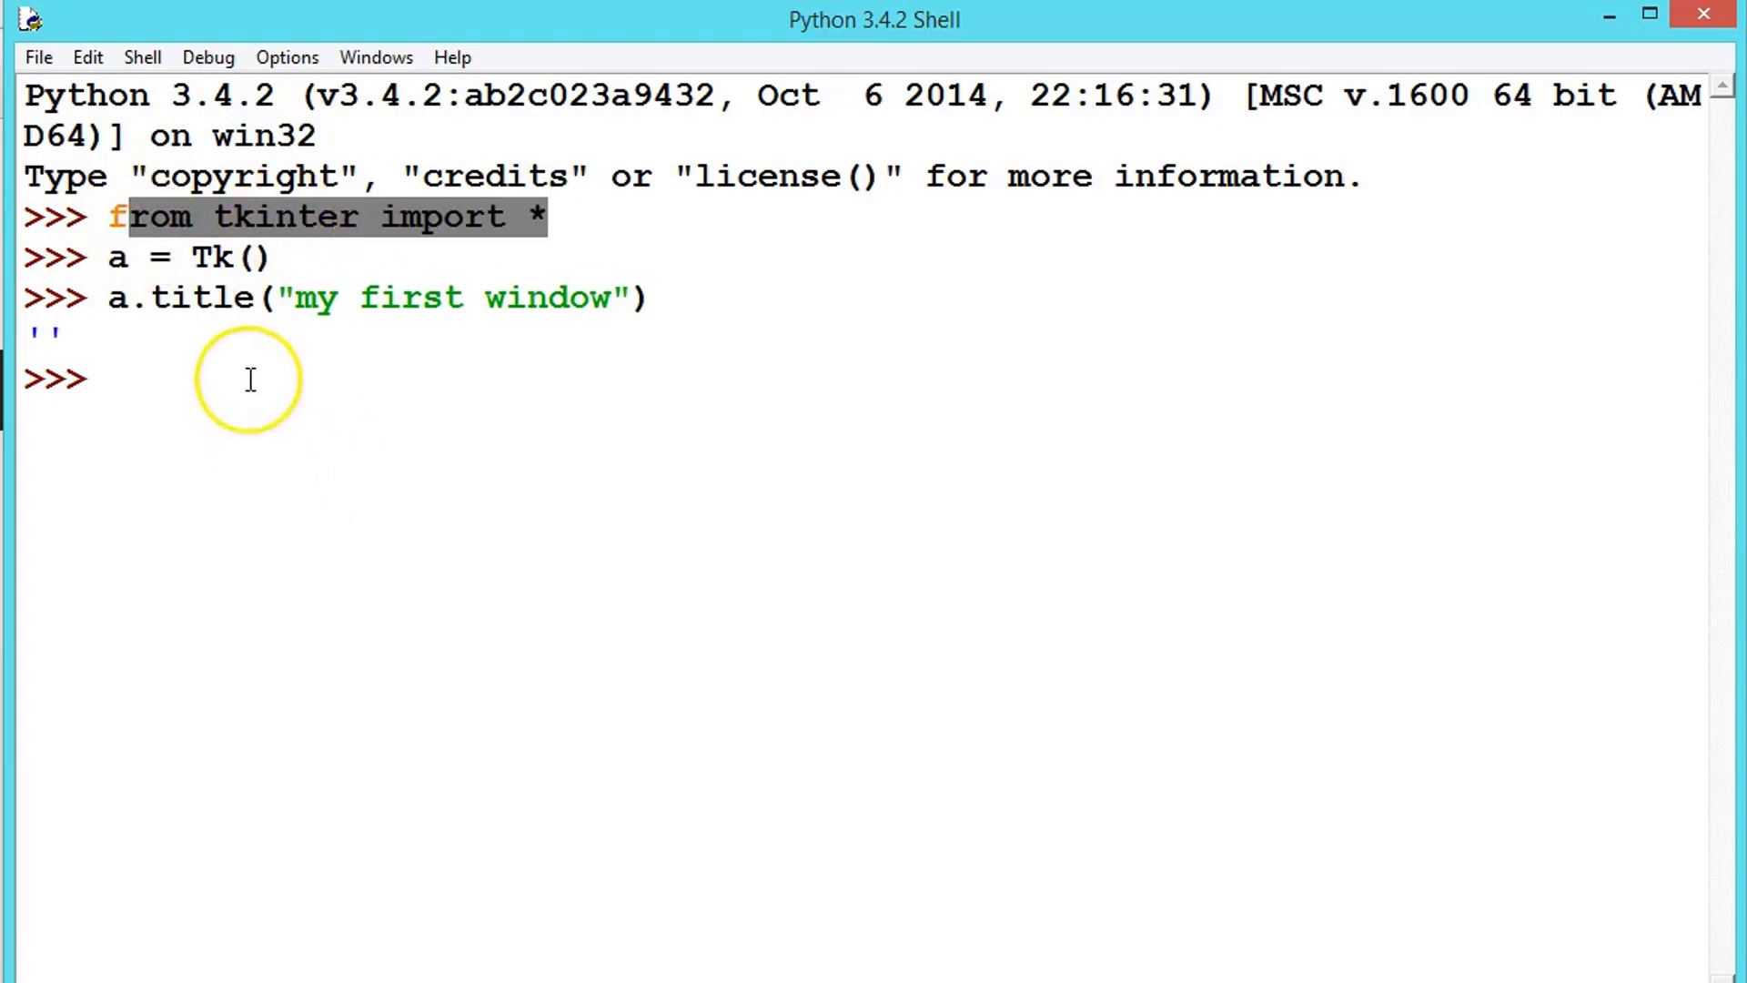
- Run 'import tkinter' and create a second window with root = tkinter.Tk()
type("import tkinter")
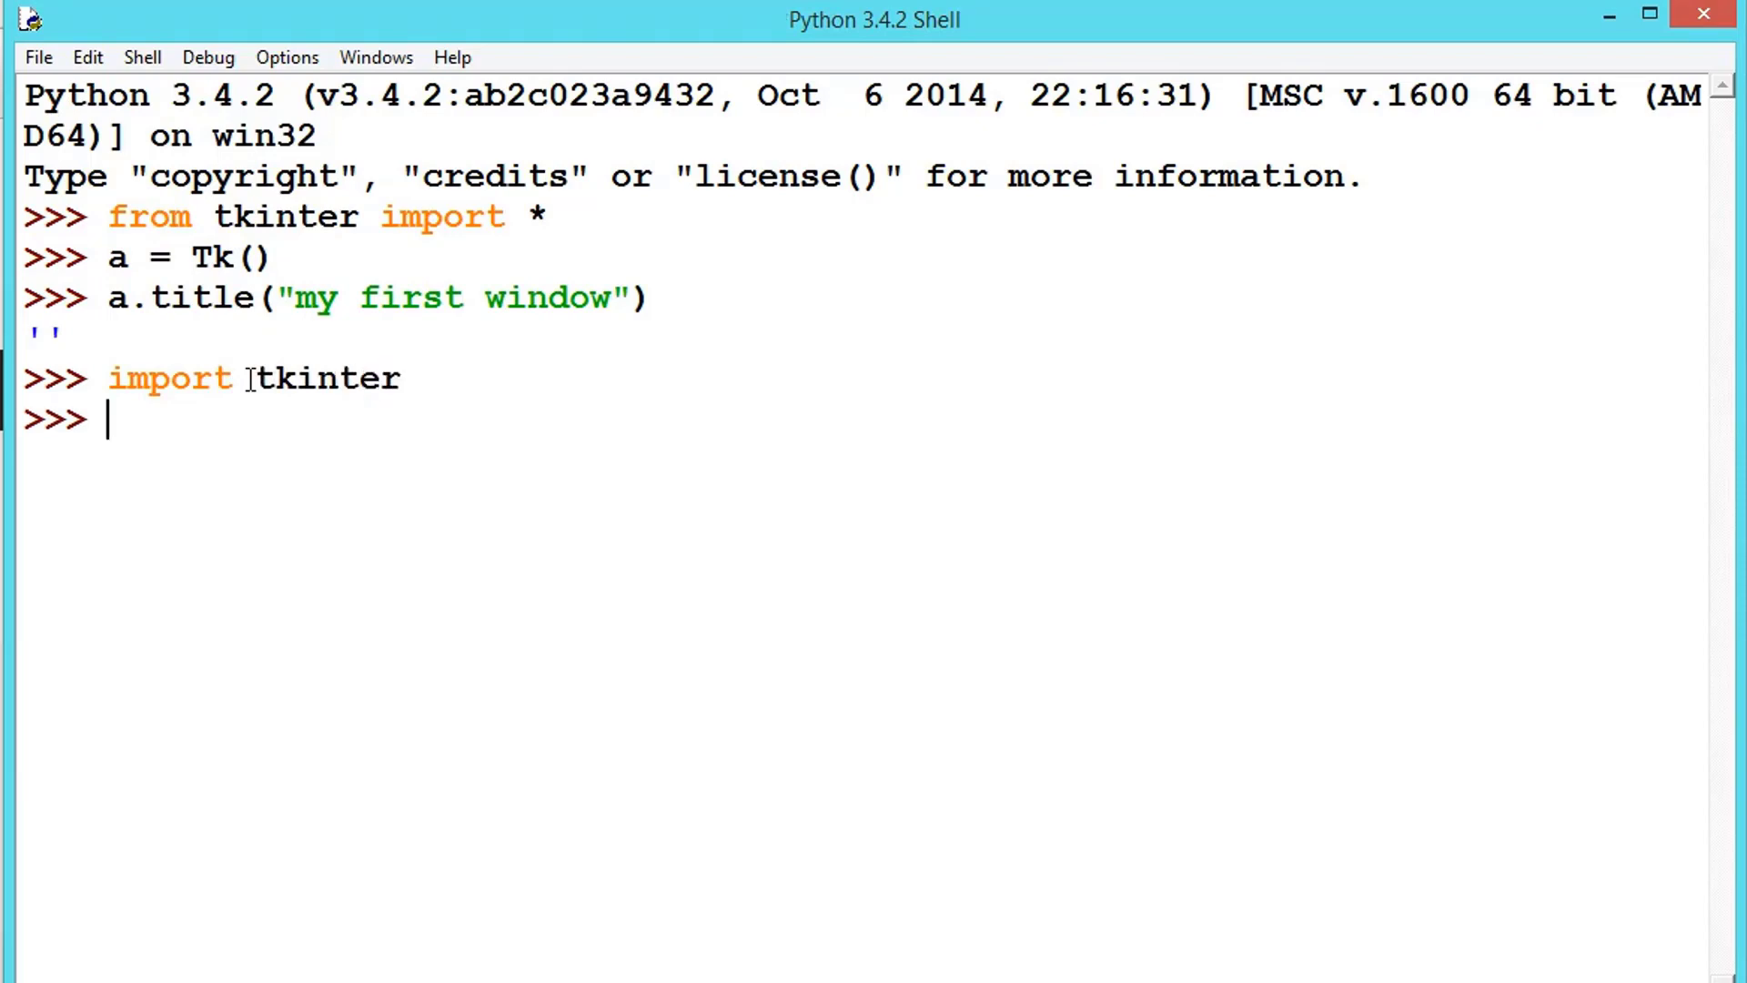
double_click(324, 379)
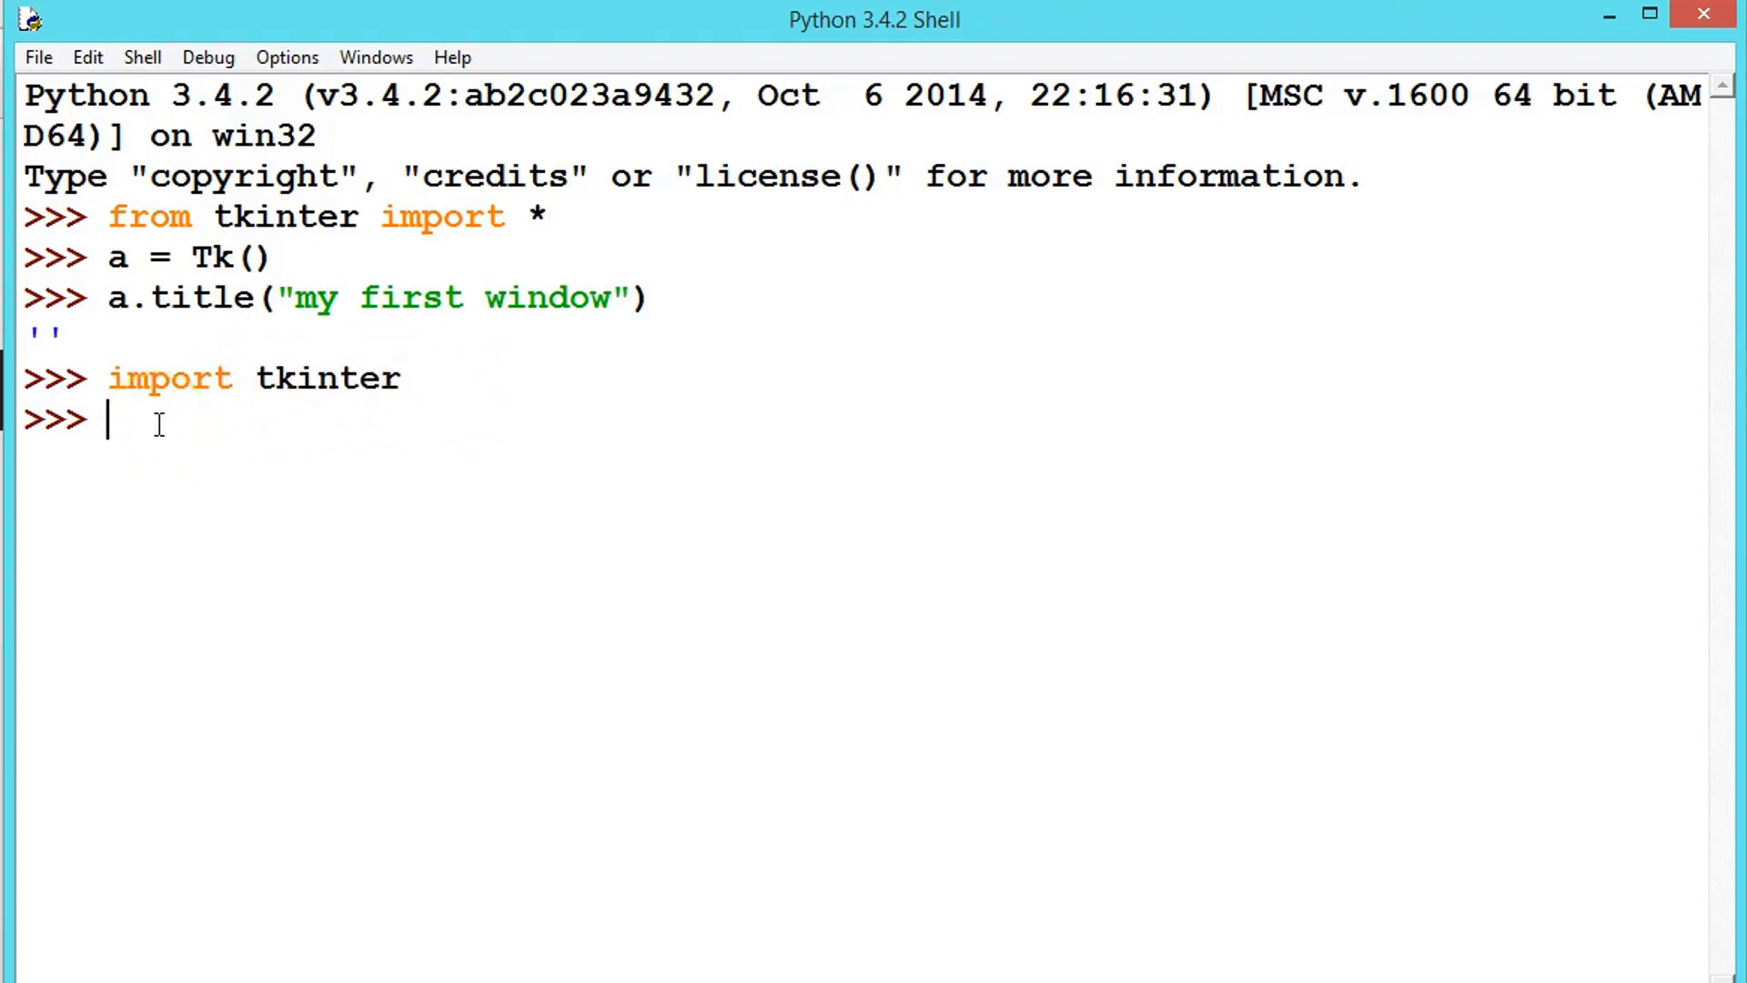
type("root")
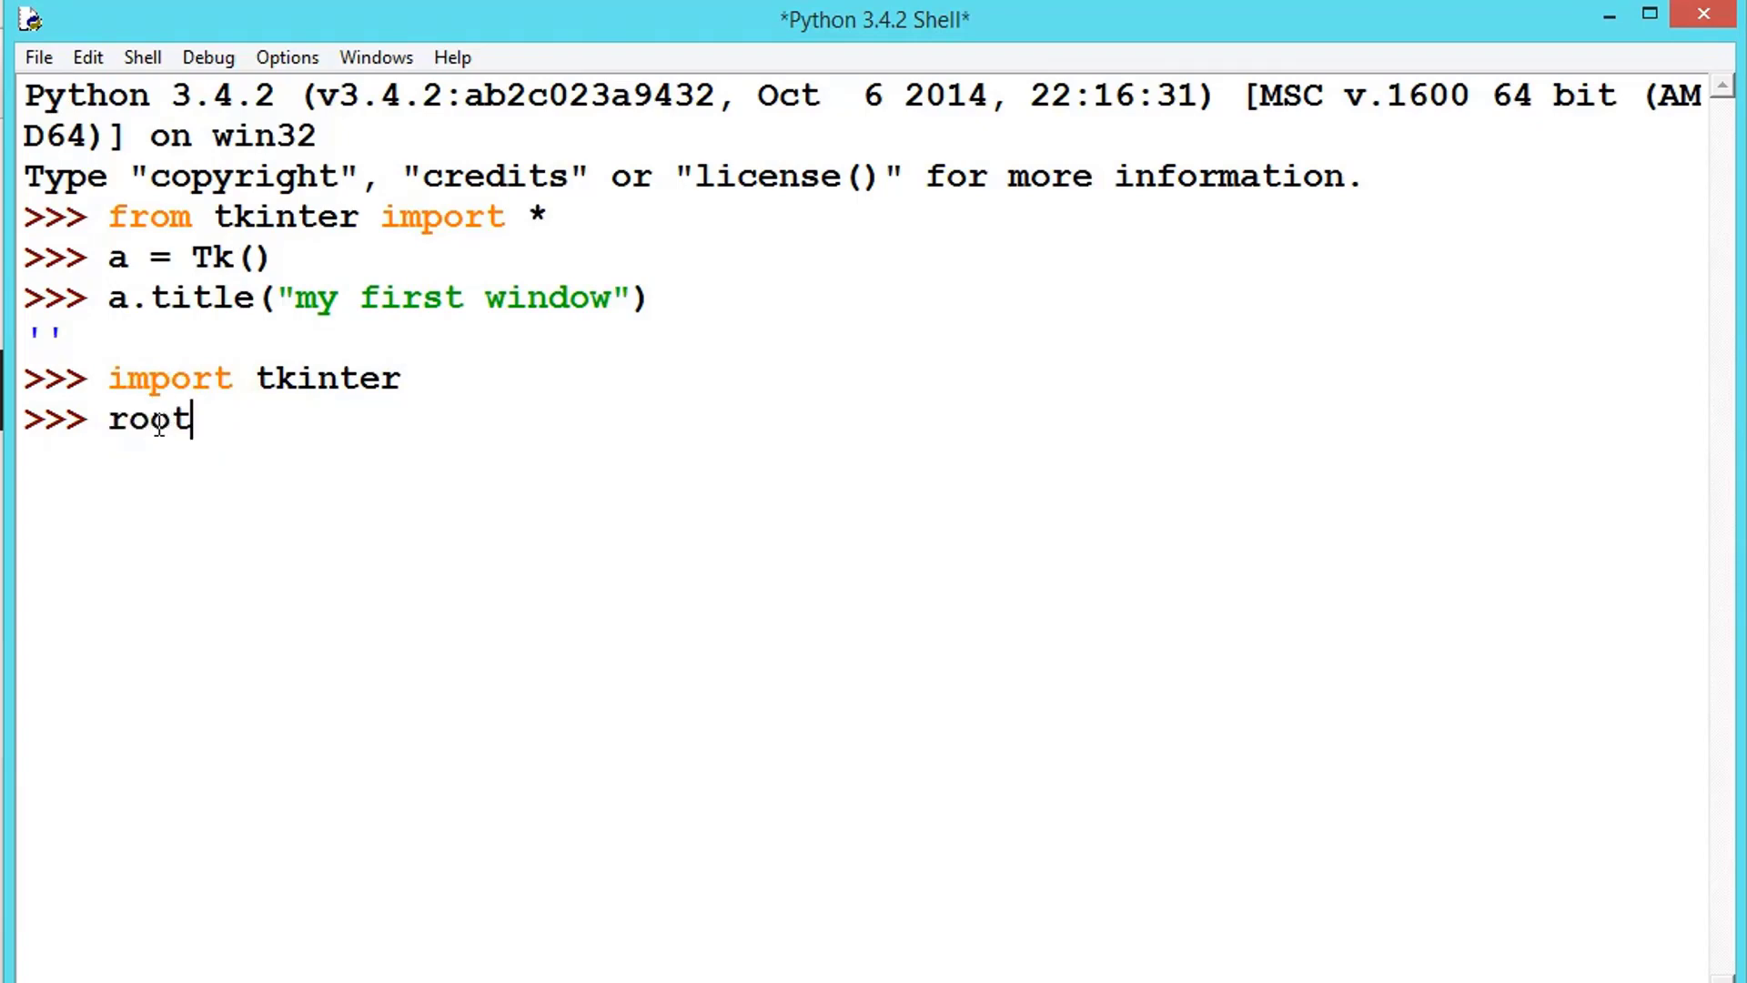
type("=")
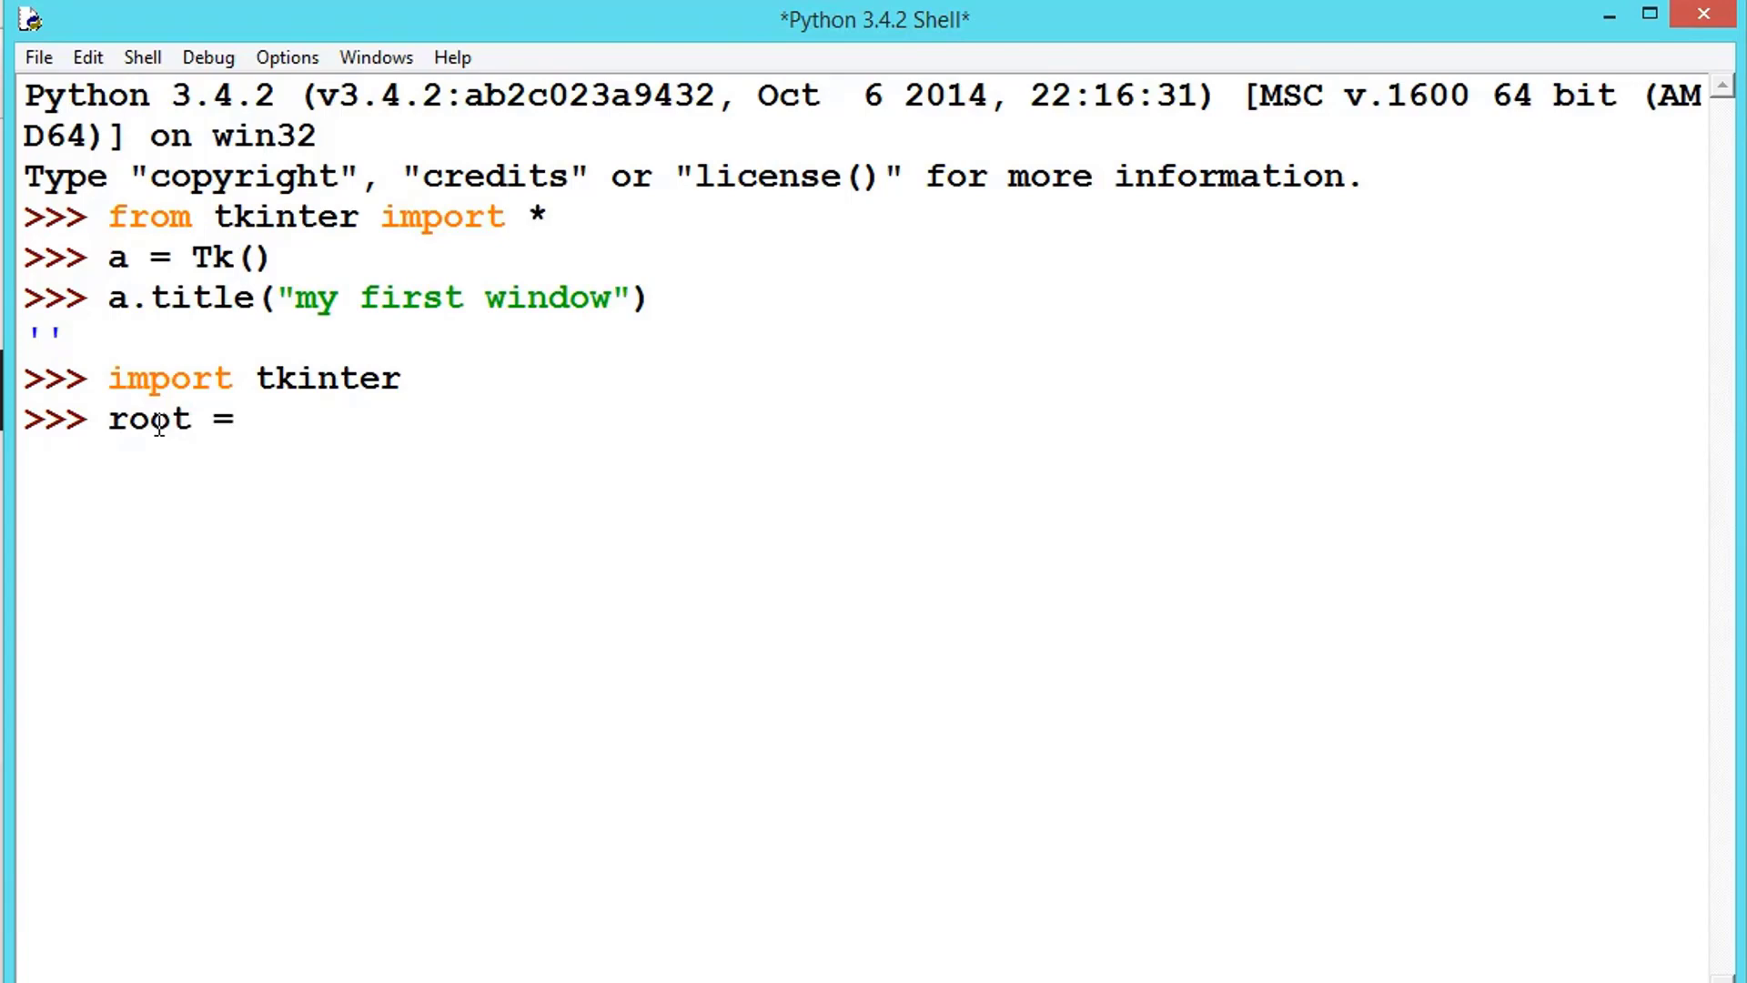
type("tkinter")
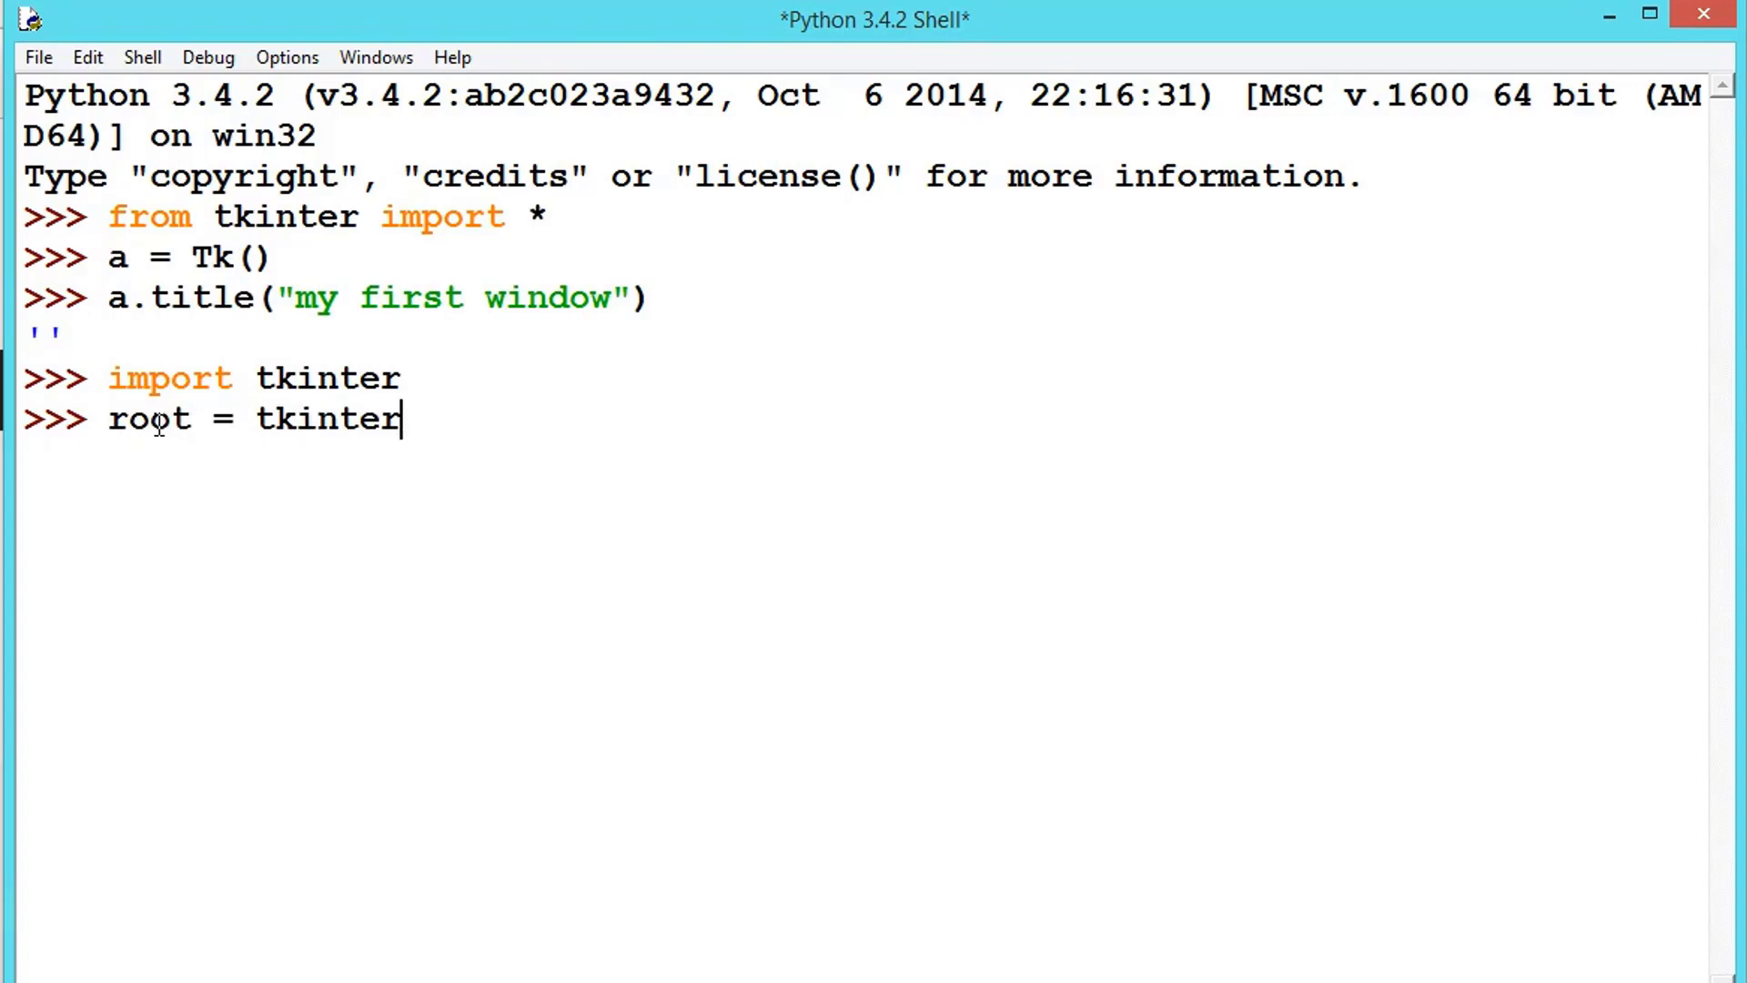
type(".Tk(")
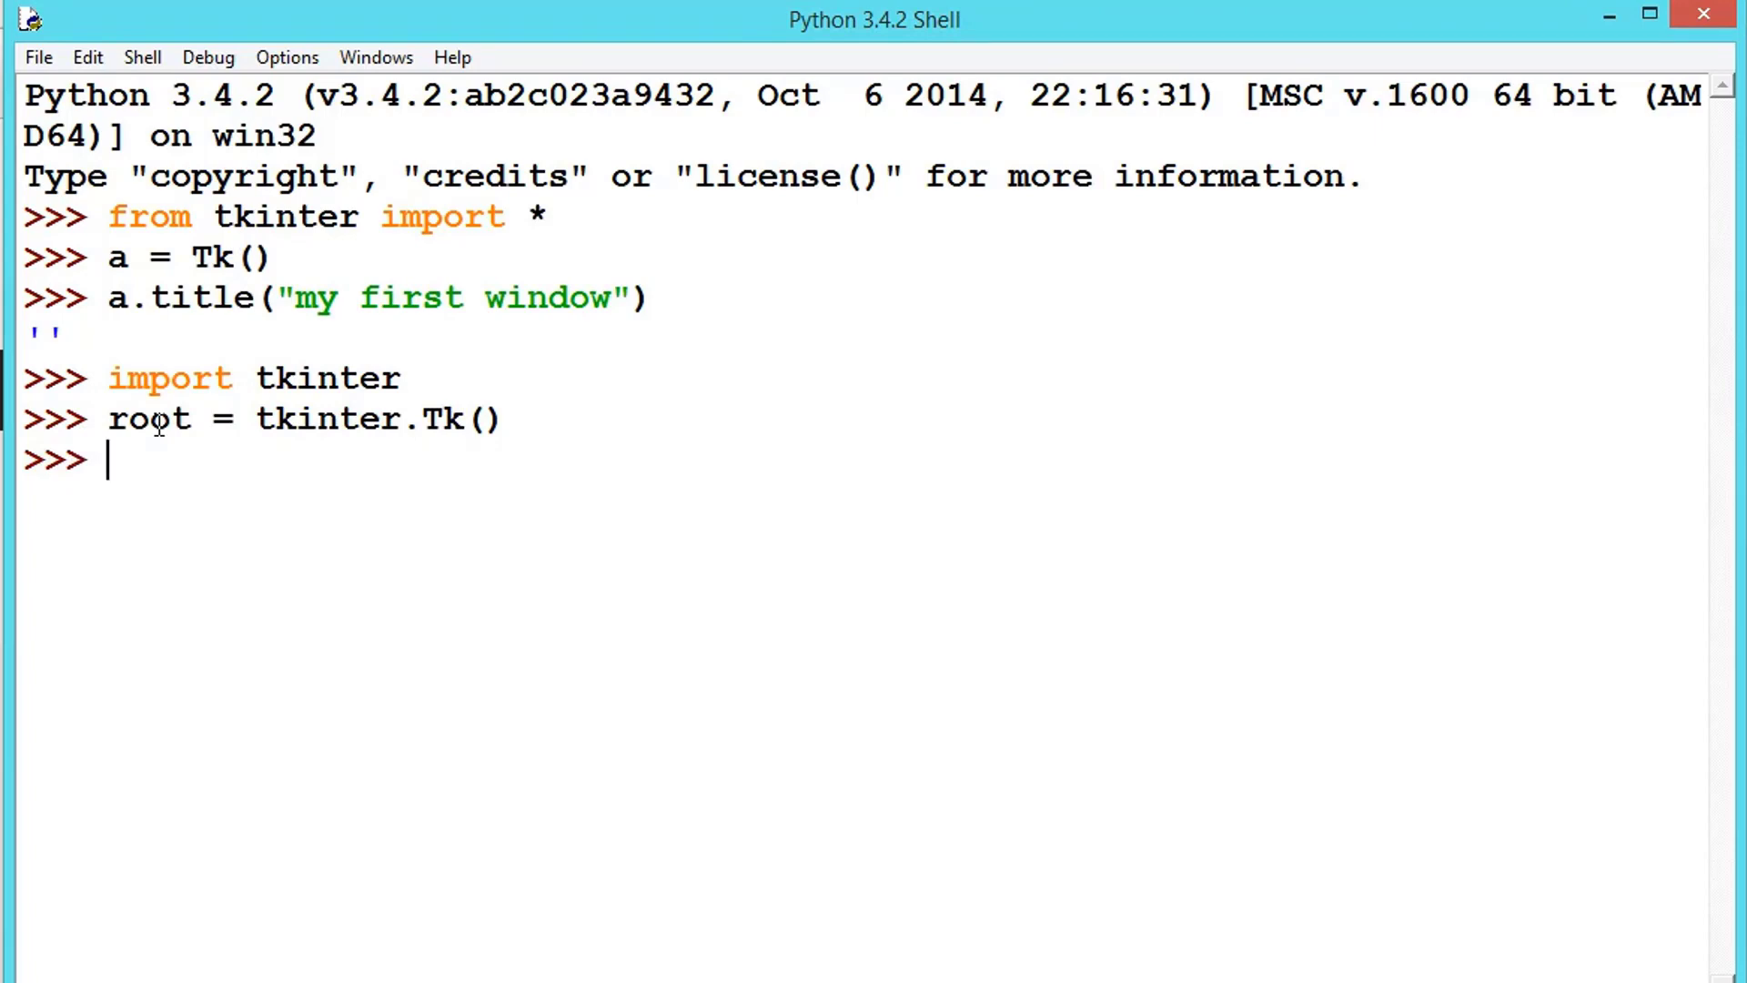
- Run root.title("second window") to title the new window
type("root.t")
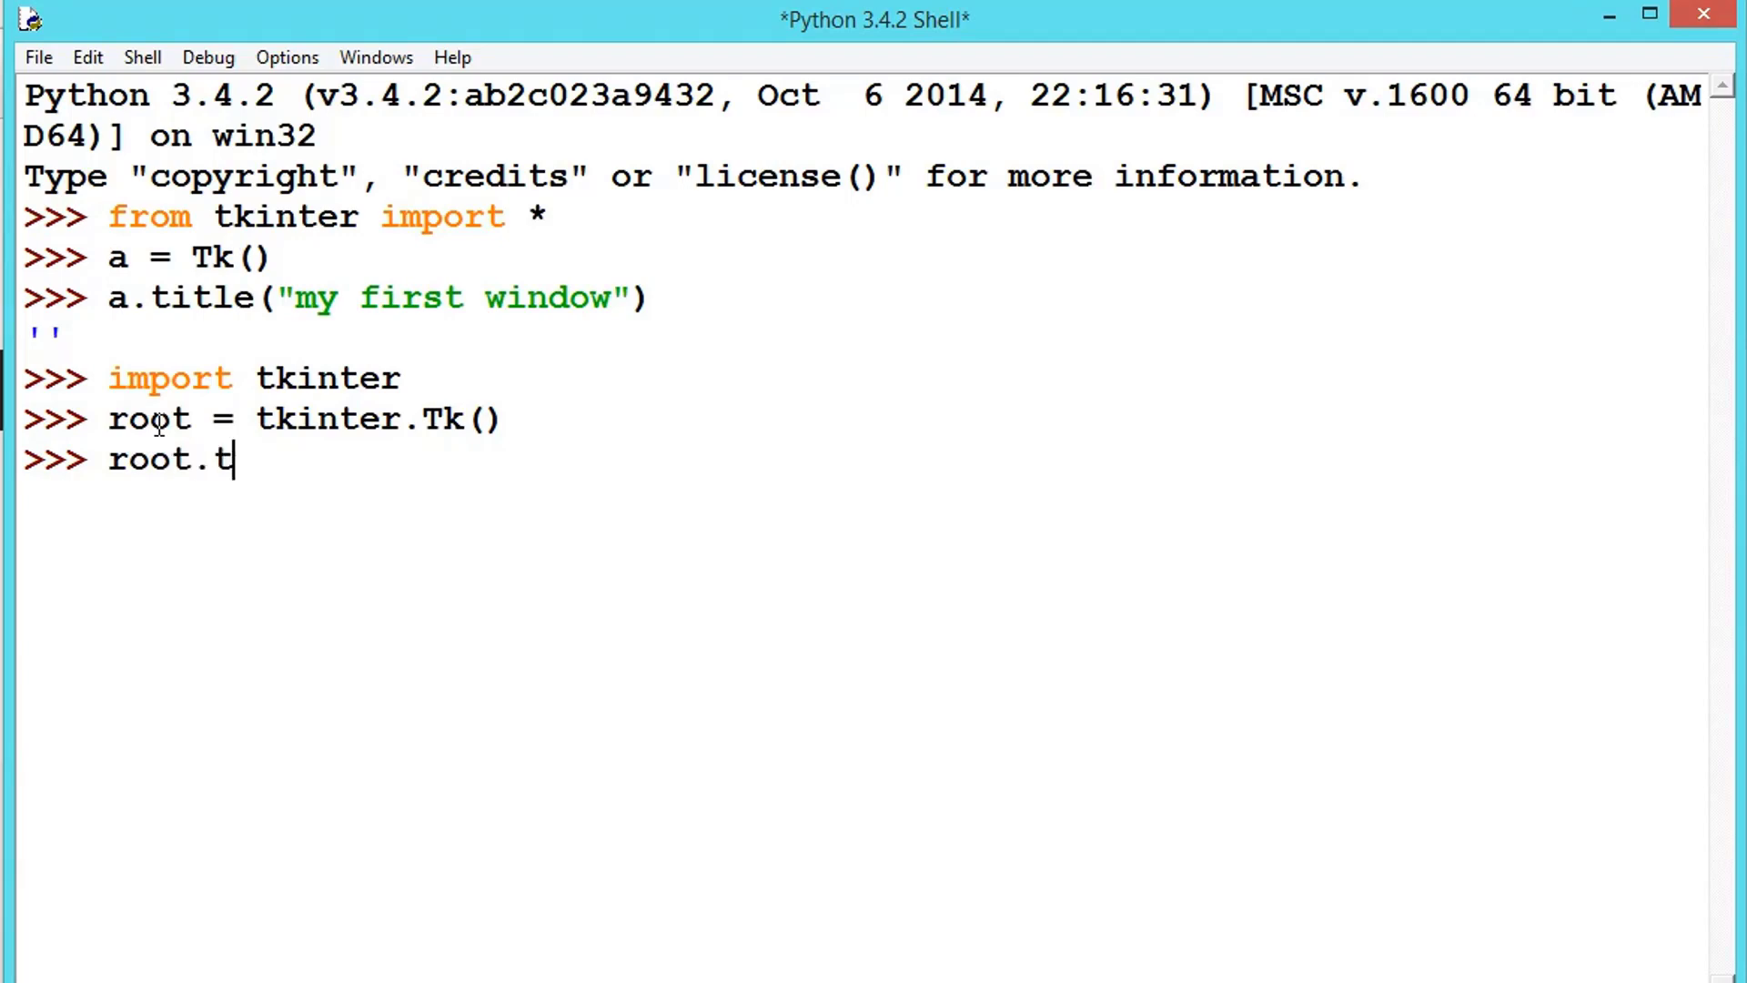
type("itle()")
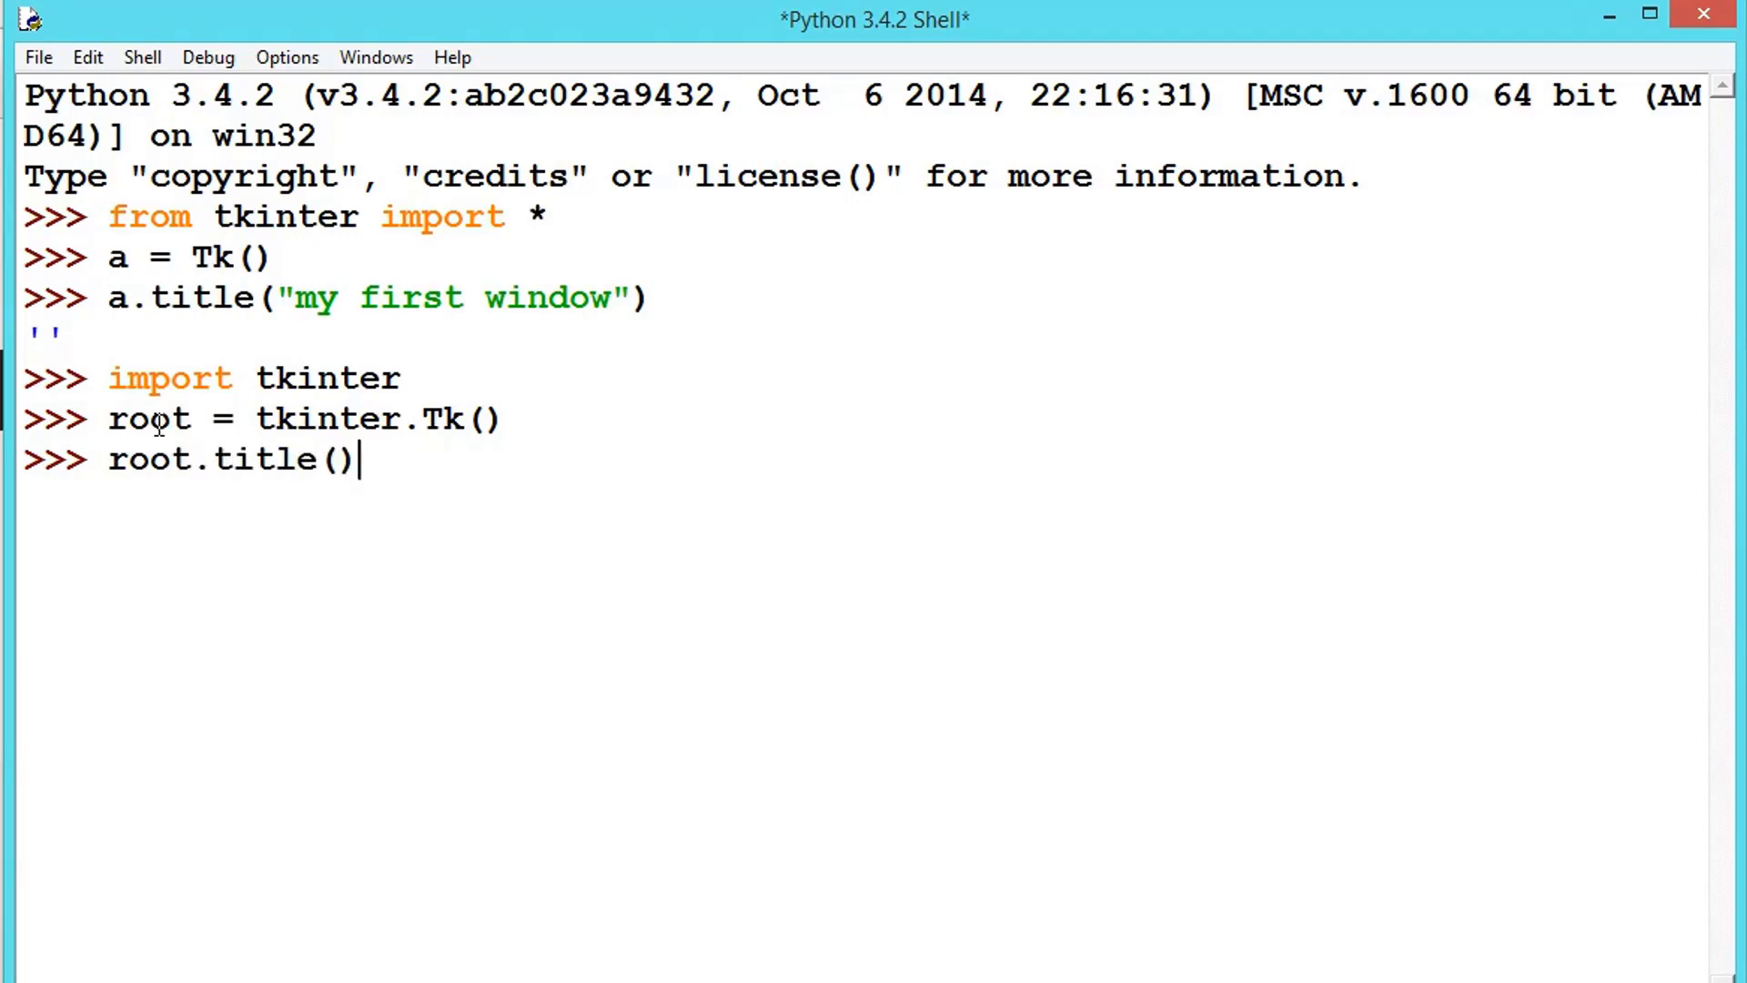
type("\"\"")
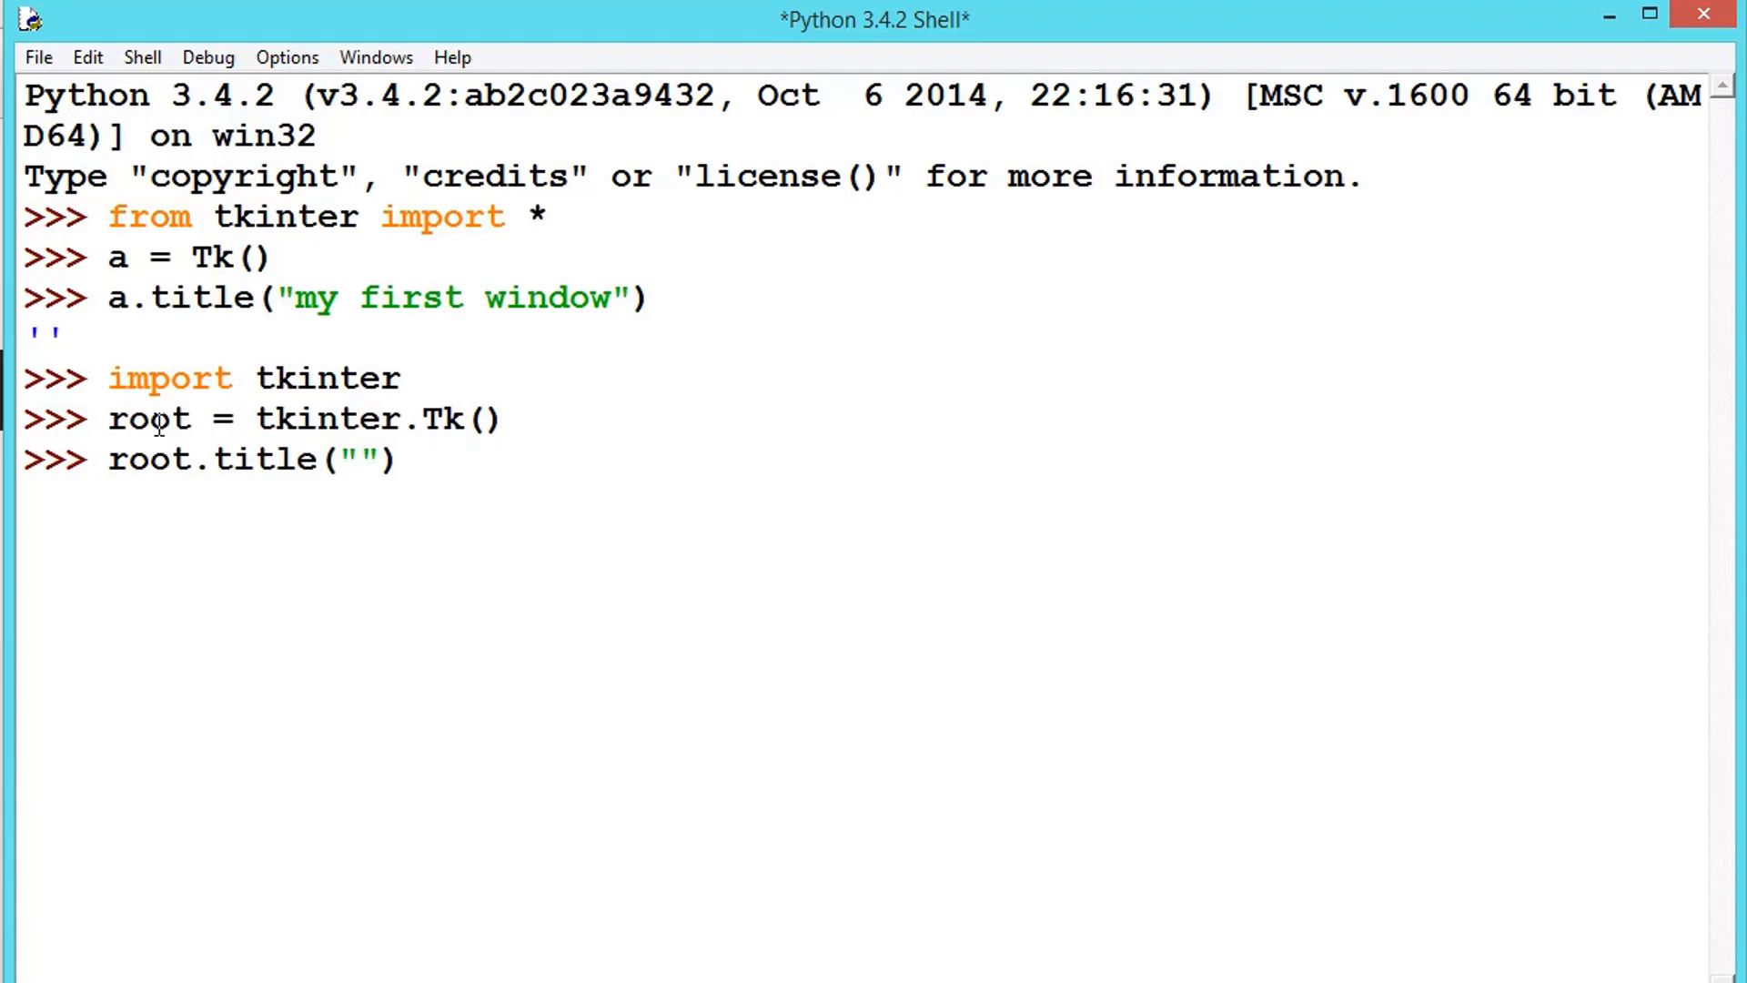
type("second window")
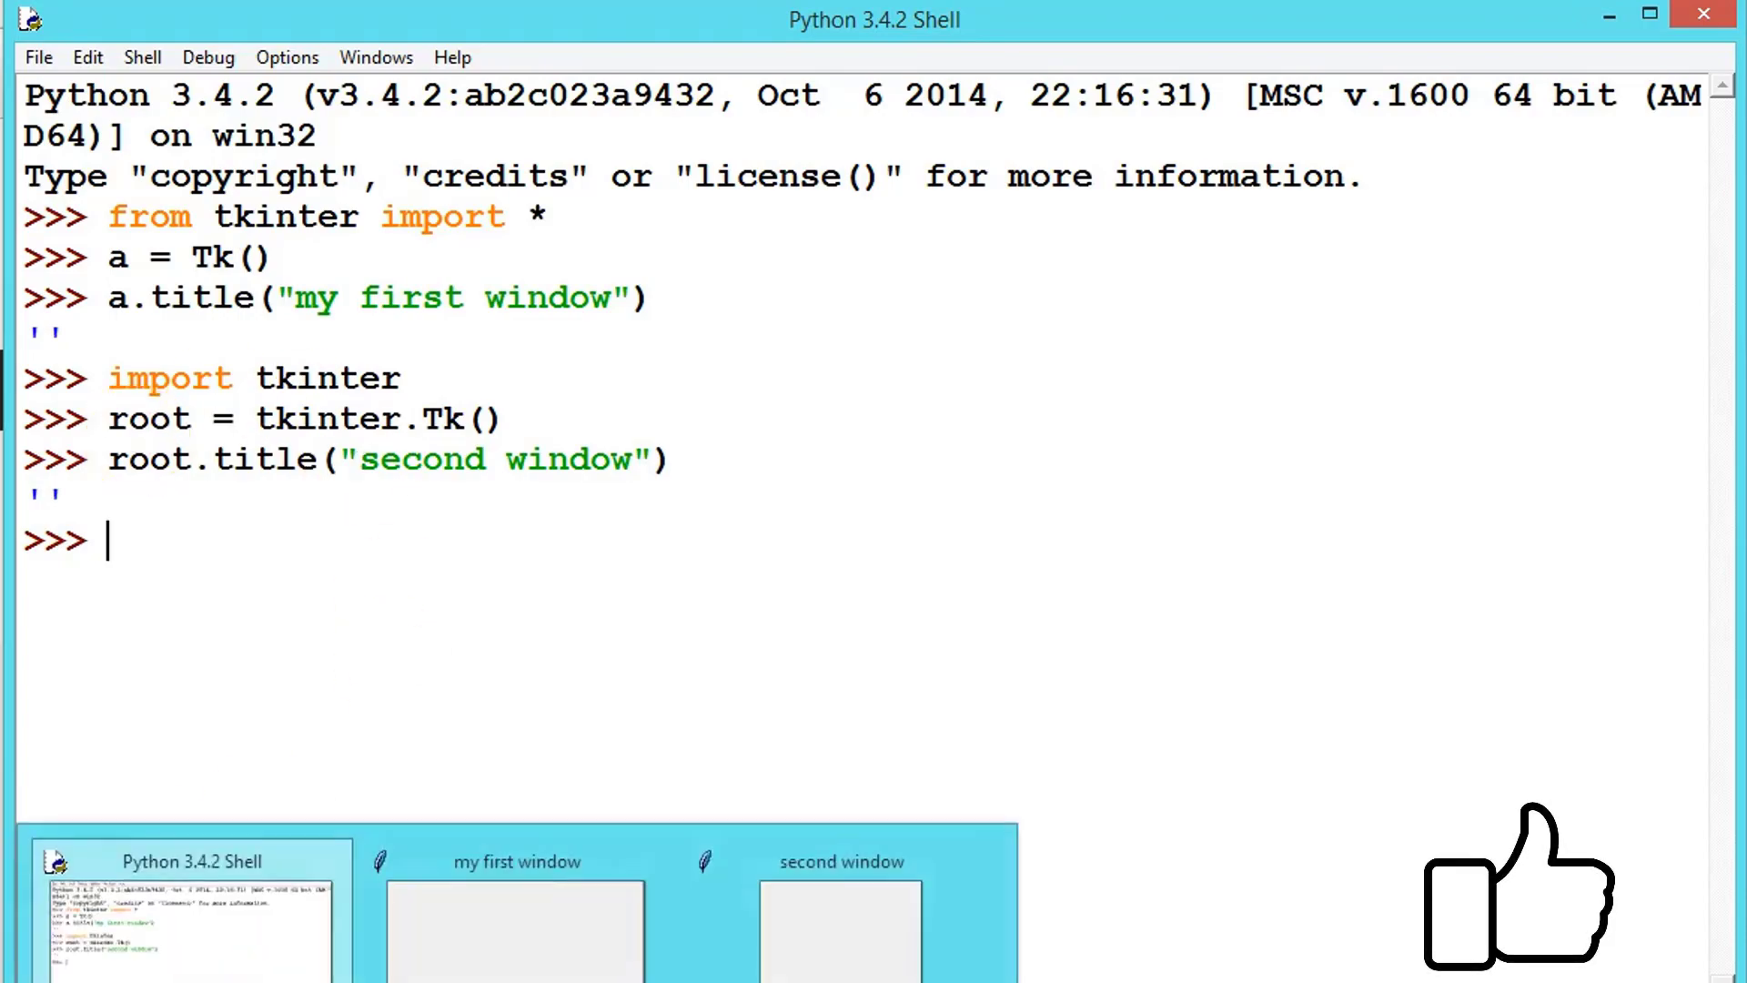
- Bring up the 'second window', widen it to show its title, then close it
left_click(841, 861)
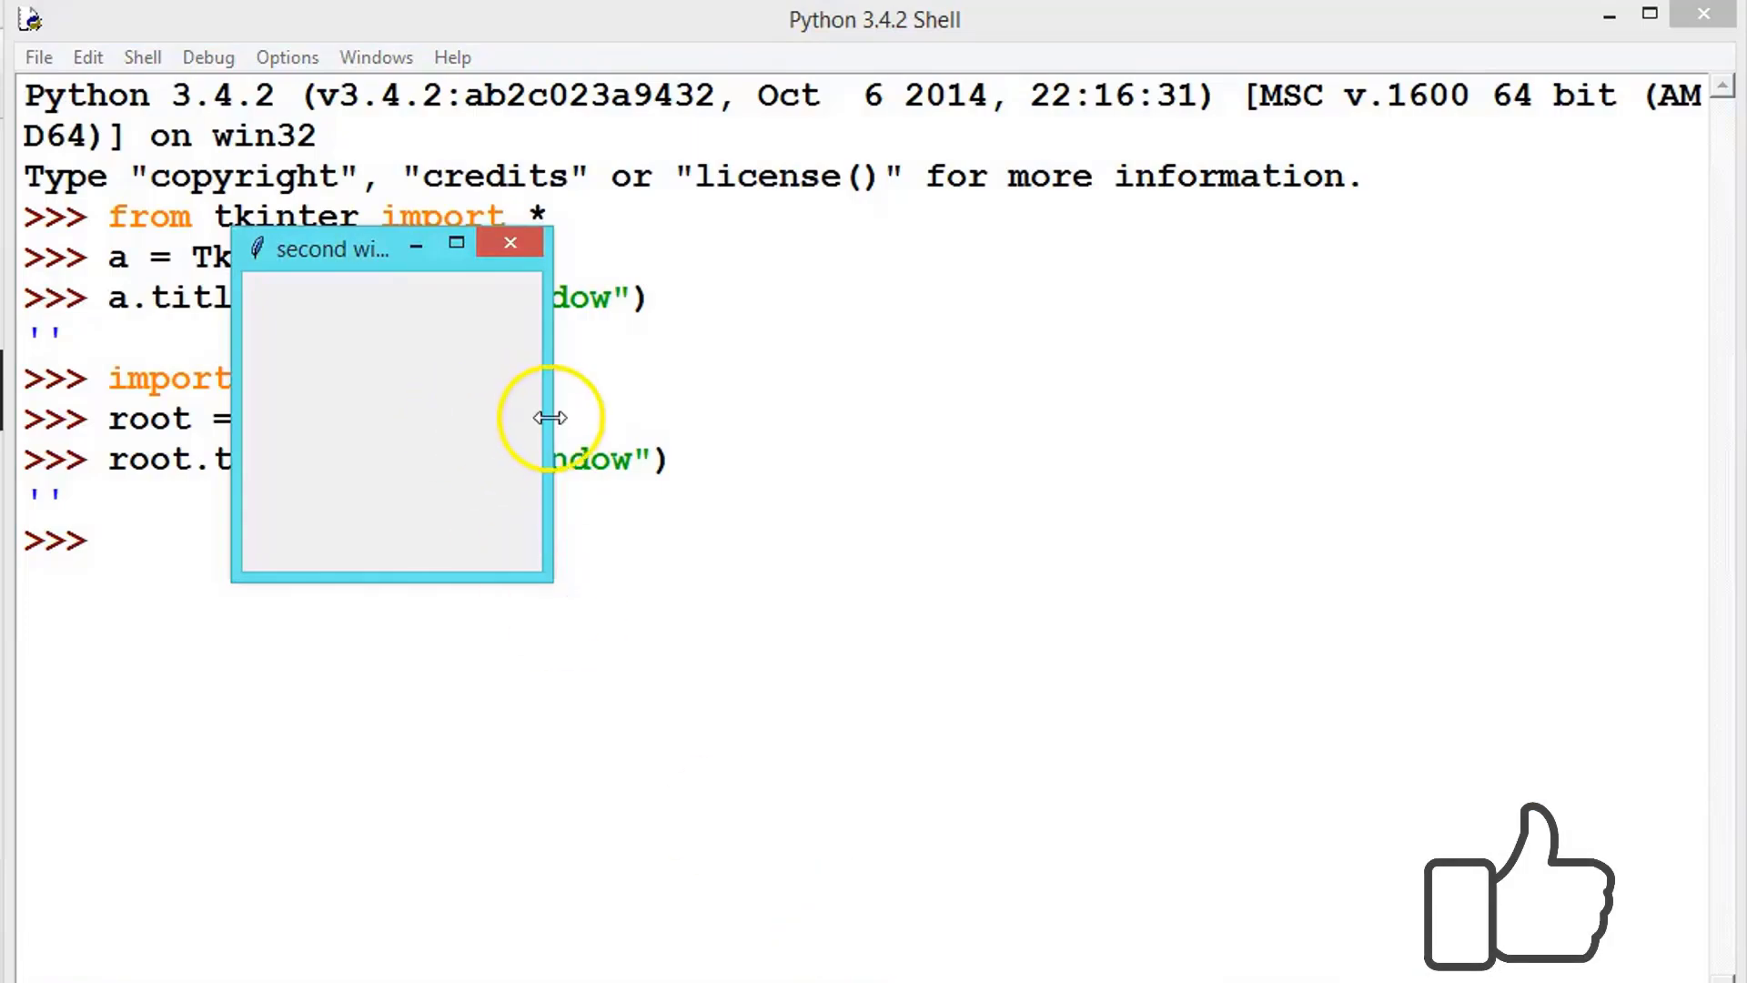
left_click_drag(549, 419, 1125, 441)
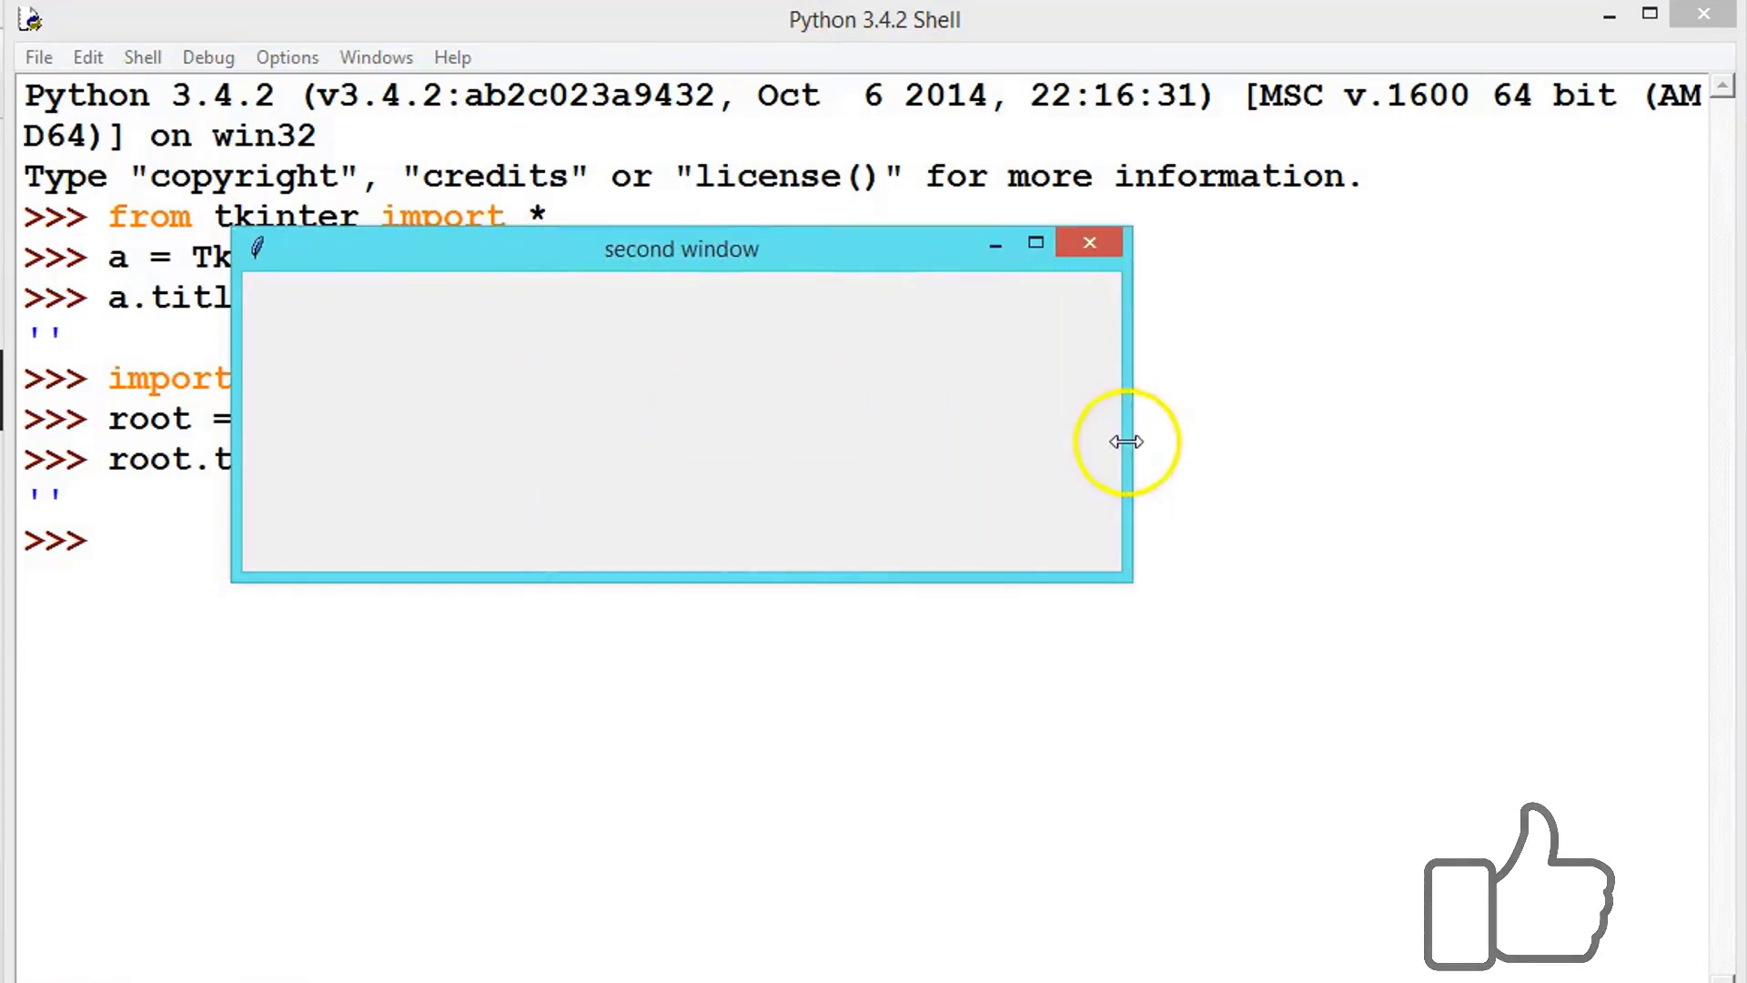
mouse_move(1097, 242)
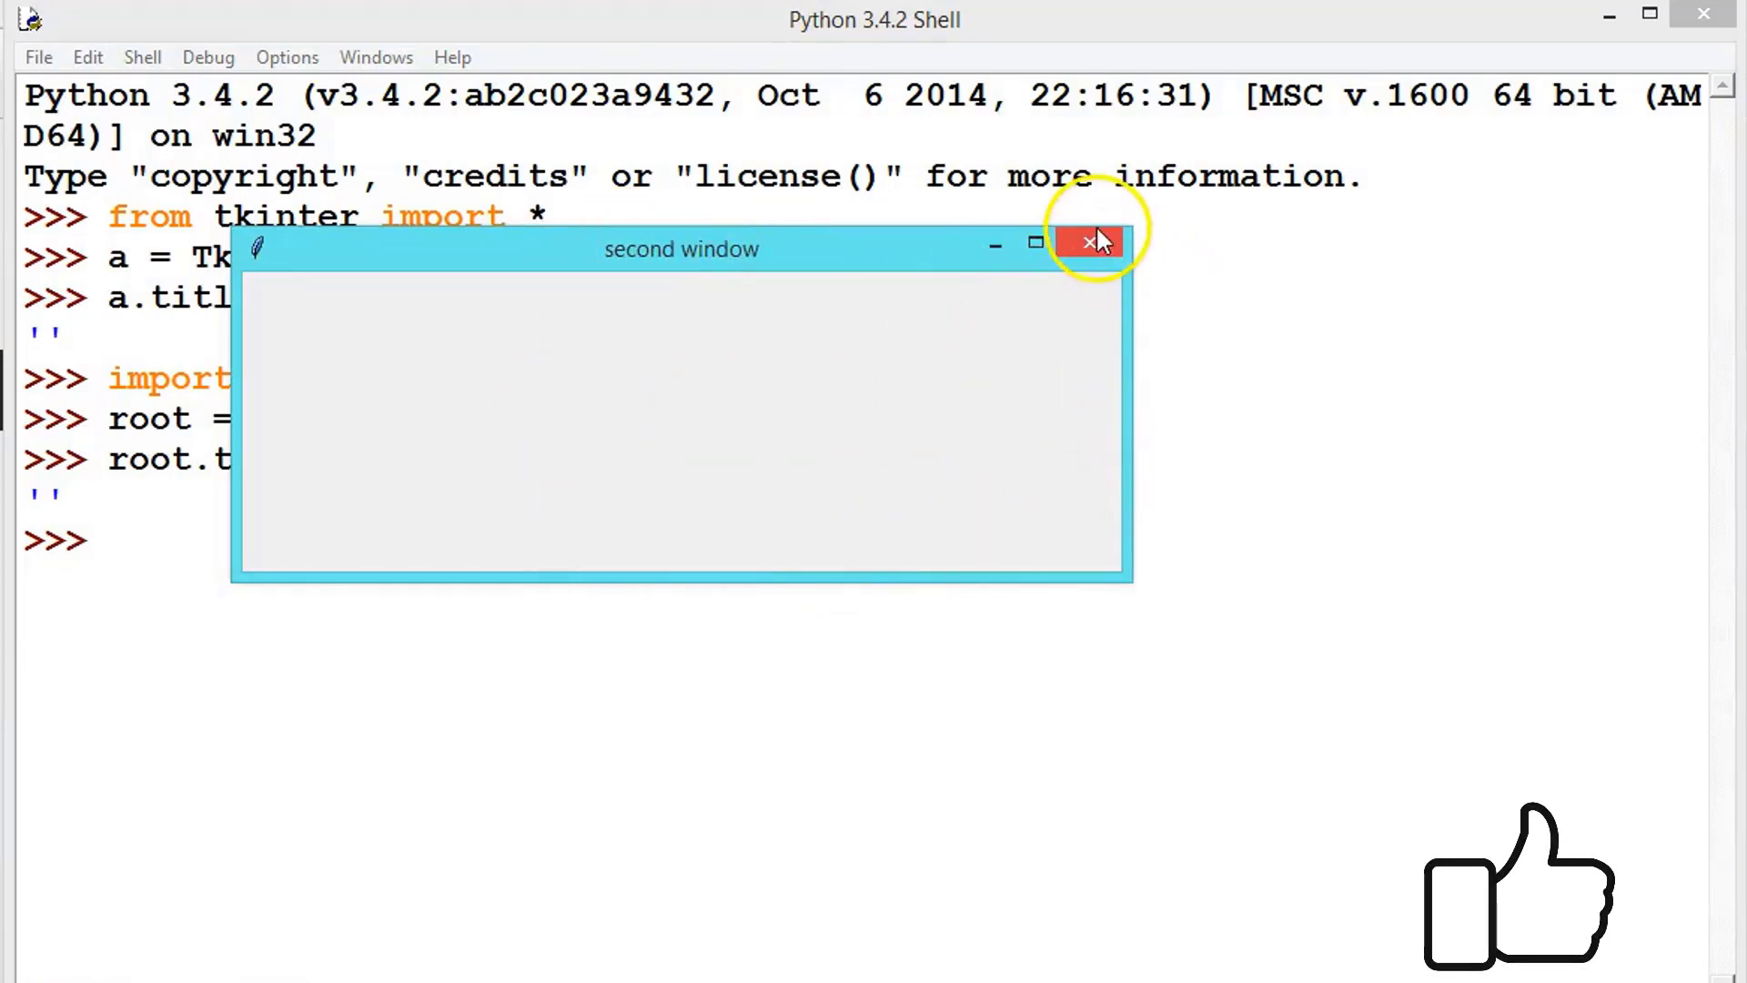
left_click(1090, 242)
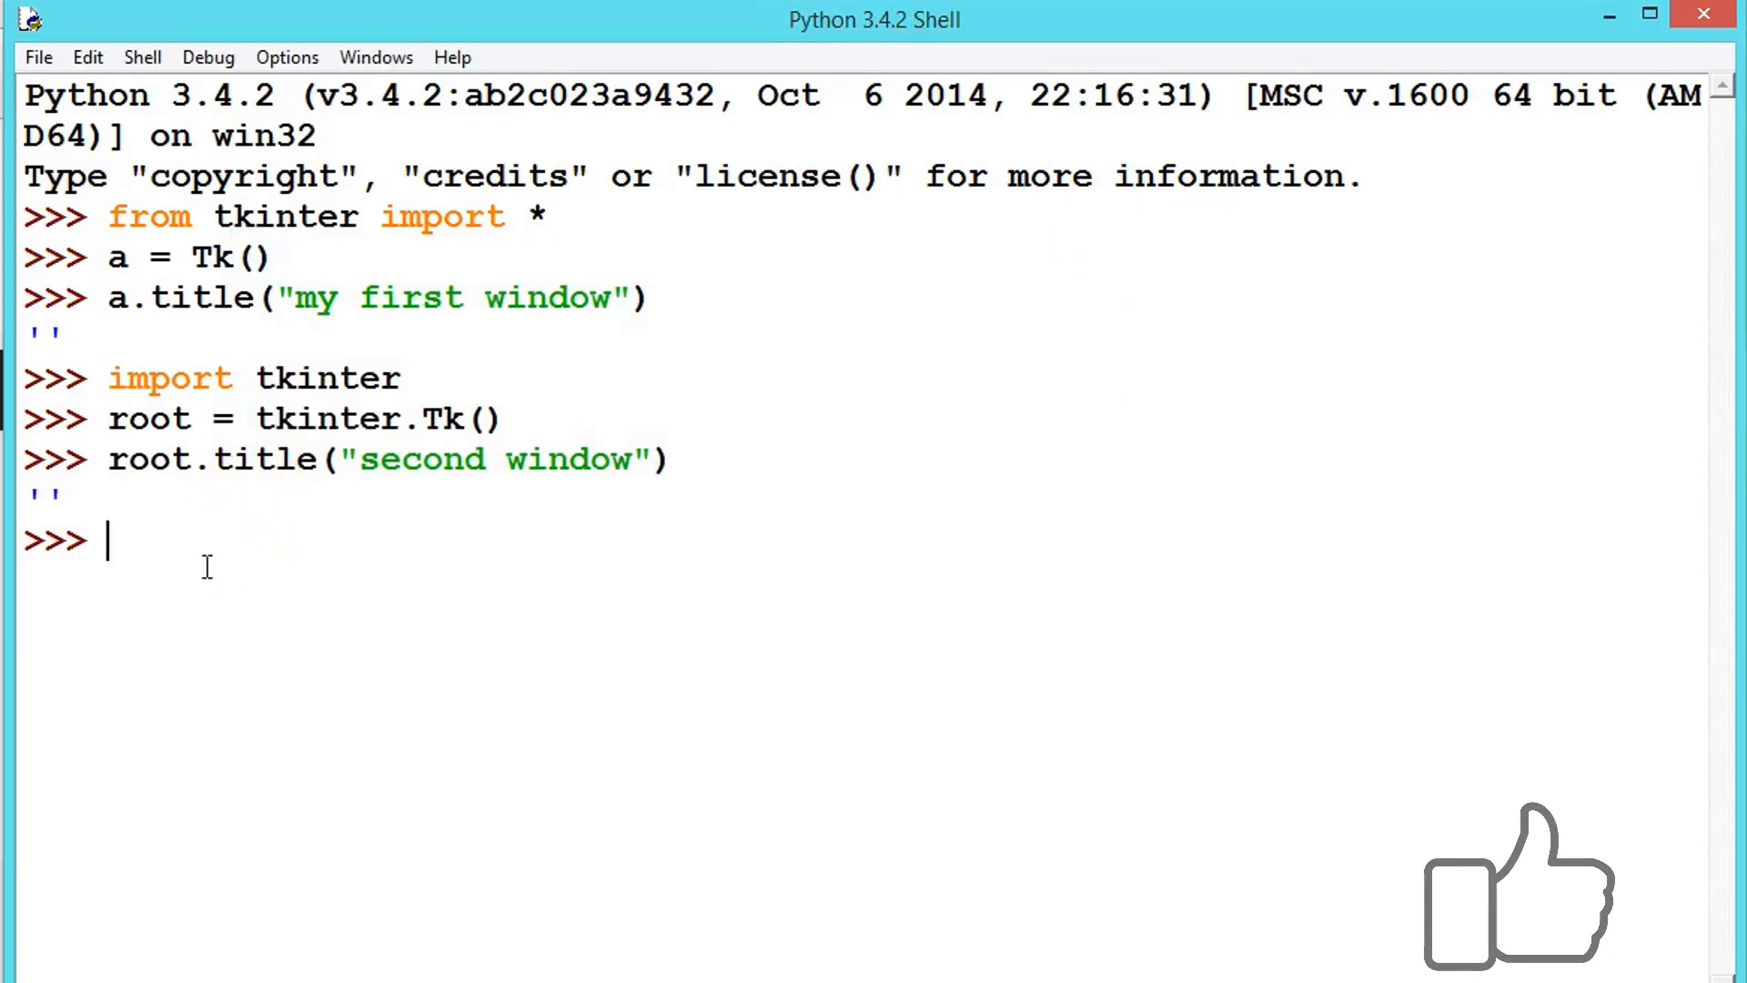
- Browse root's method completion list through anchor, winfo_screen, getboolean, attributes, ending at after_i
type("ro")
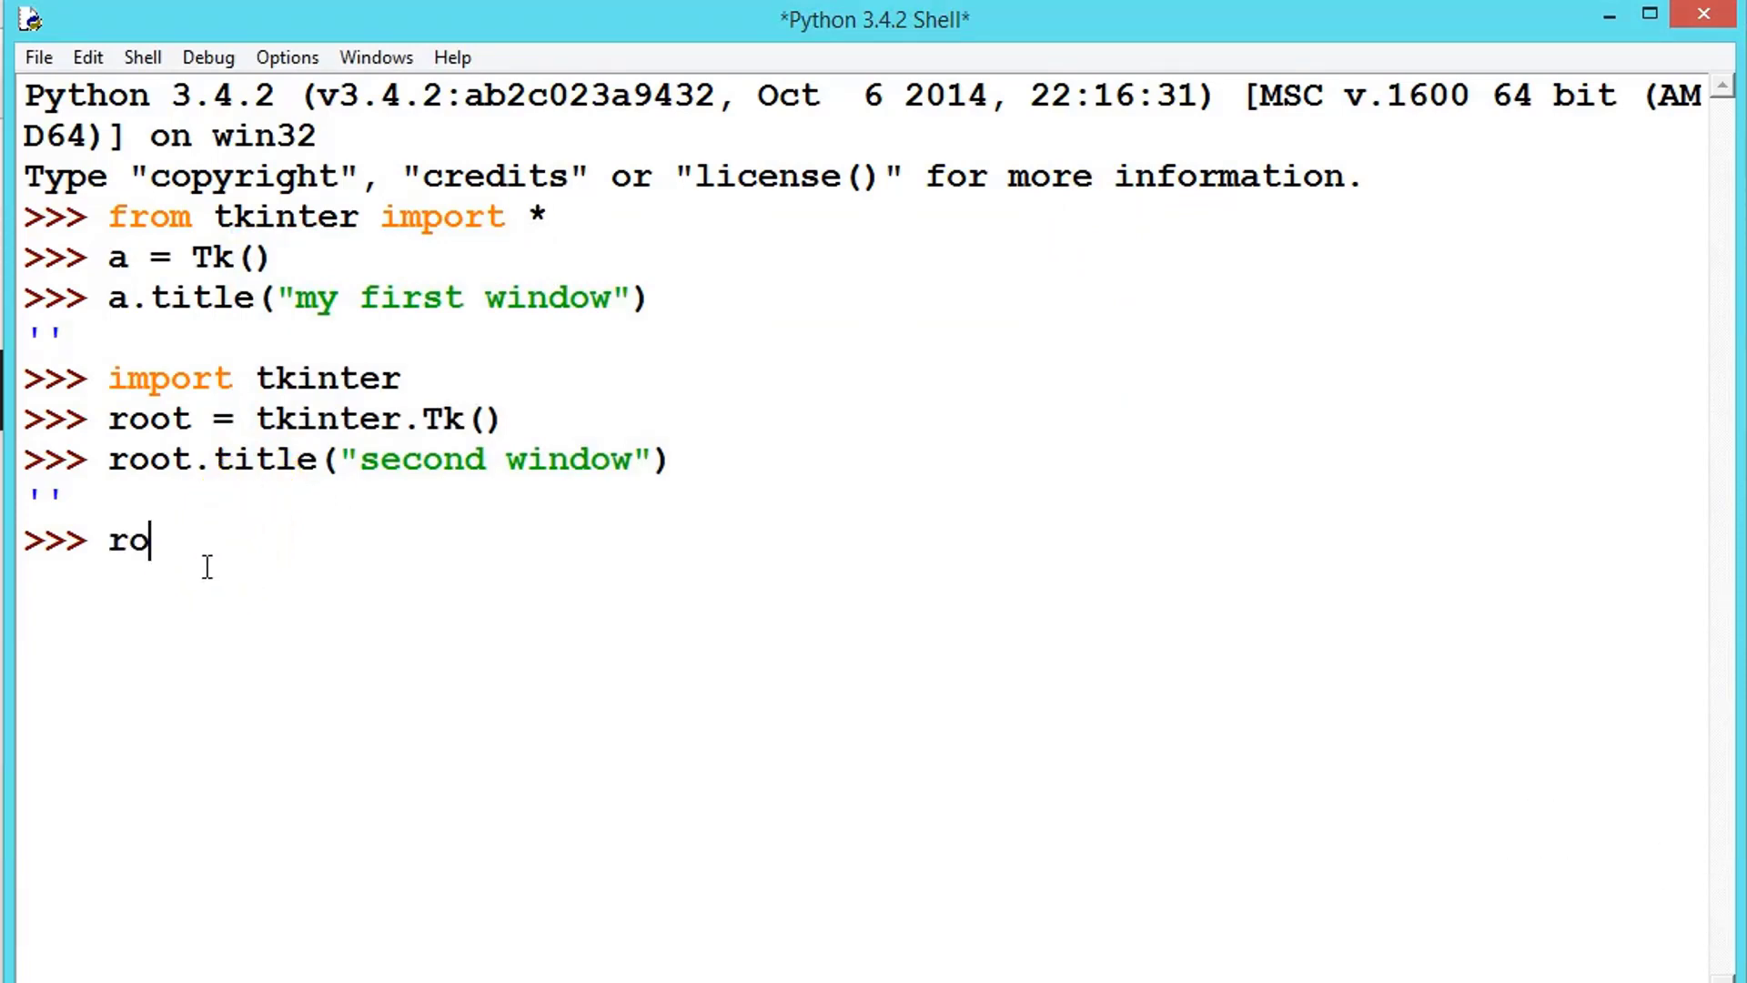
type("ot")
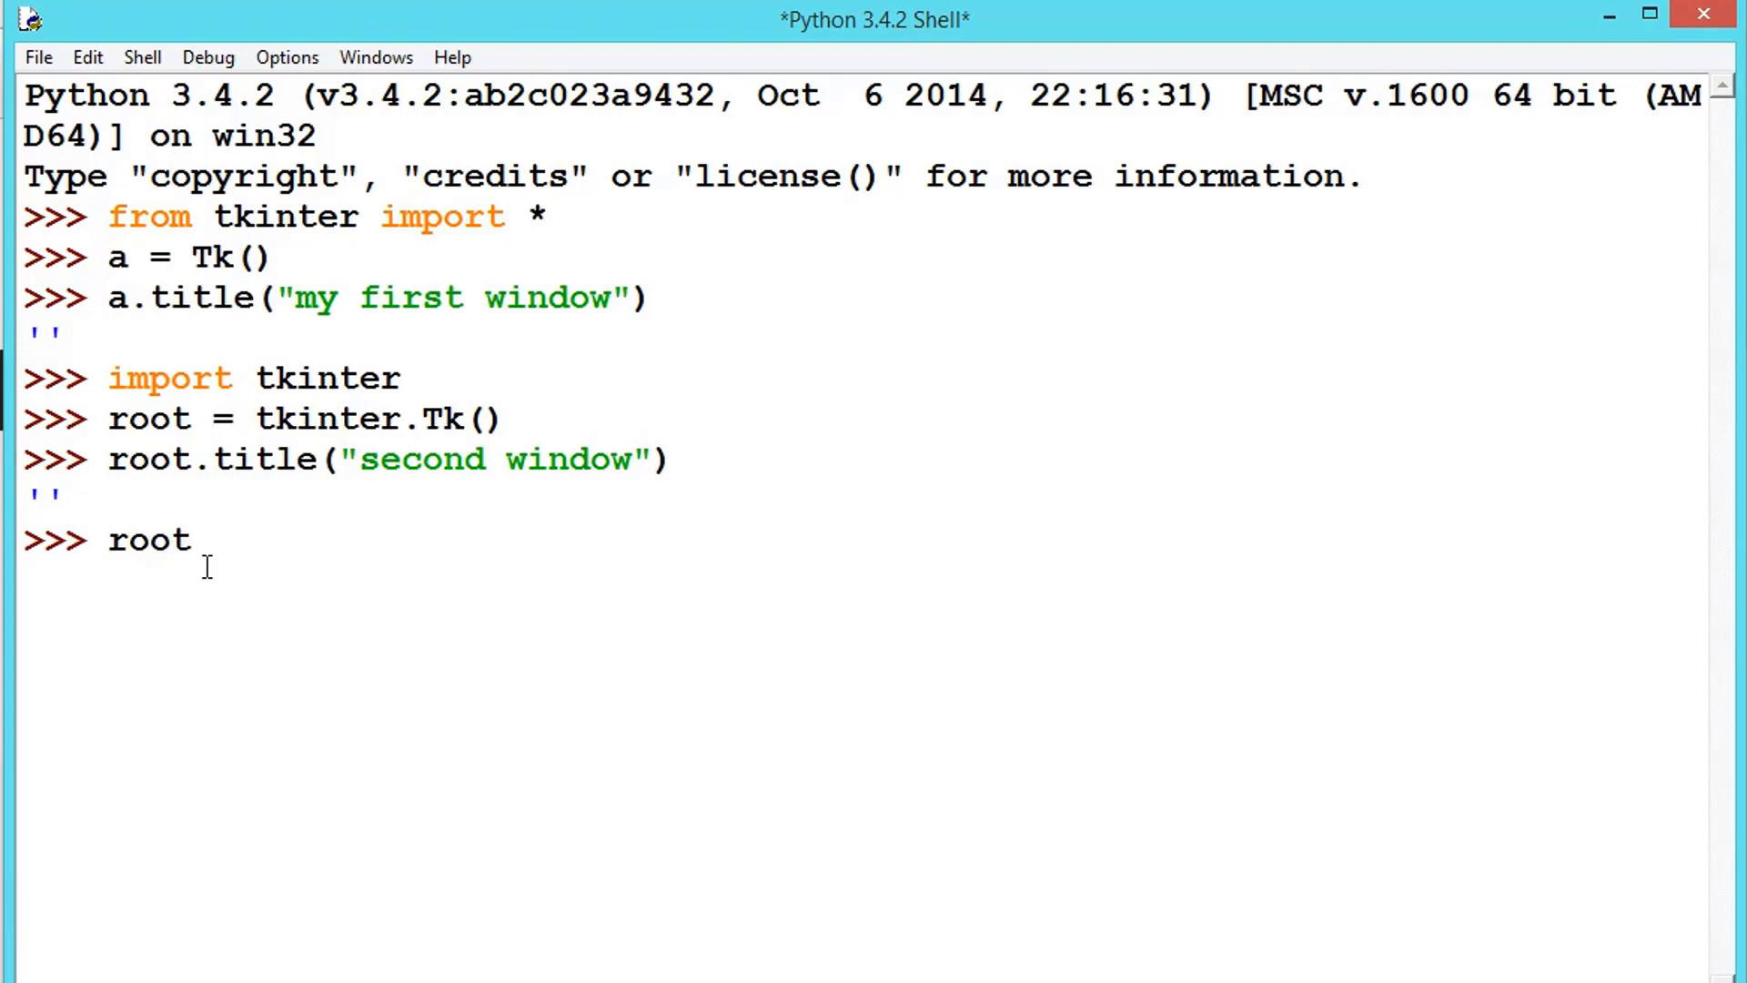
type(".")
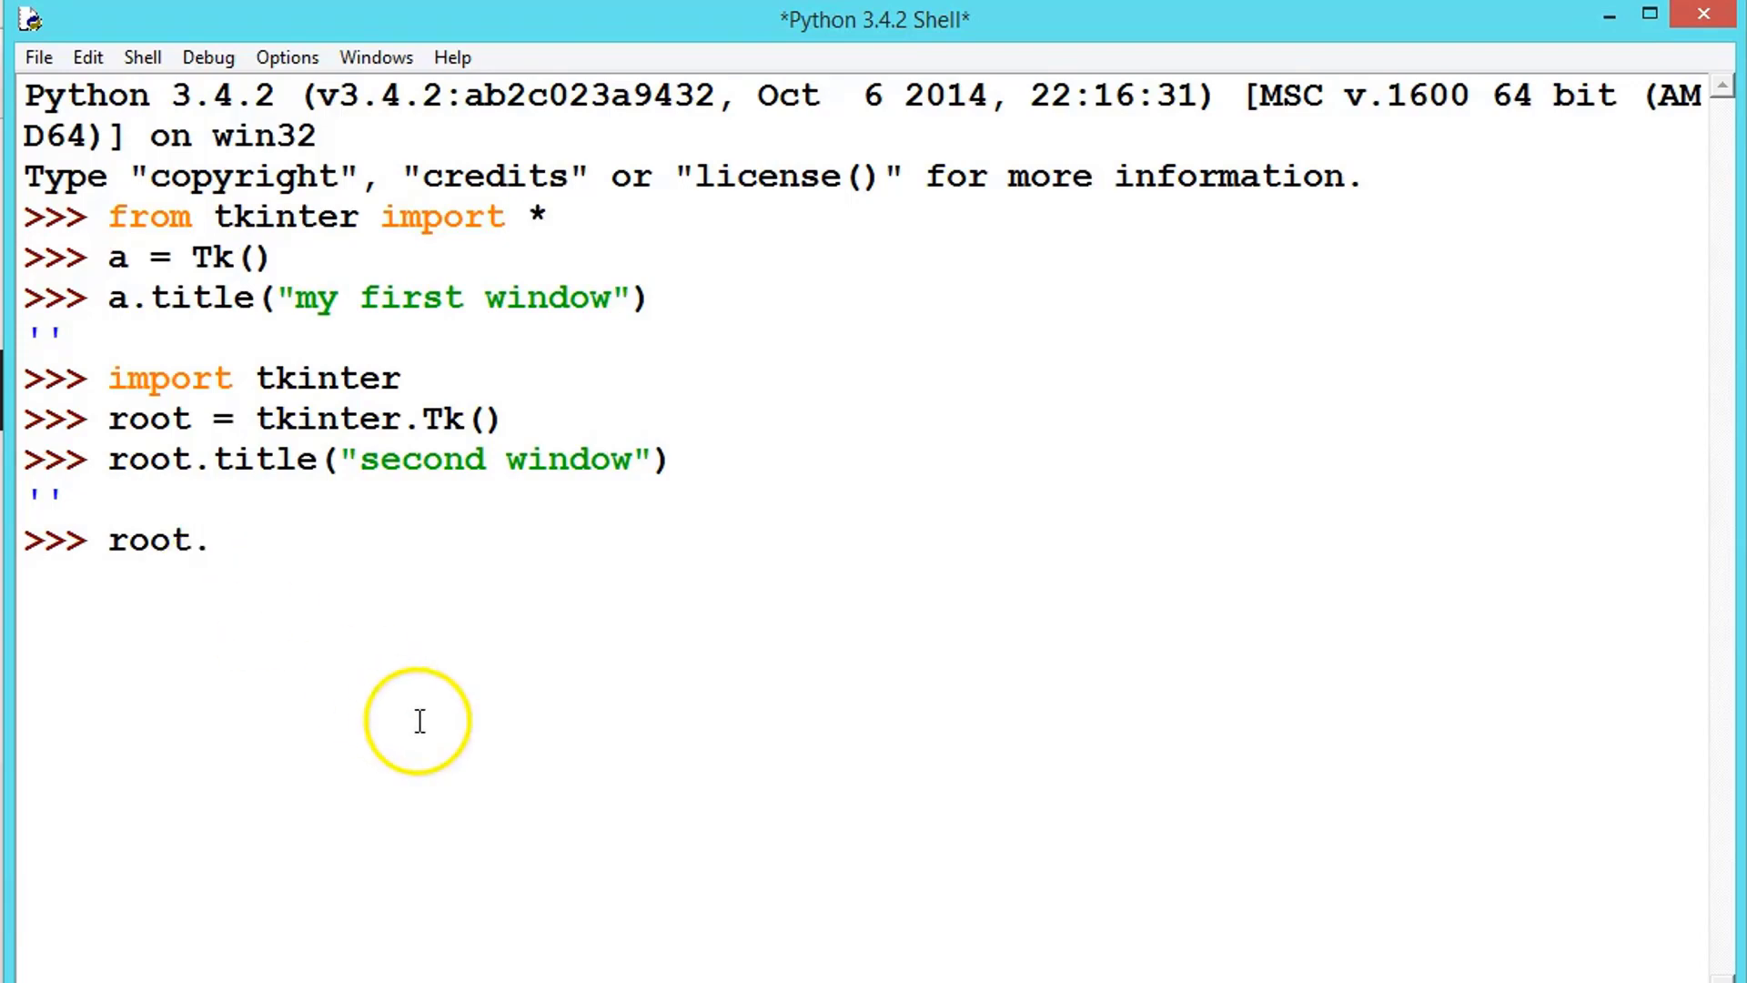
type("anchor")
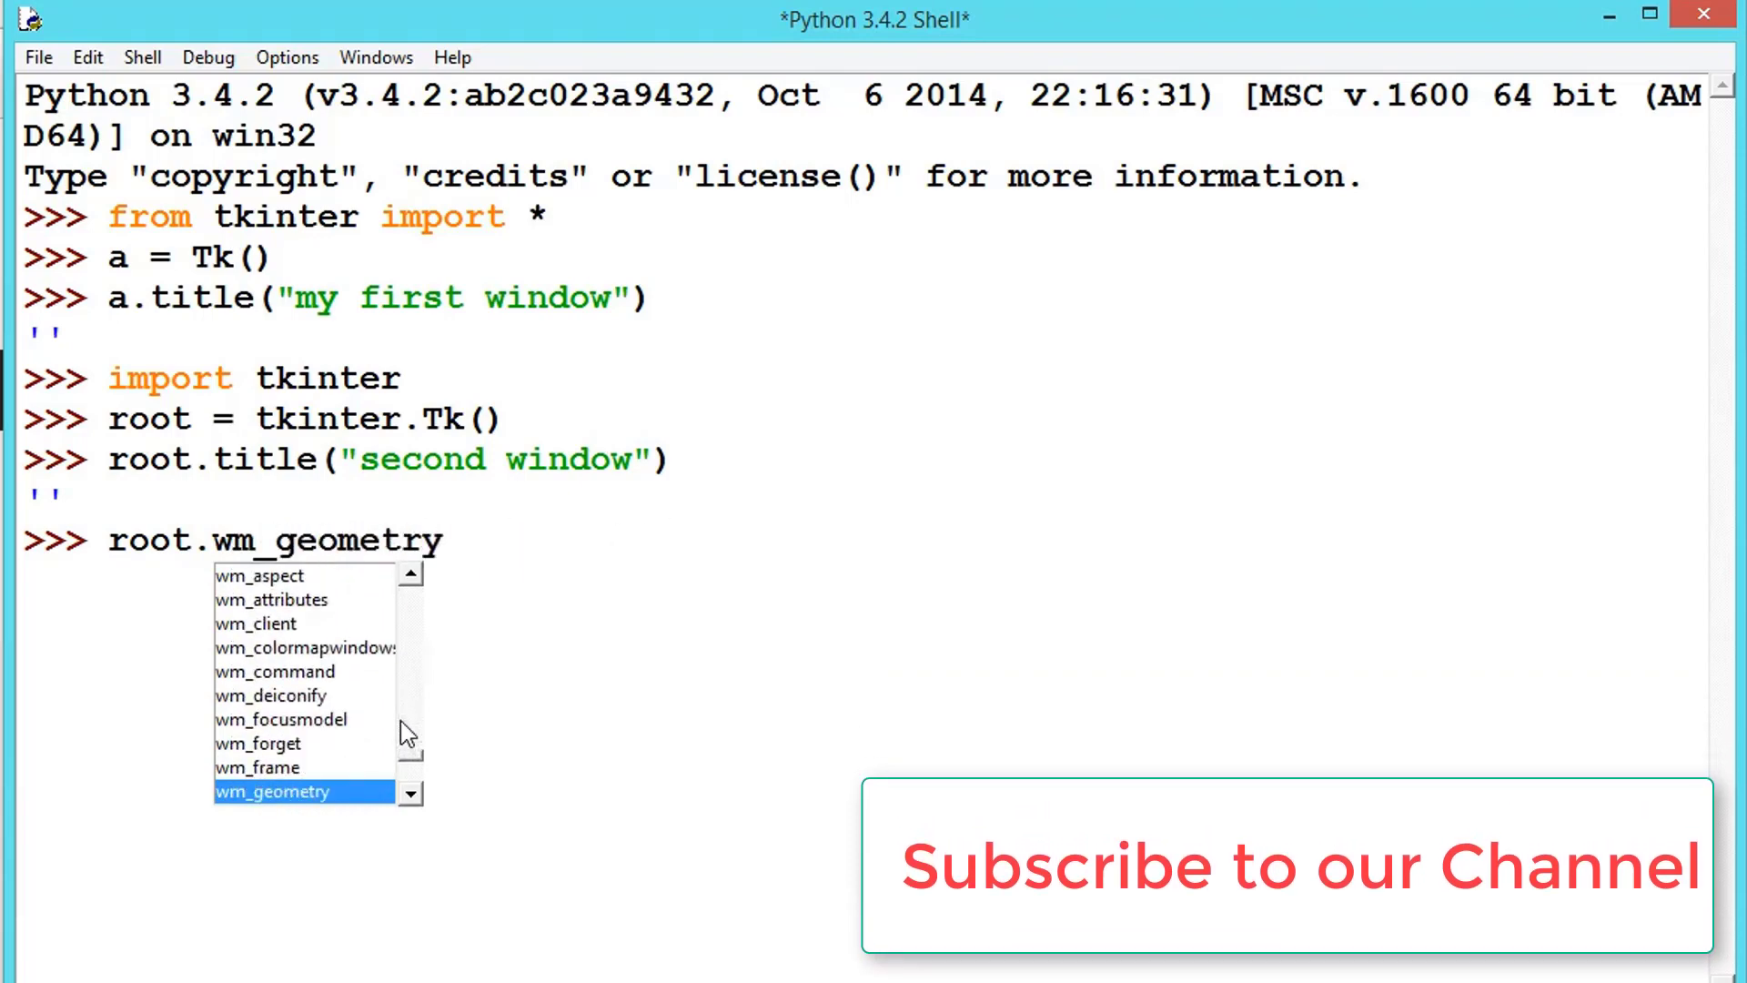
type("winfo_screen")
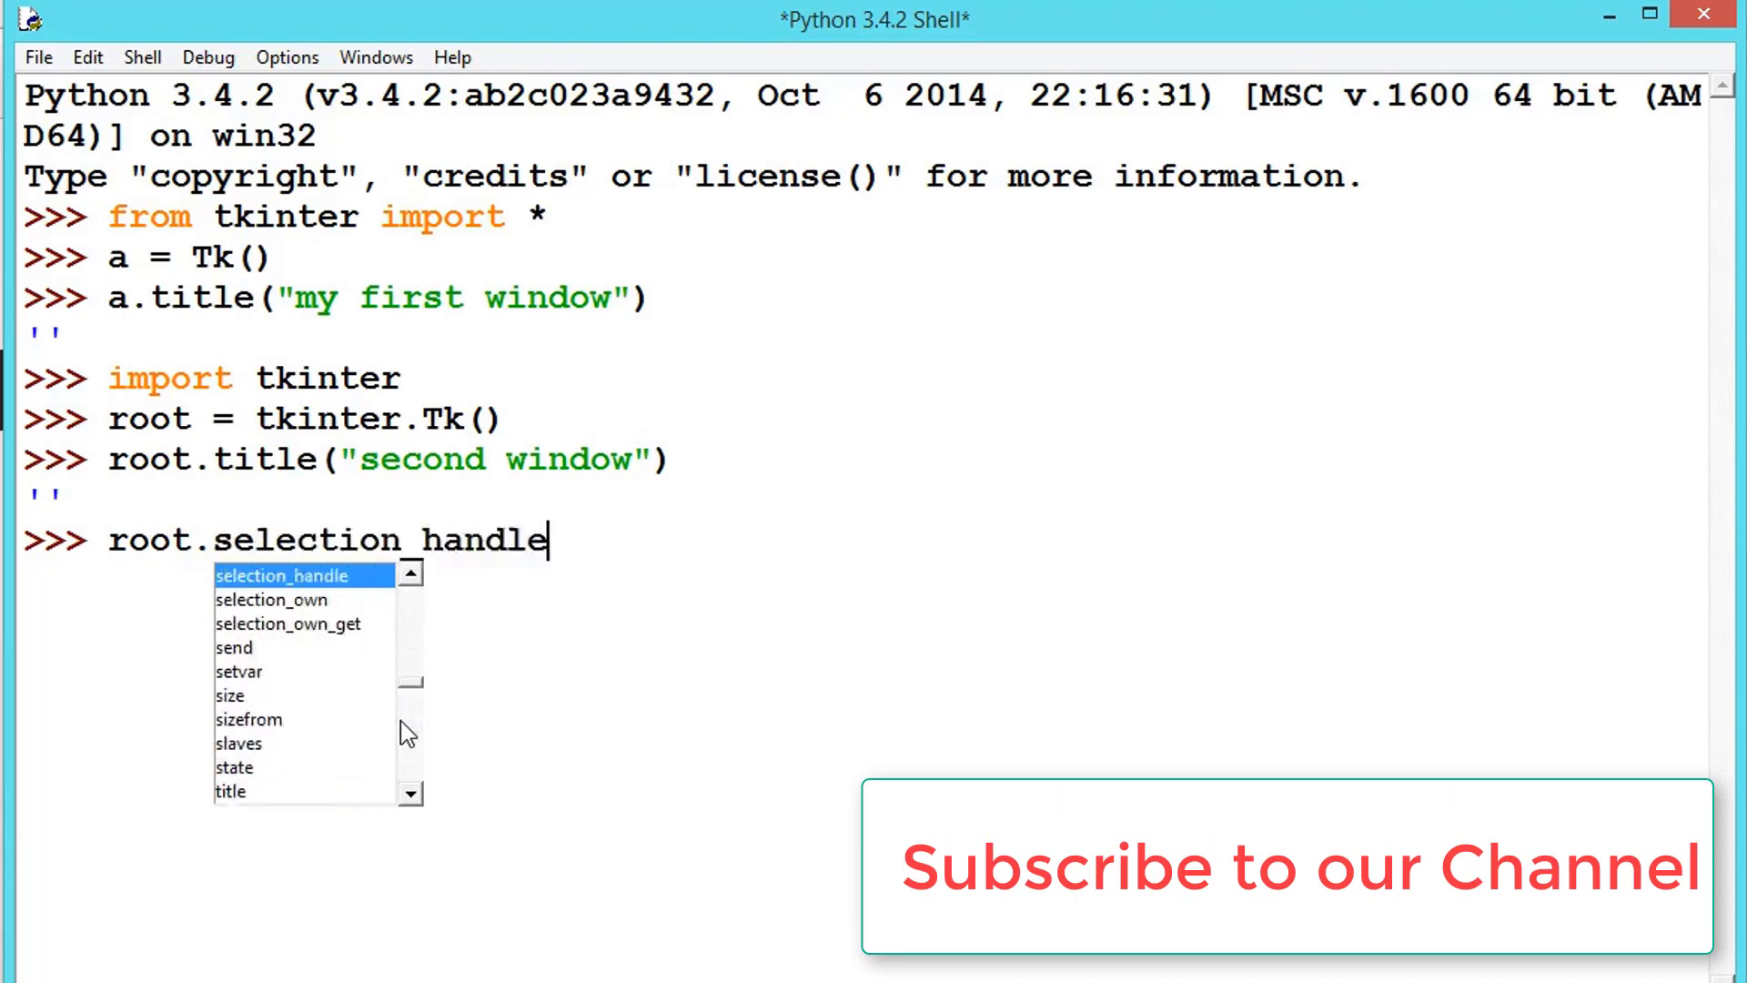
type("getboolean")
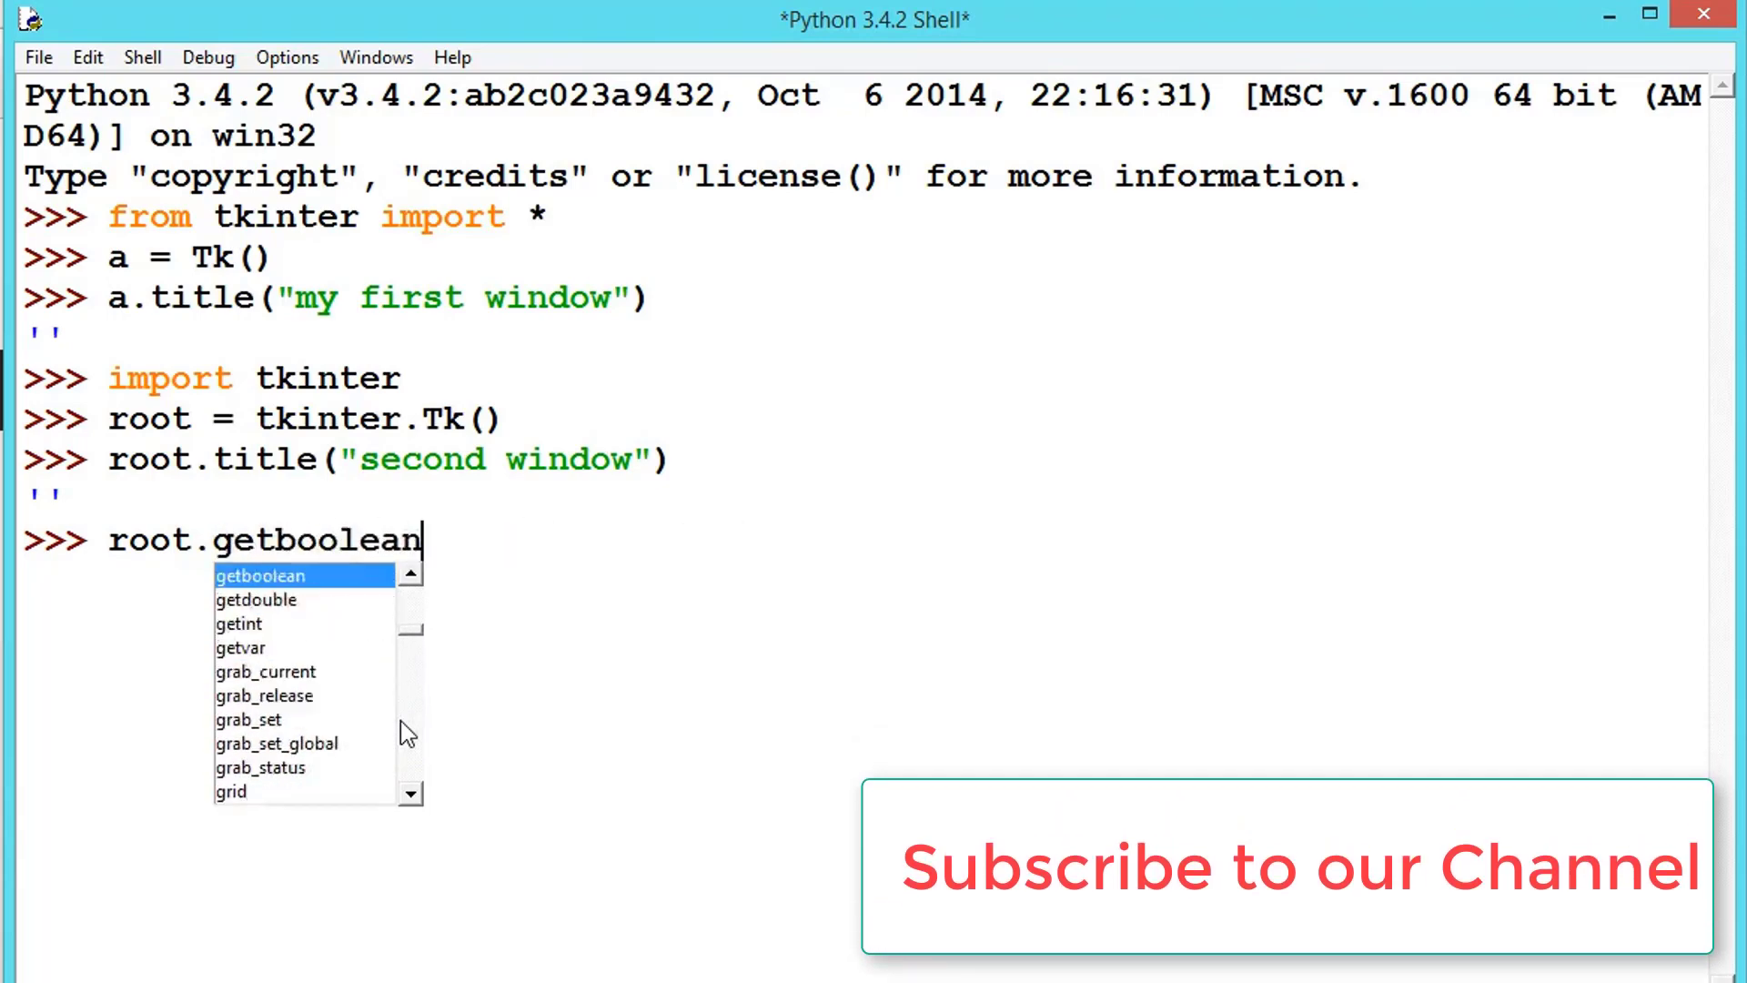
type("attributes")
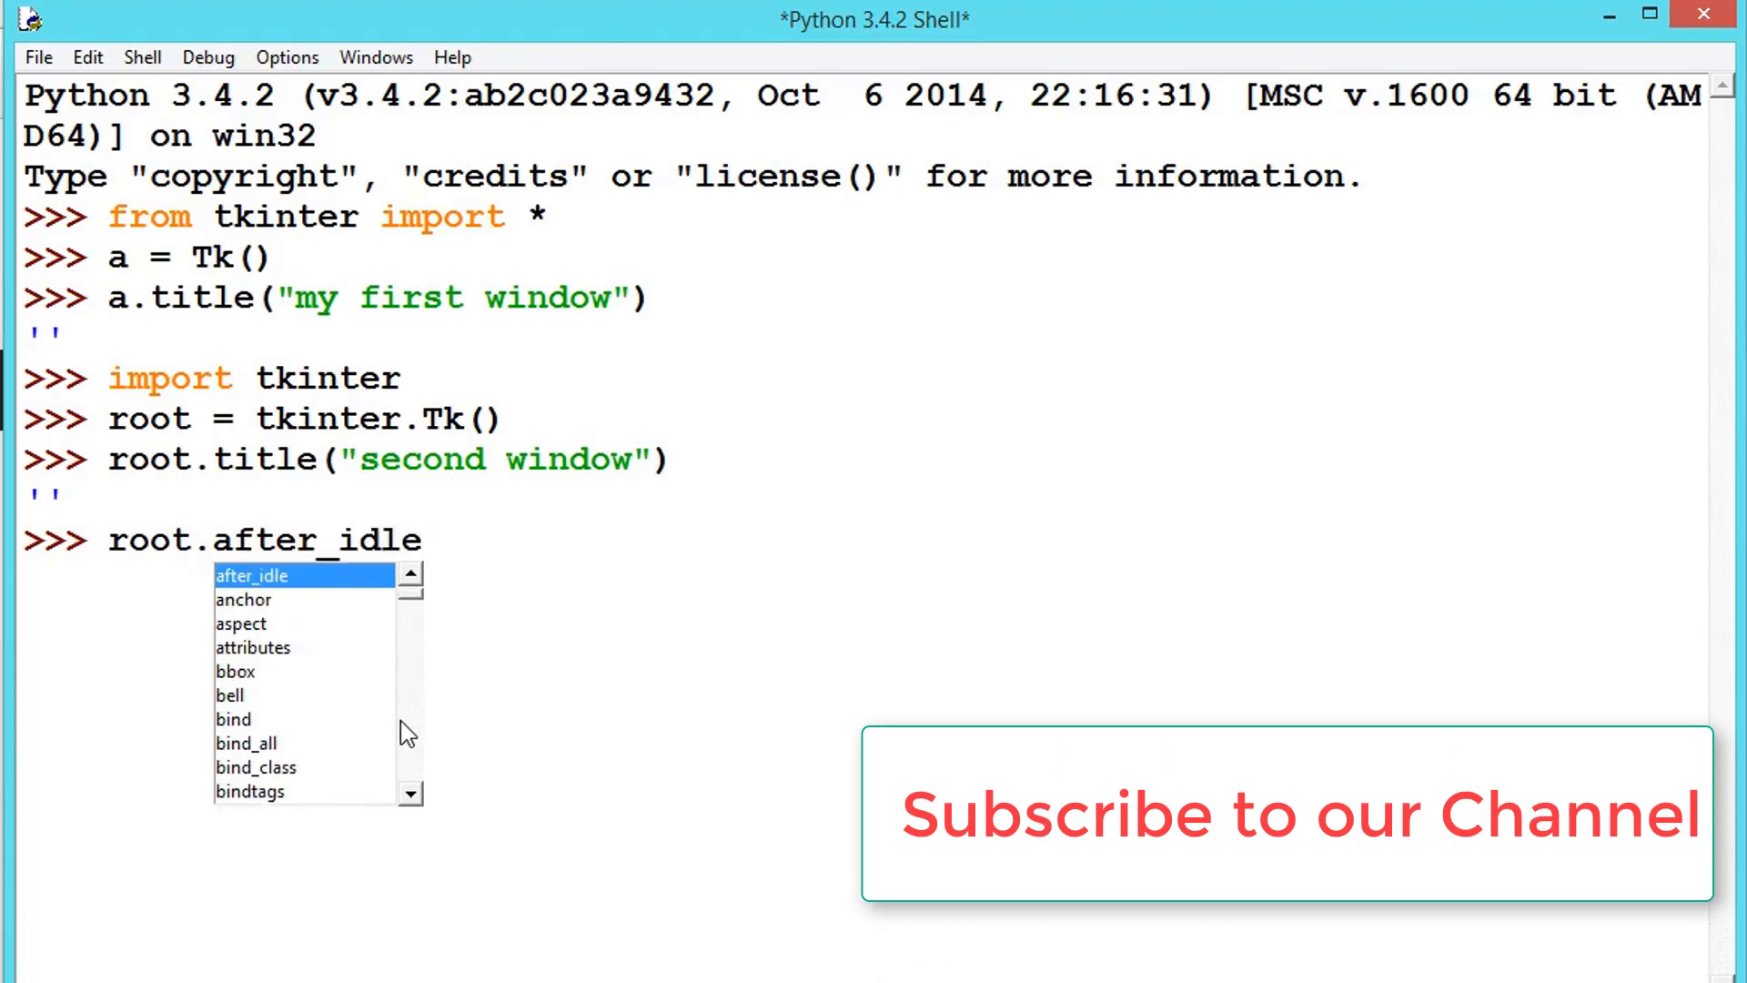
key("BackSpace")
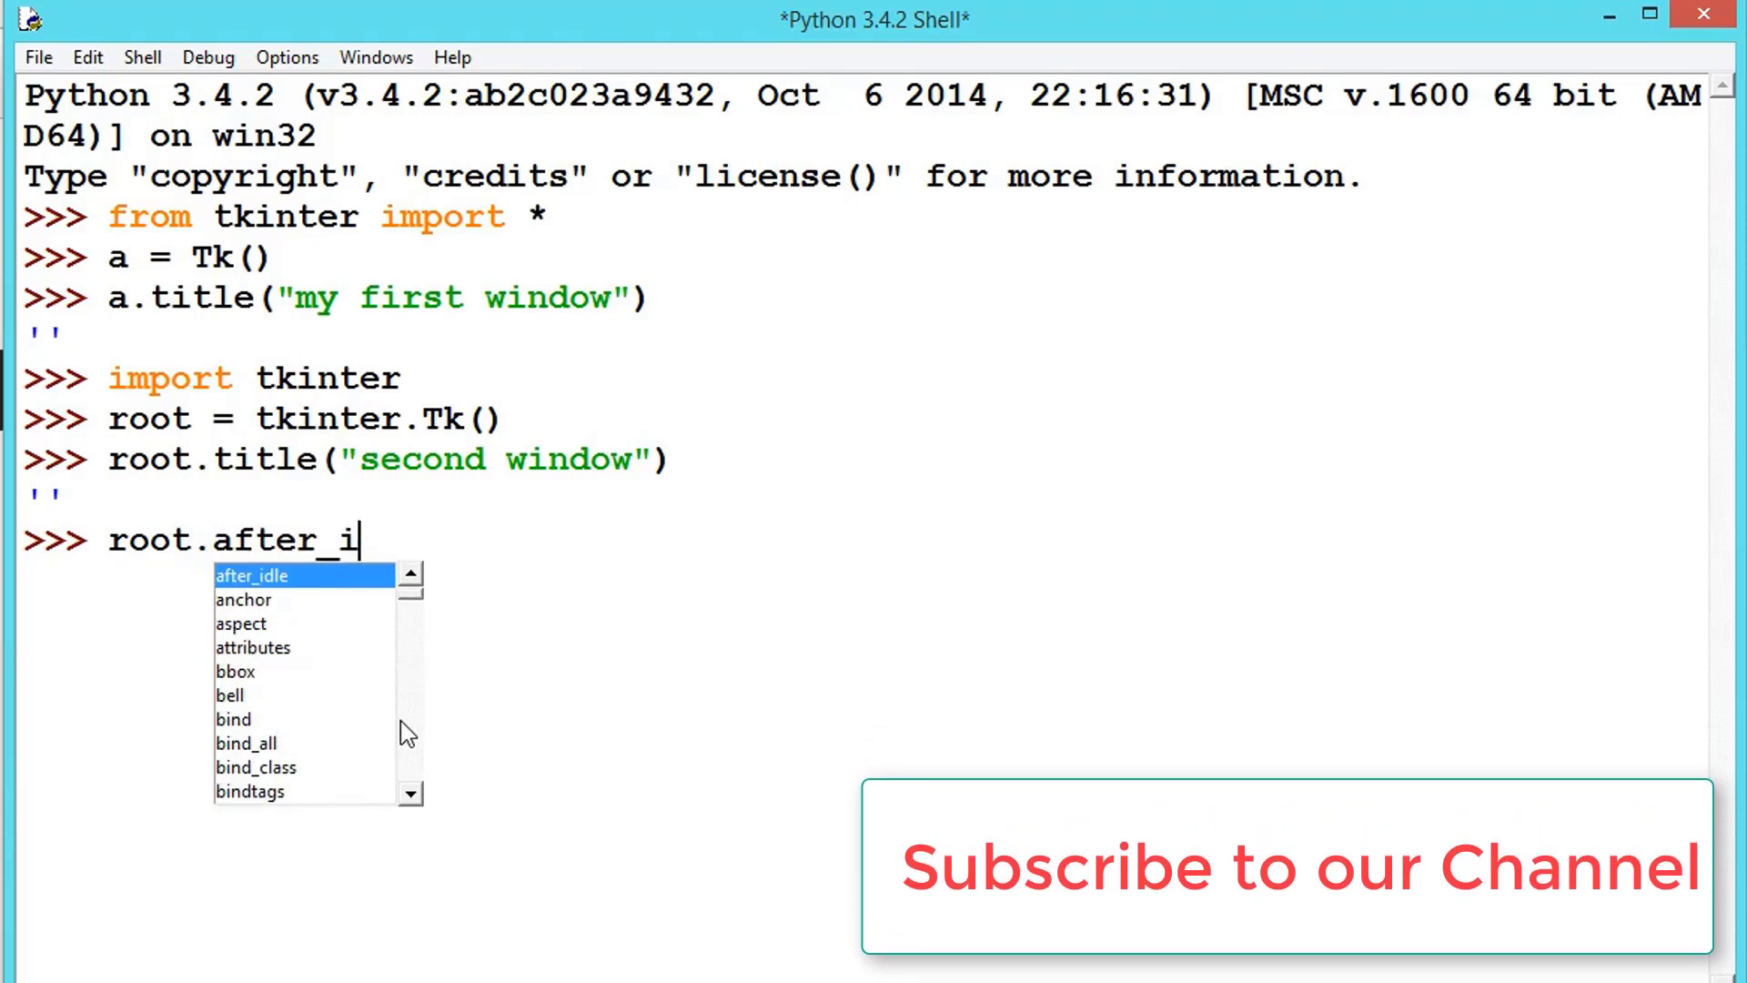